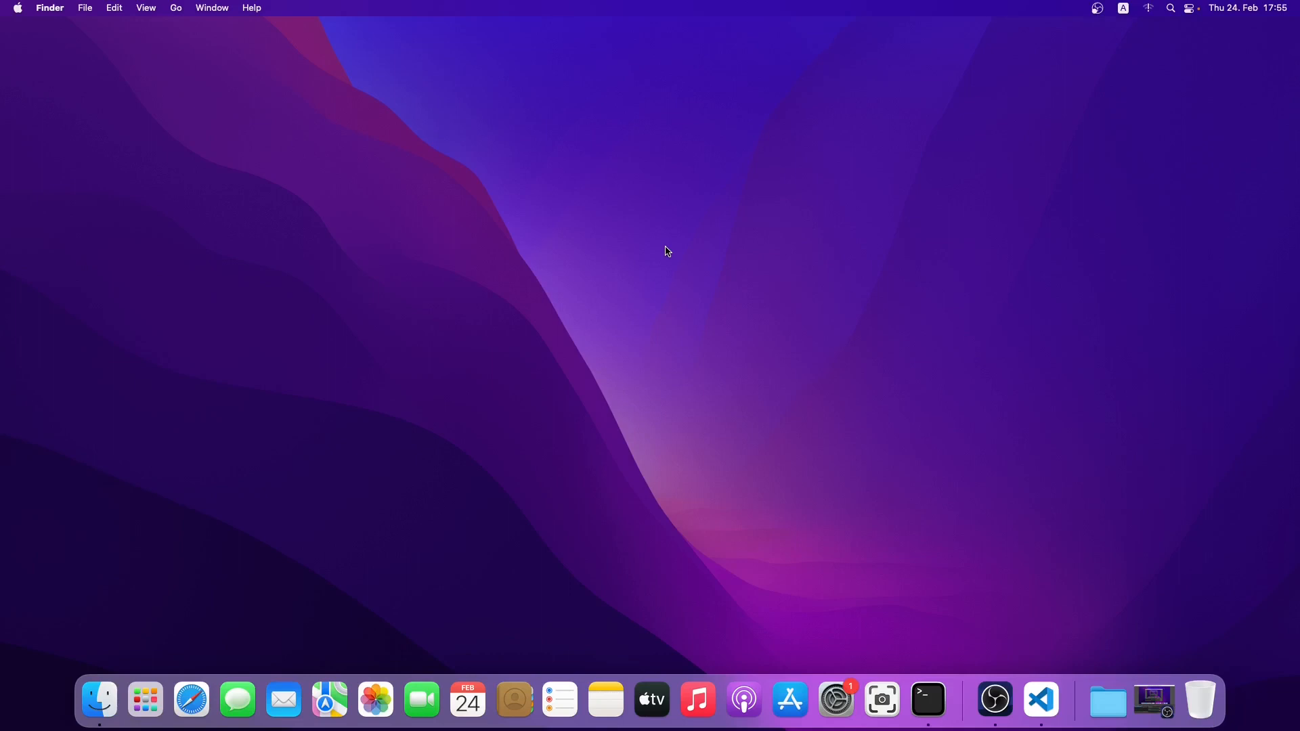
# Step: Create a new desktop folder named 'Node' from the right-click menu
pyautogui.rightClick(669, 251)
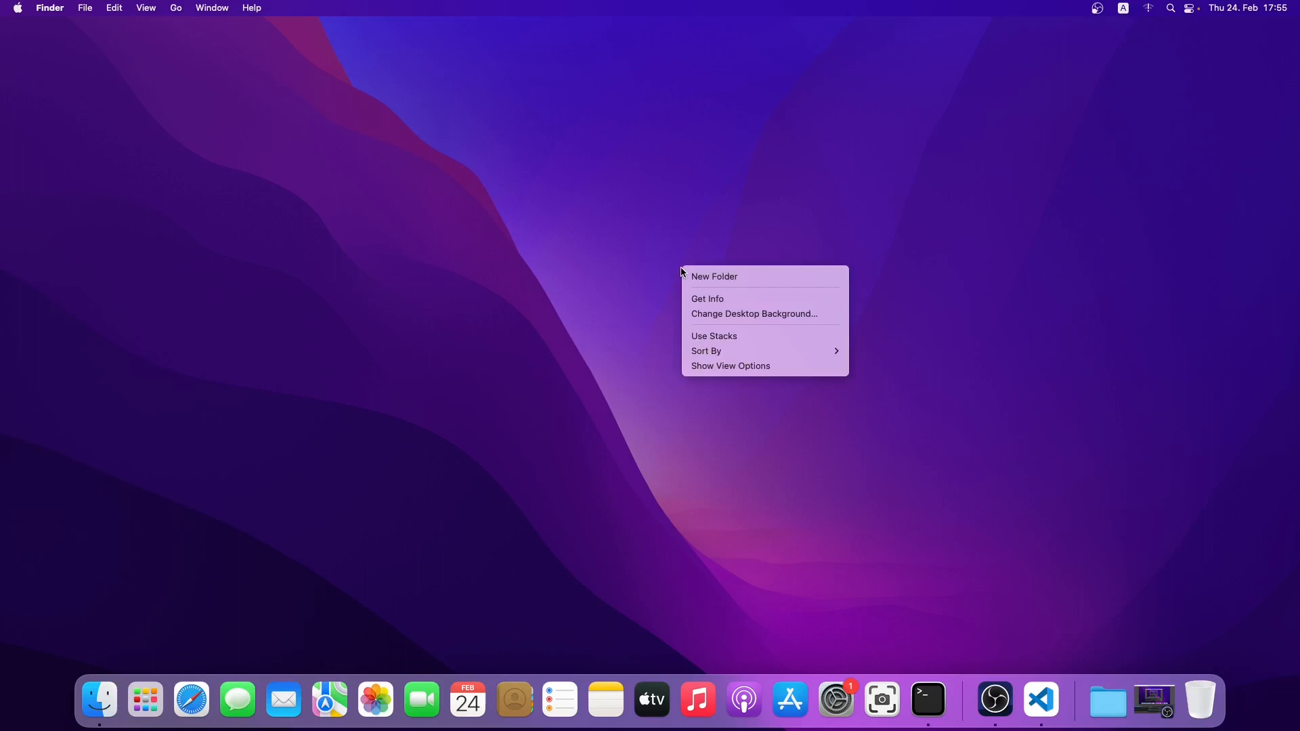
pyautogui.click(714, 276)
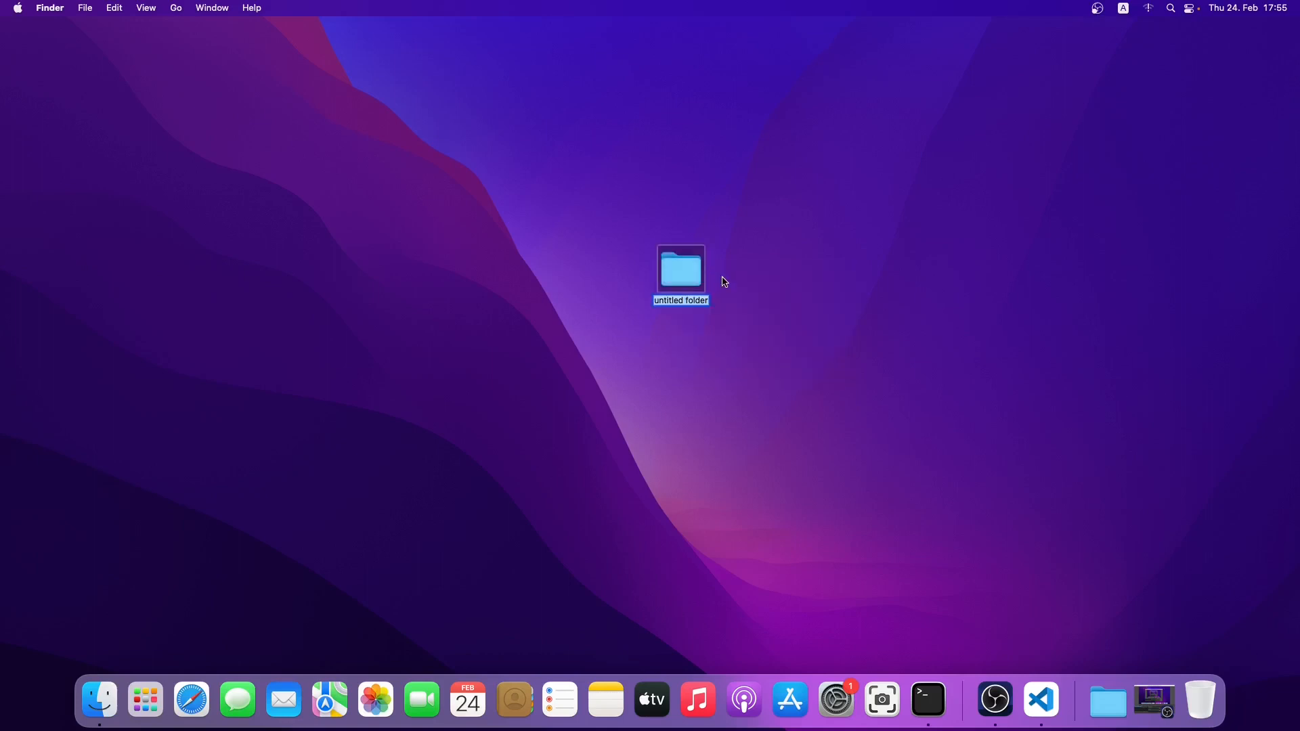
pyautogui.write('Node')
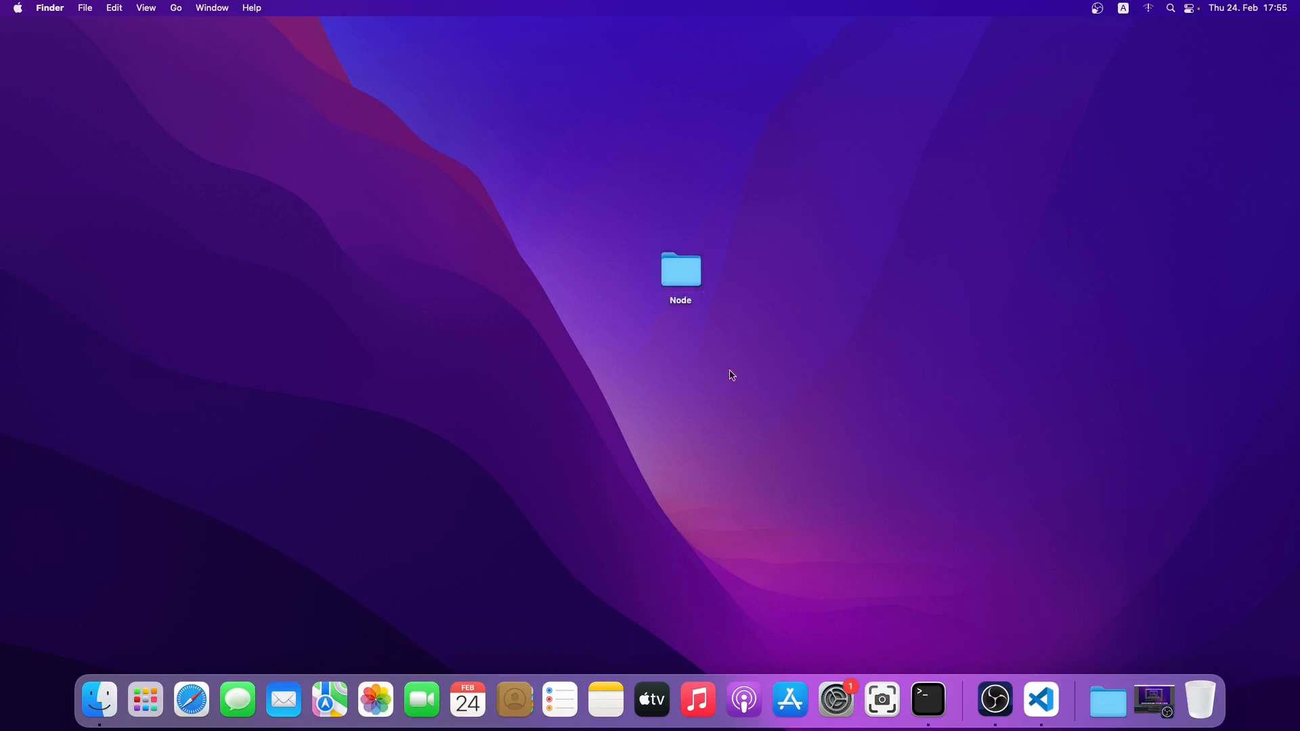
# Step: Launch VS Code from the Dock and open the desktop Node folder as workspace
pyautogui.click(1040, 701)
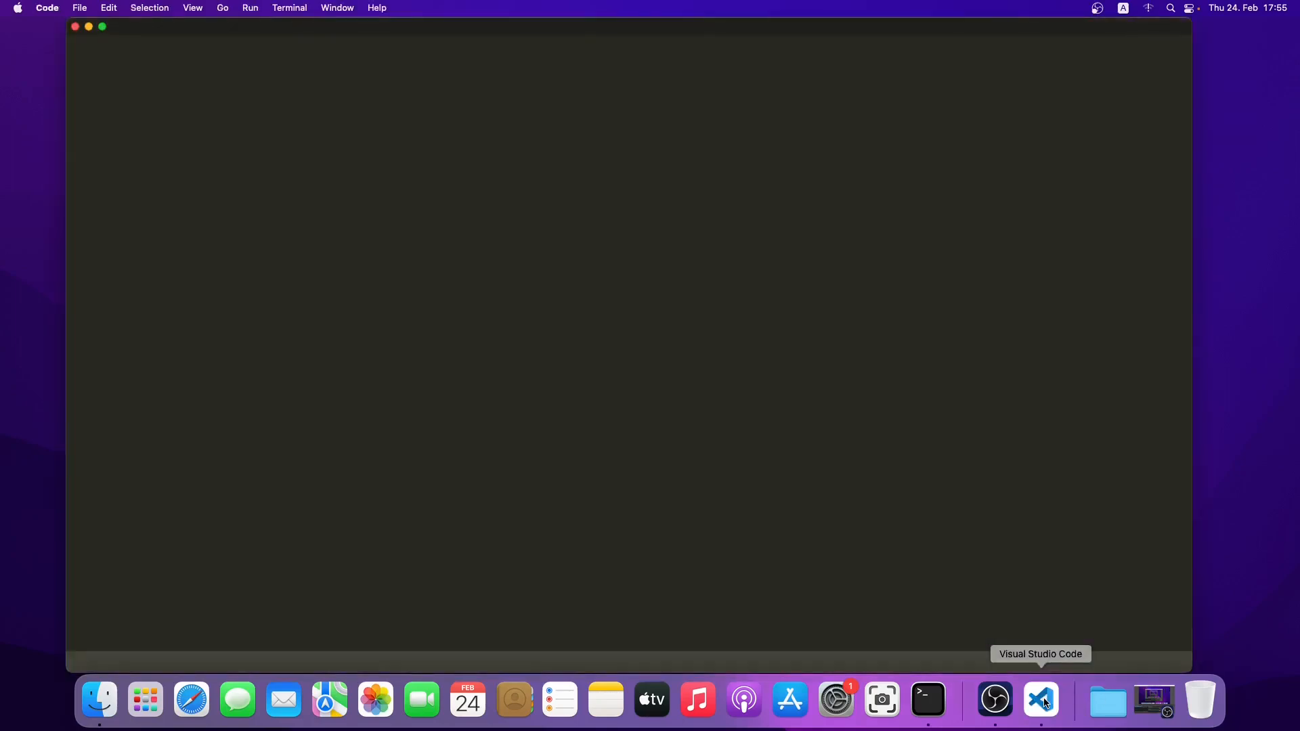
pyautogui.click(1040, 701)
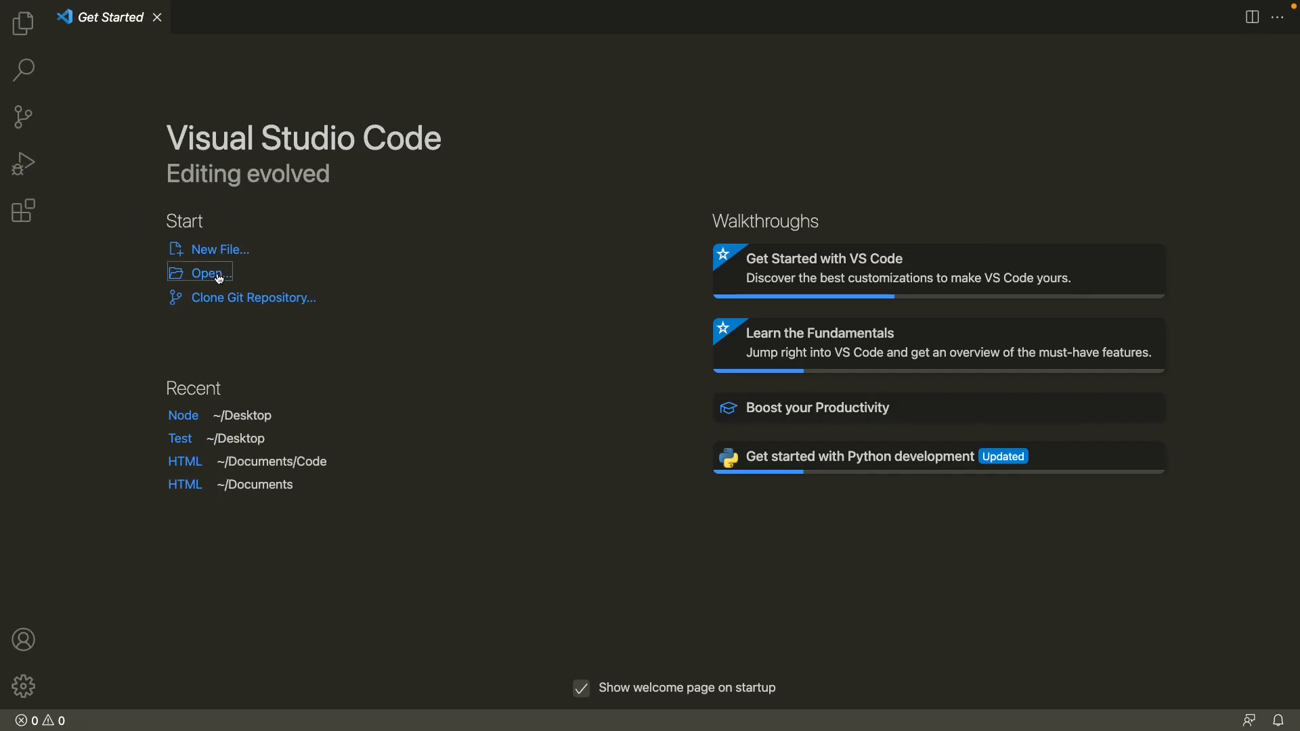
pyautogui.click(204, 273)
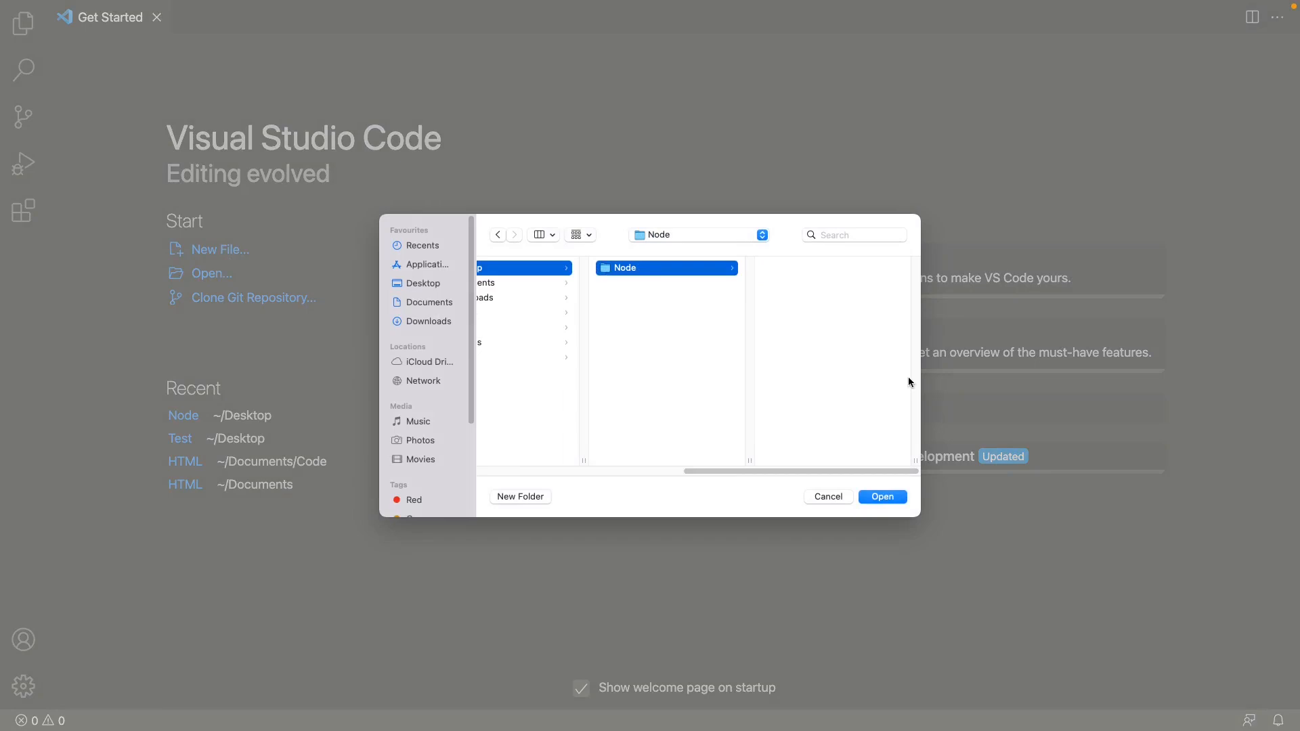
pyautogui.click(882, 496)
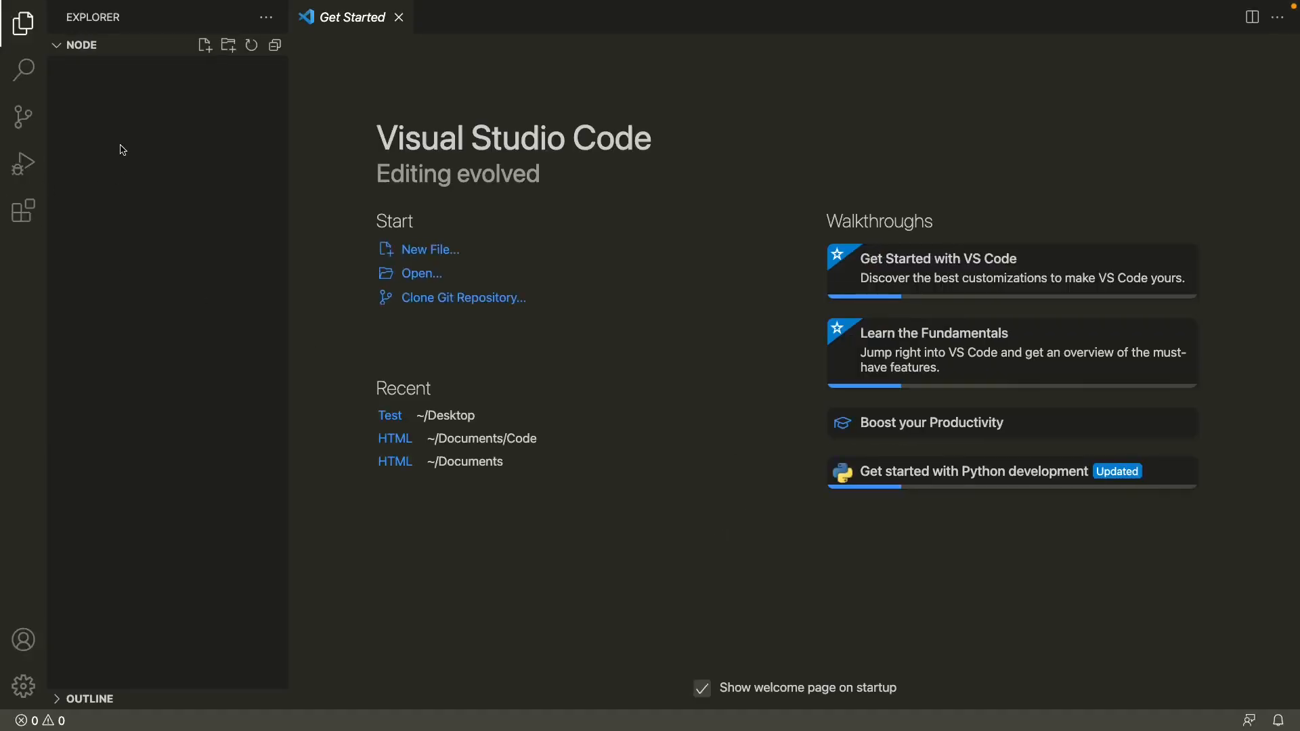
pyautogui.moveTo(156, 154)
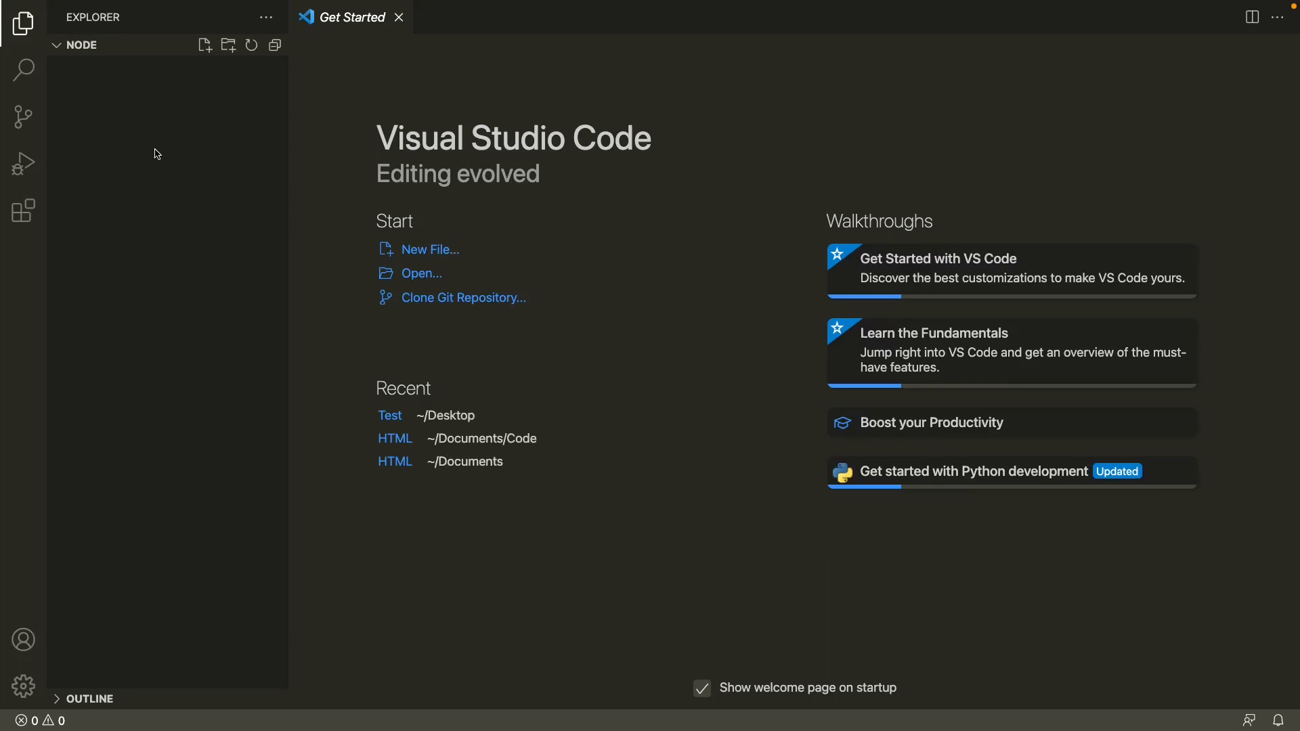
pyautogui.moveTo(163, 144)
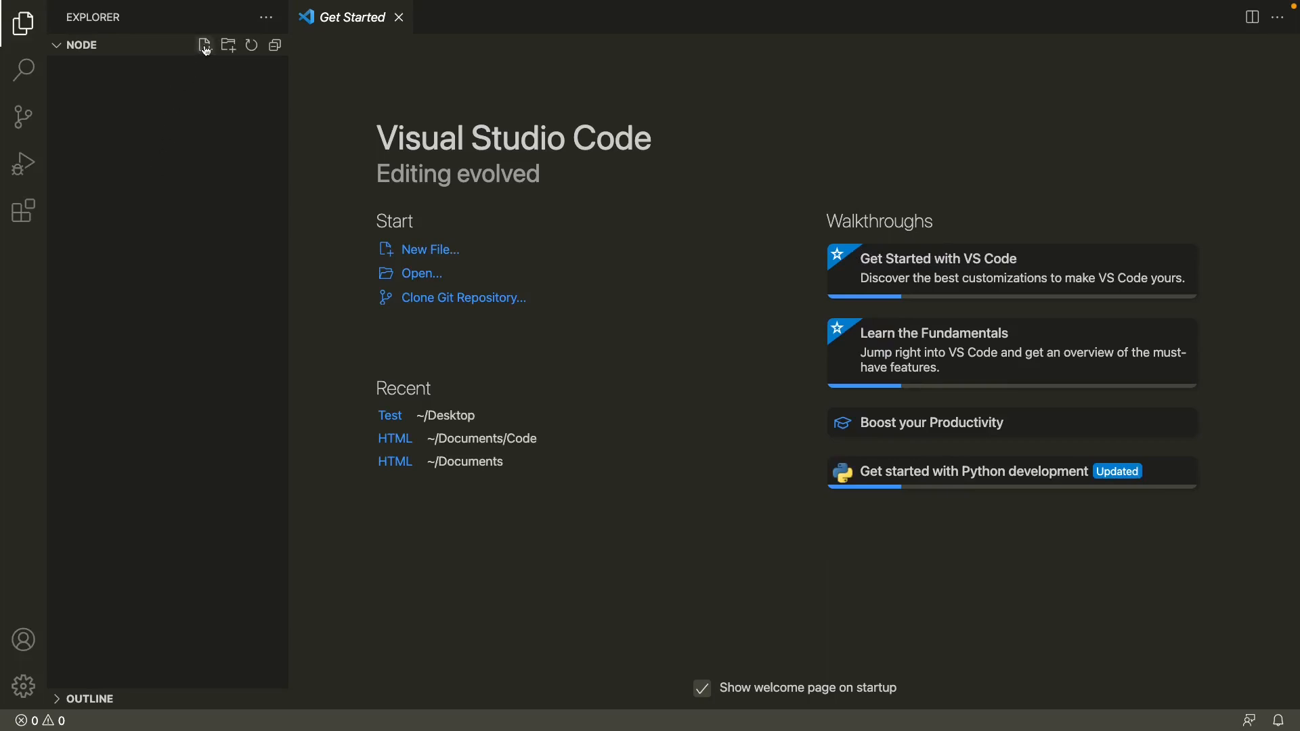
# Step: Create file.txt in the Node folder containing 'It's a beautiful day!'
pyautogui.click(204, 45)
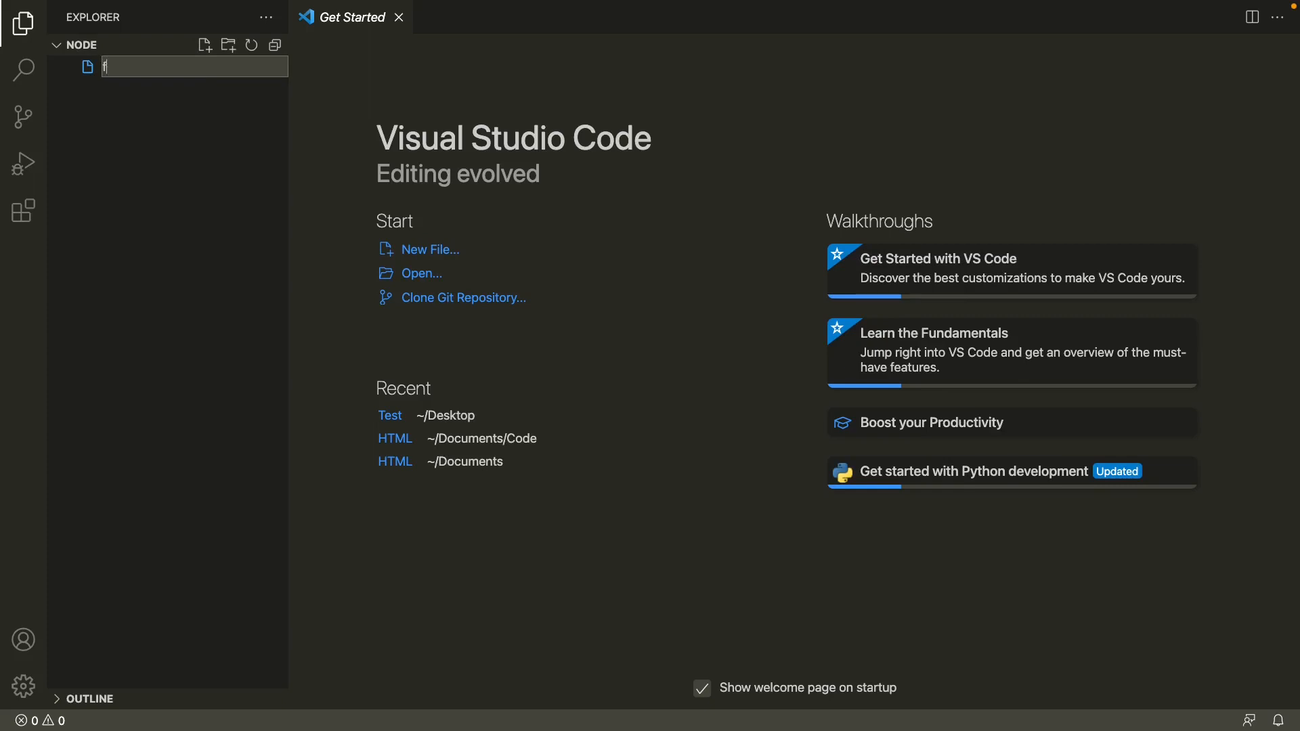
pyautogui.write('ile.txt')
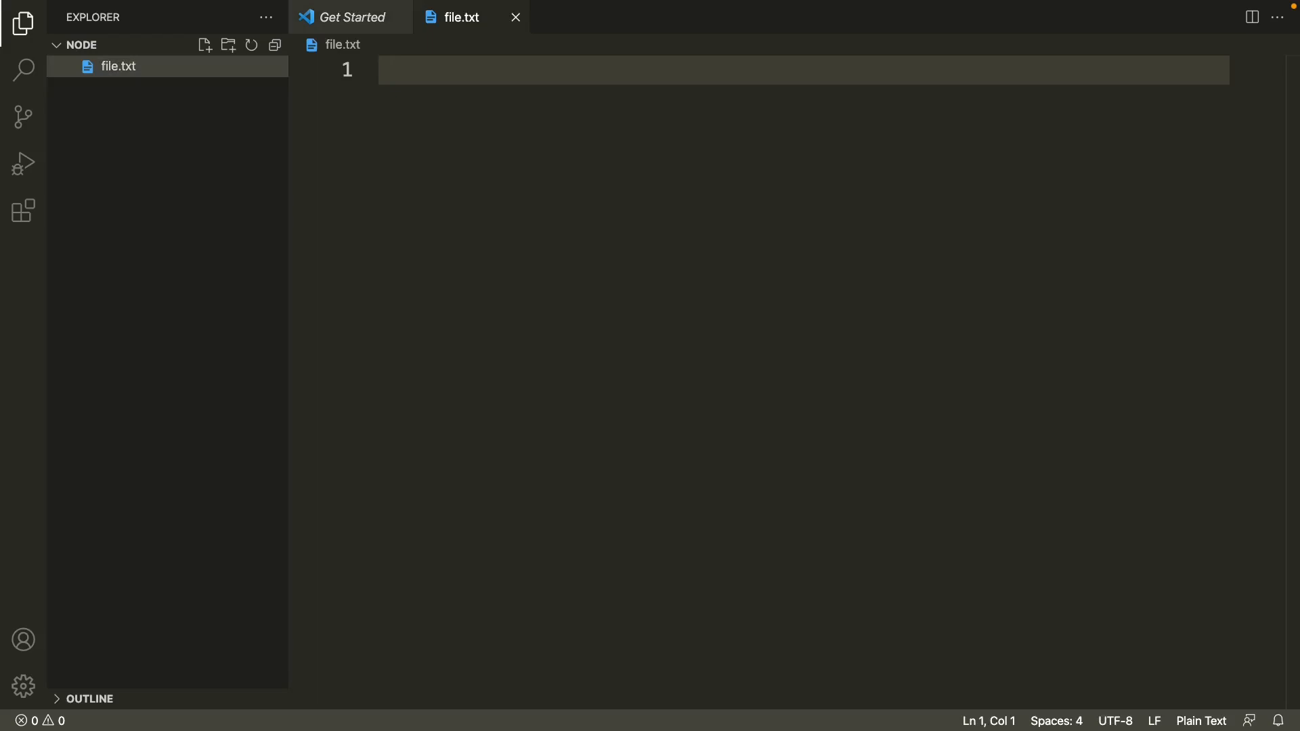
pyautogui.write('It')
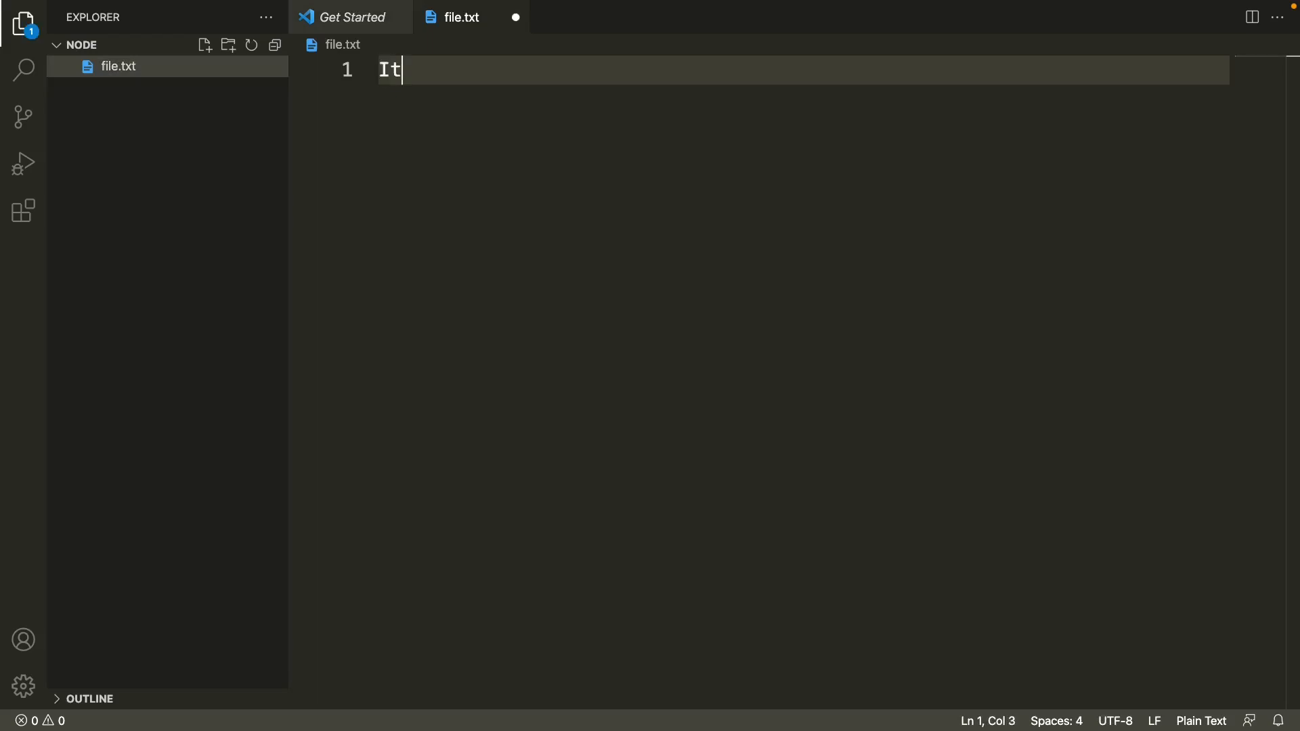
pyautogui.write("'s a bea")
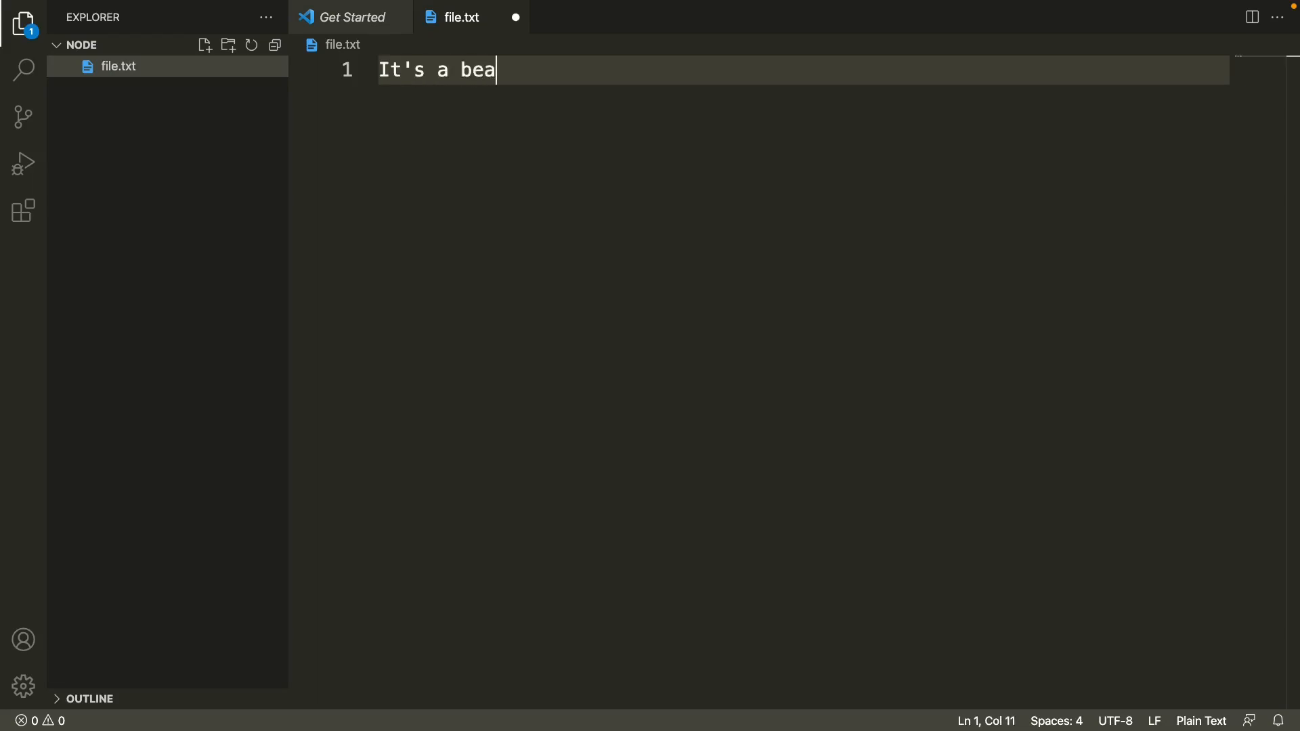
pyautogui.write('utiful')
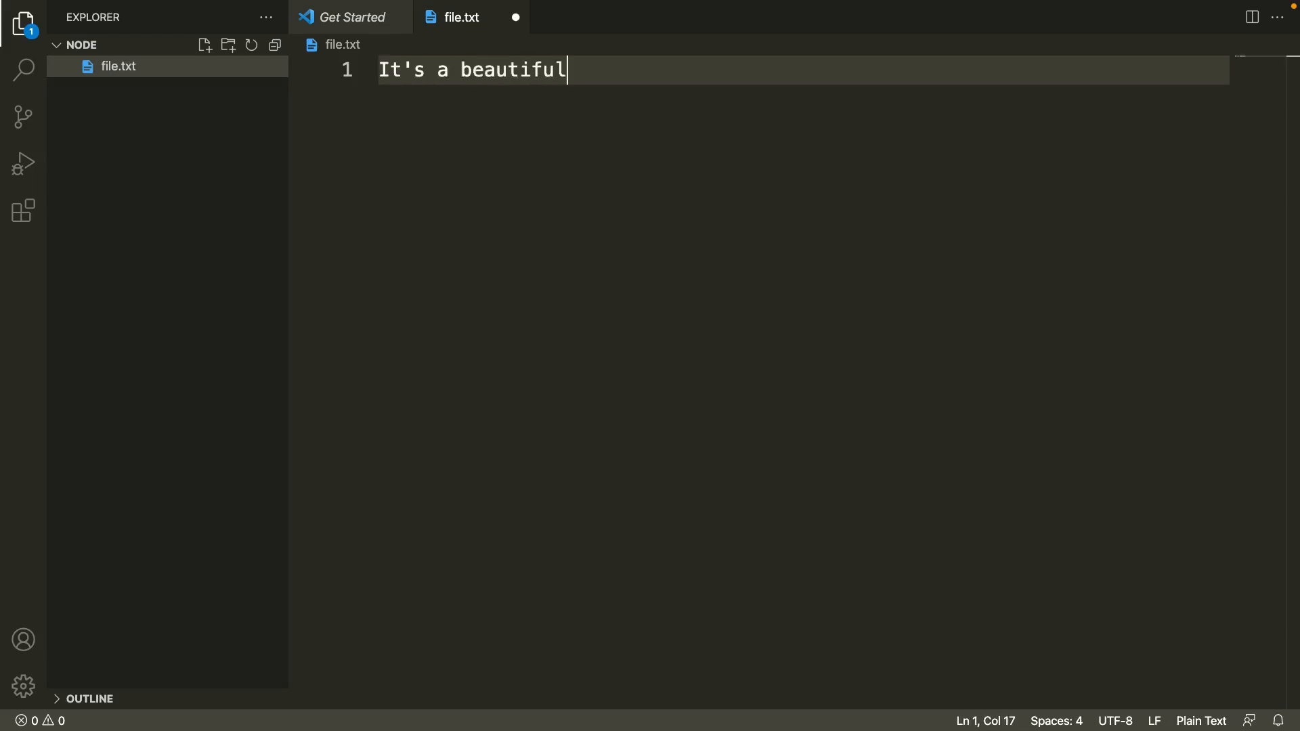
pyautogui.write('day')
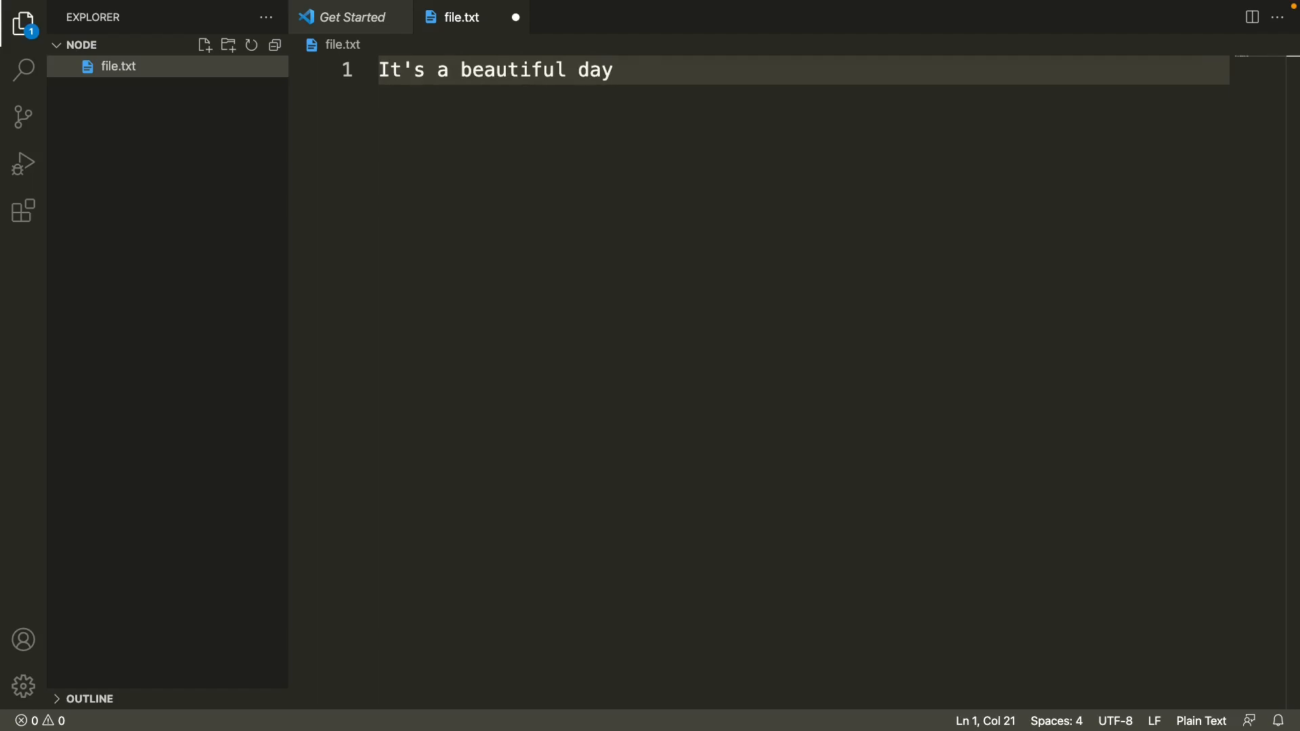
pyautogui.write('!')
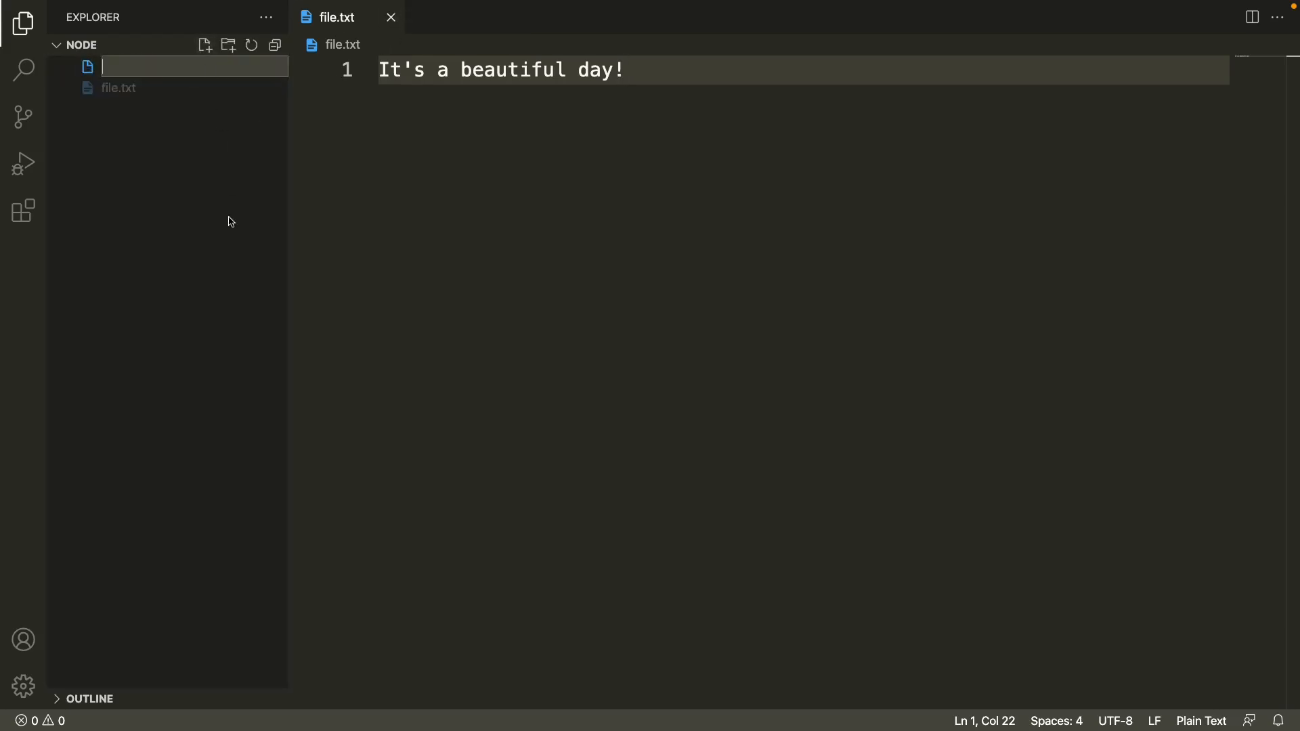
# Step: Name the new file app.js and place the cursor in its empty editor
pyautogui.write('app')
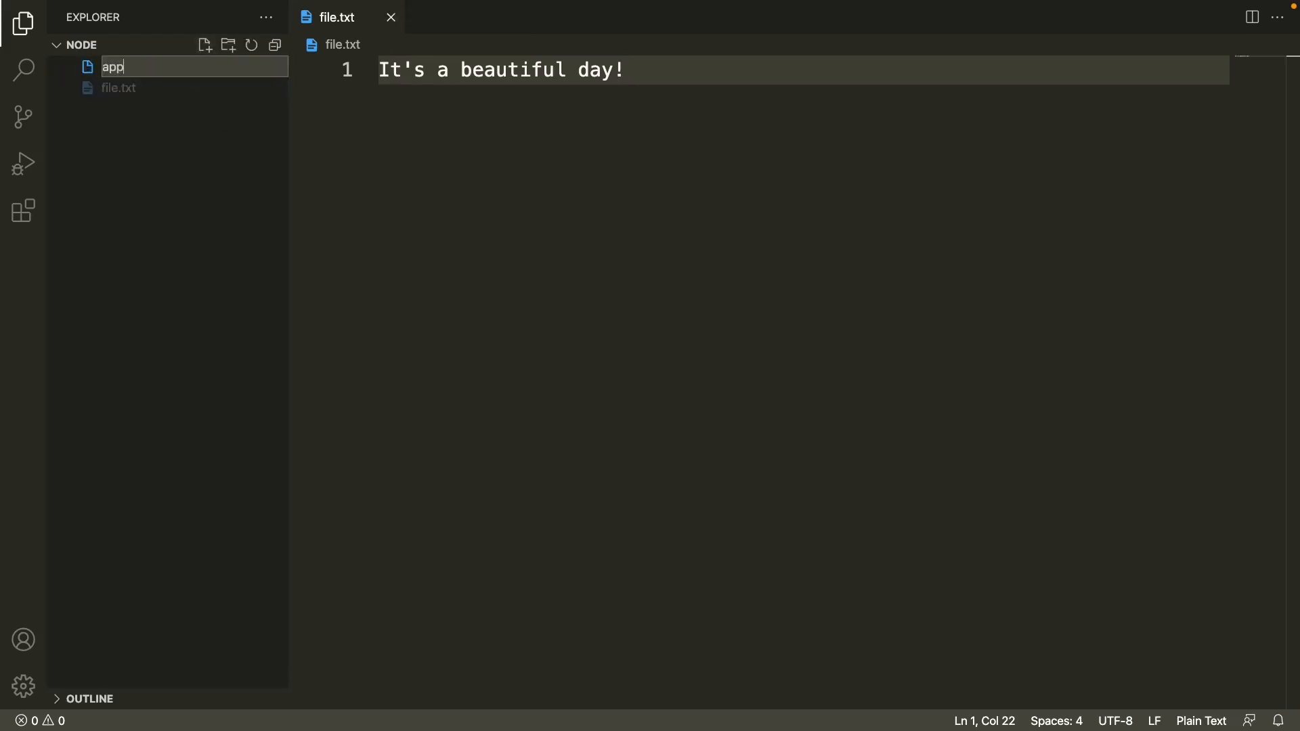
pyautogui.write('.js')
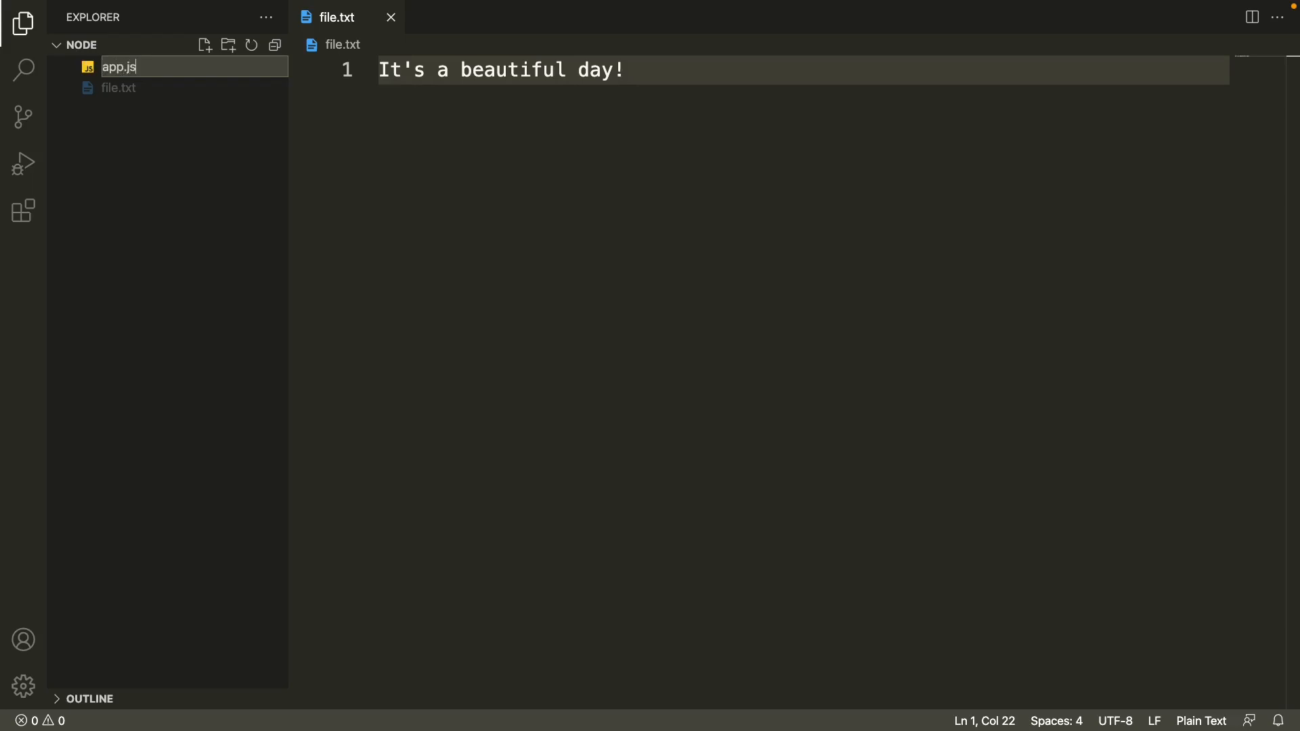
pyautogui.press('Enter')
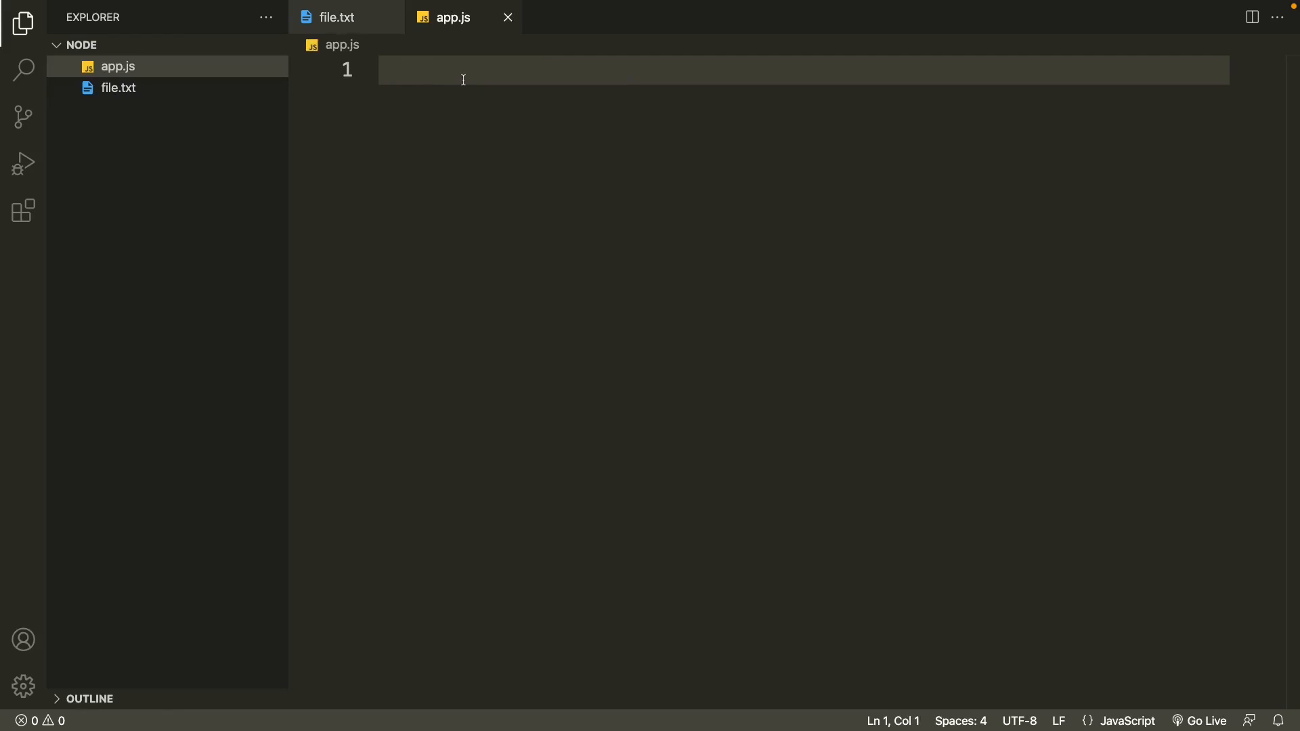
pyautogui.click(462, 69)
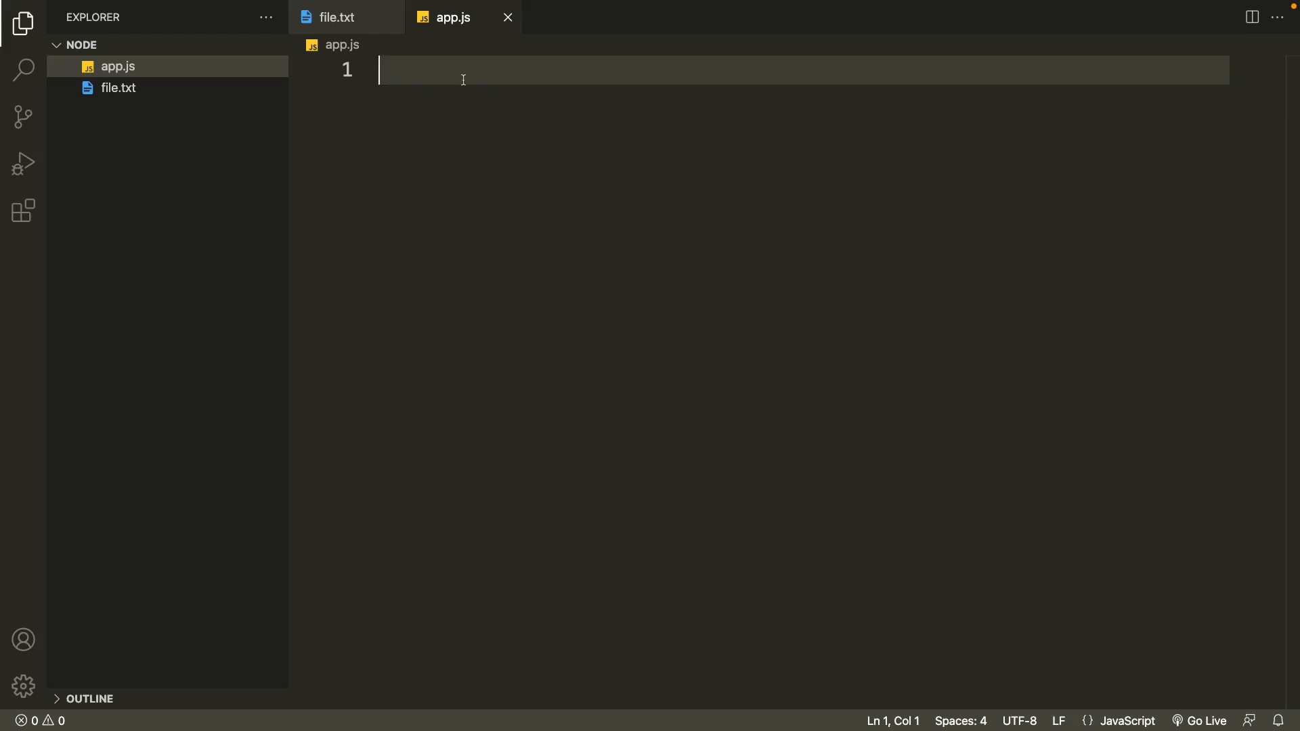
# Step: Write var fs = require('fs'); on line 1 of app.js, followed by blank lines
pyautogui.write('var fs')
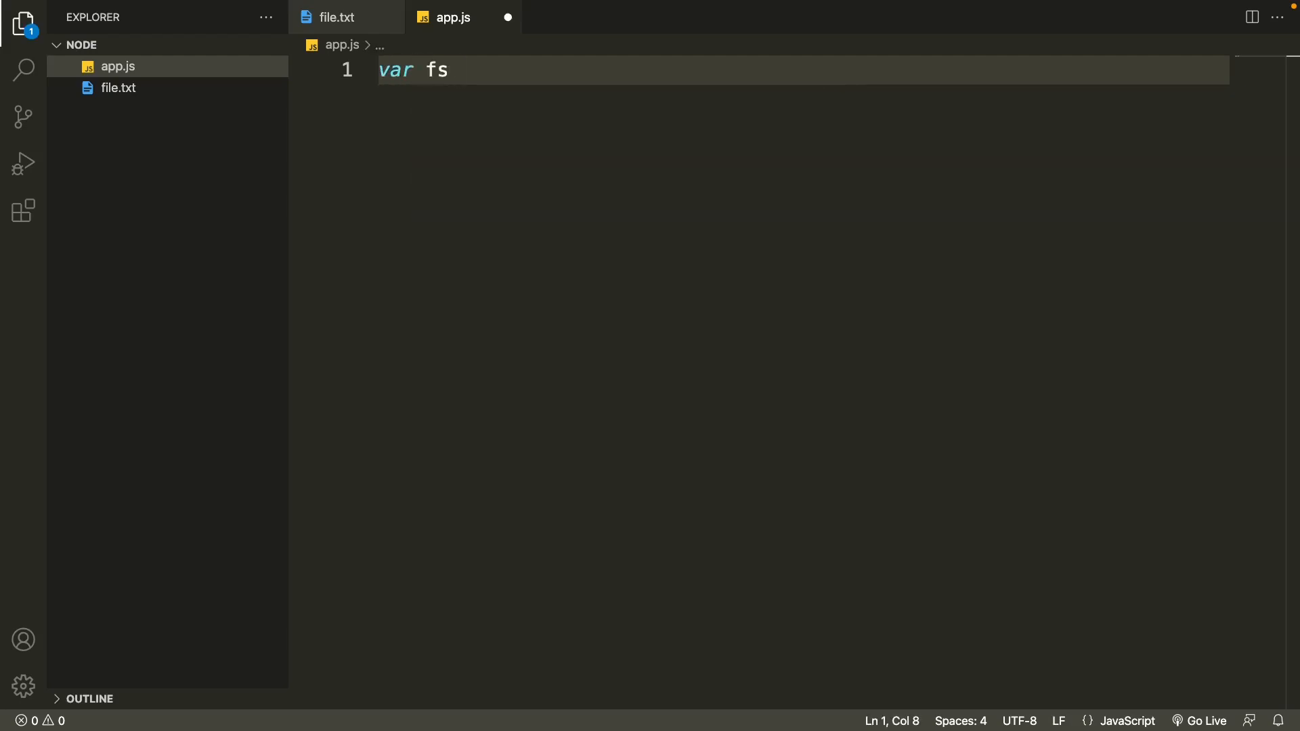
pyautogui.write('=')
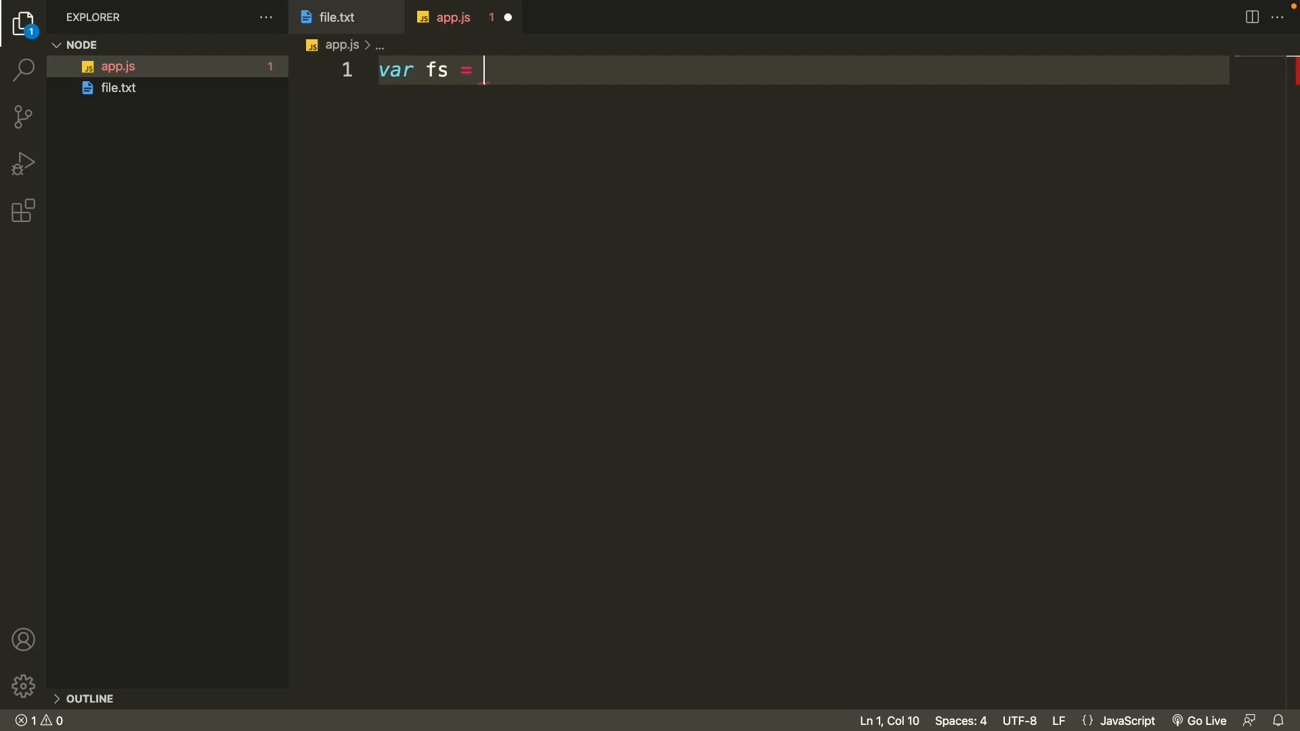
pyautogui.write('require')
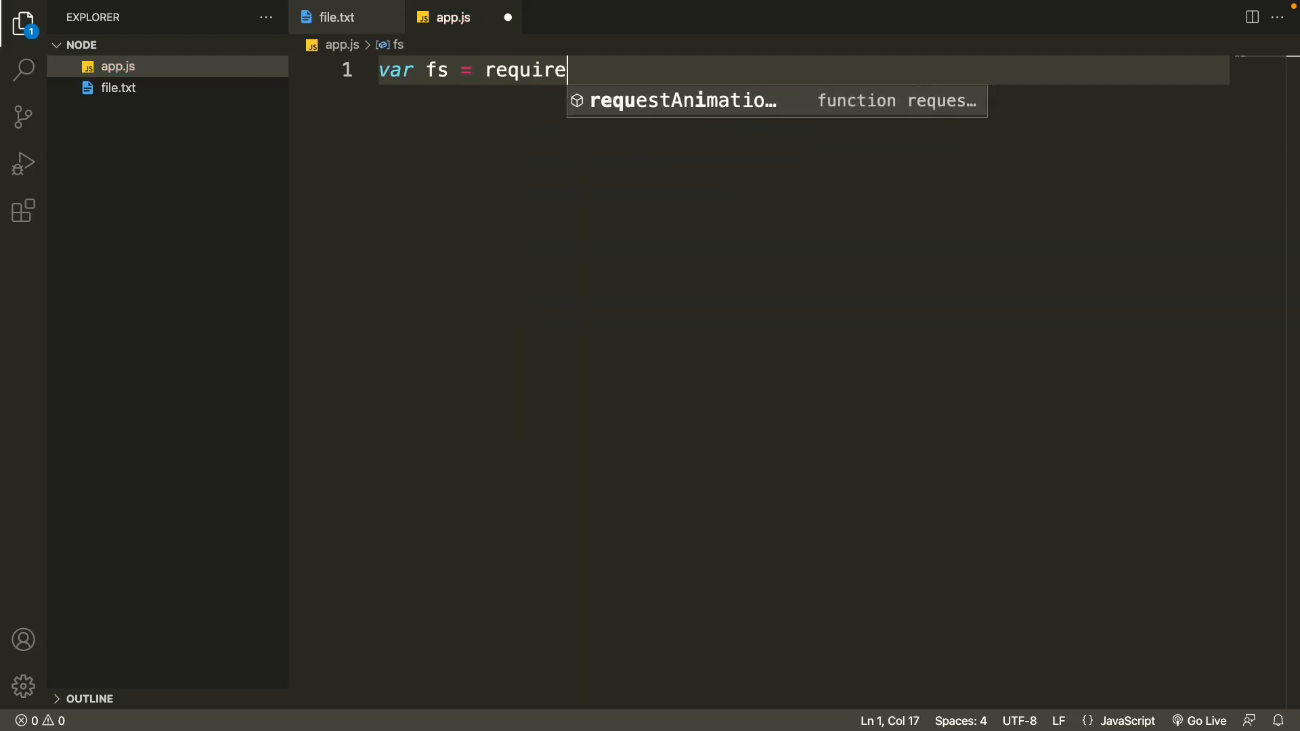
pyautogui.write('(')
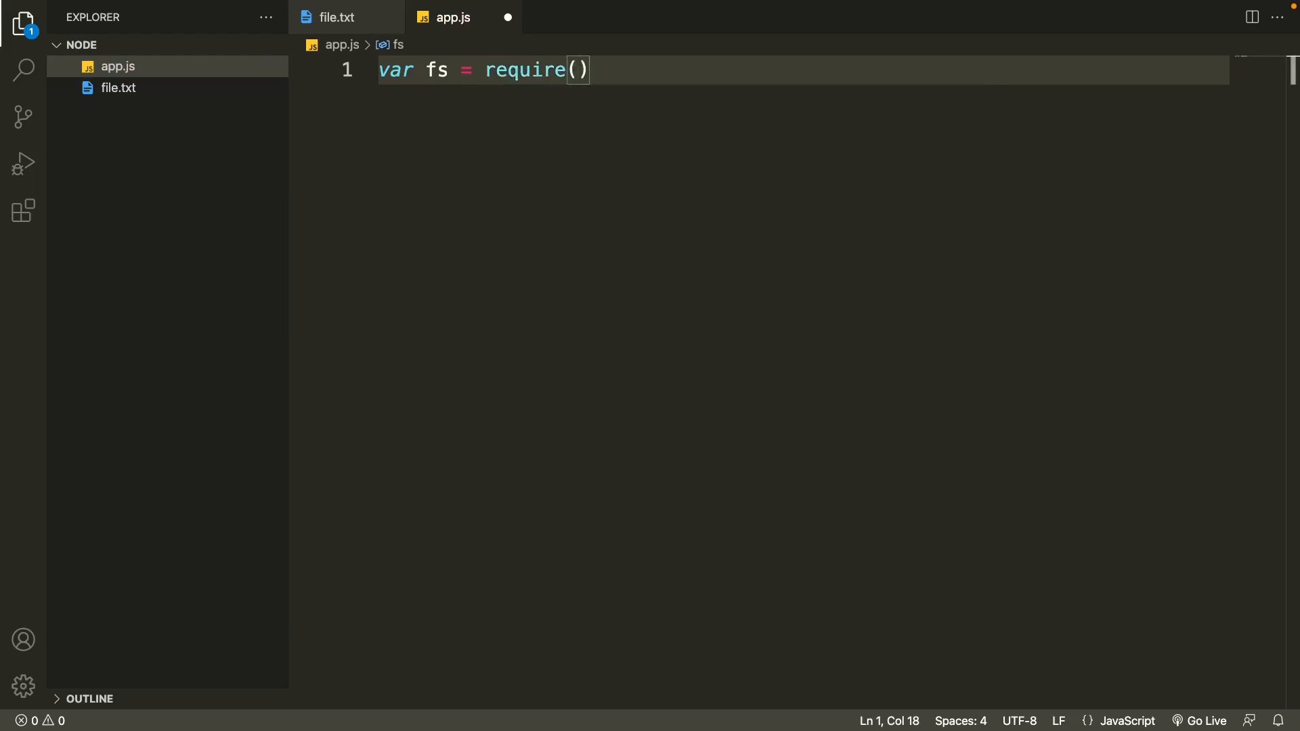
pyautogui.write("'fs'")
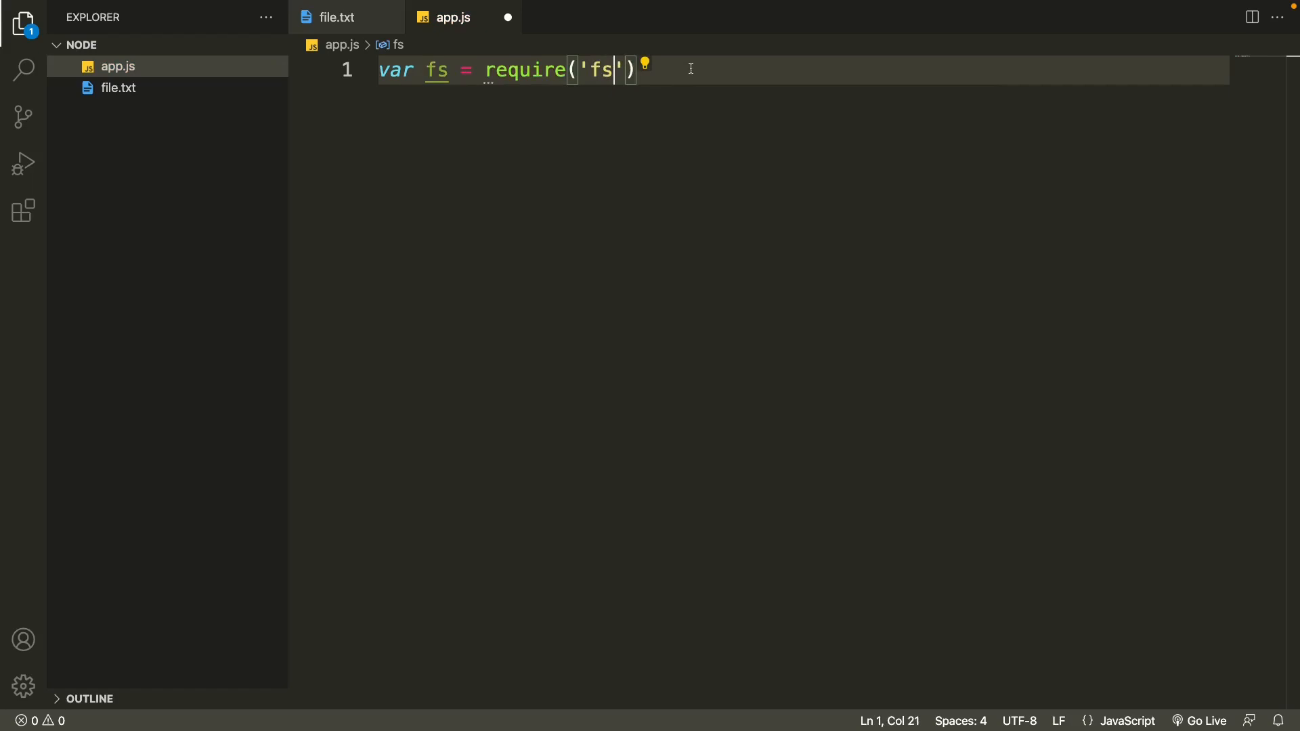
pyautogui.write(';')
pyautogui.press('Enter')
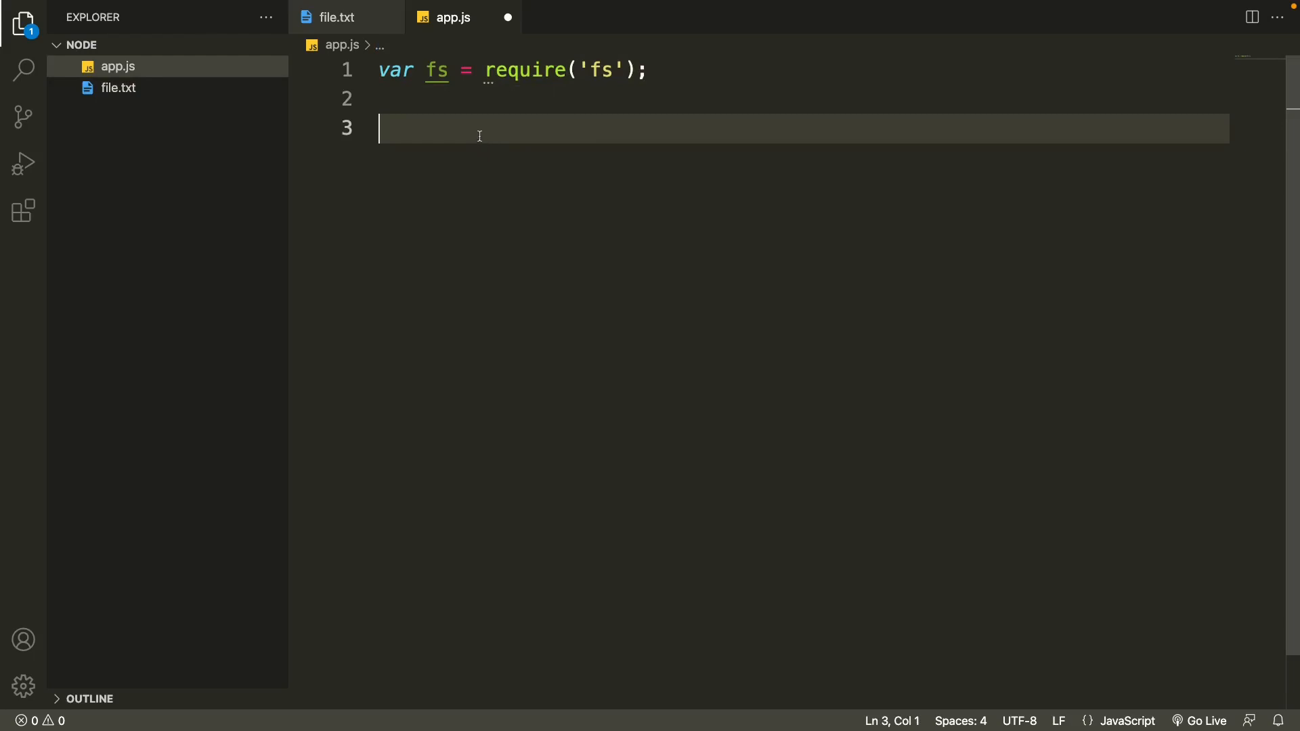
# Step: Write fs.open('file.txt', 'r', function(){}); on line 3 of app.js
pyautogui.write('fs')
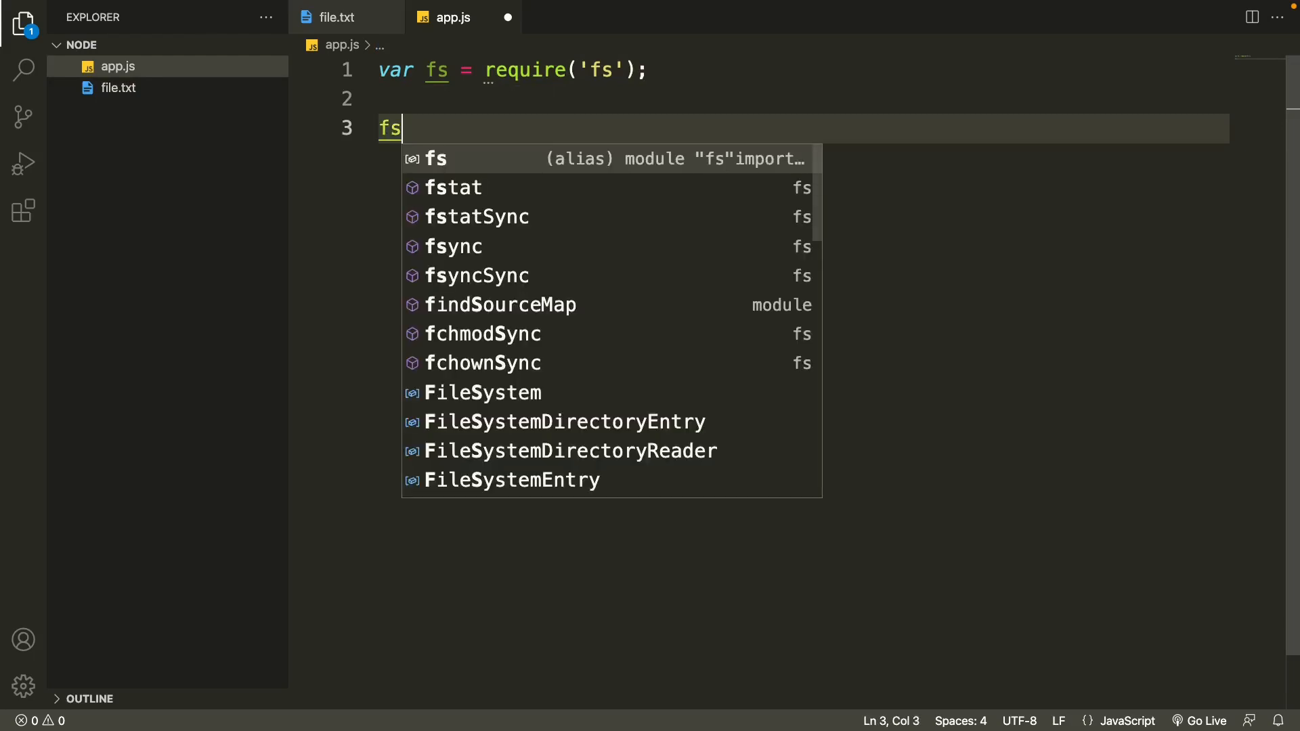
pyautogui.write('.open(')
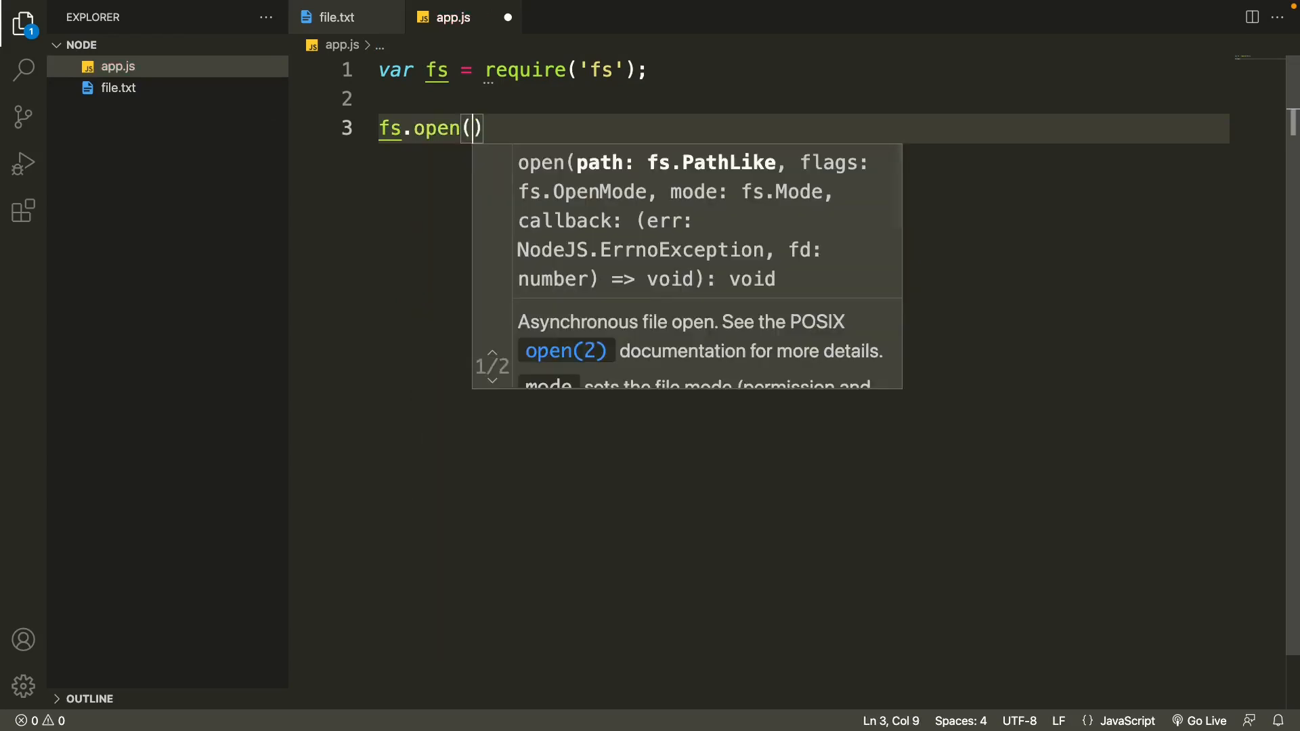
pyautogui.write("''")
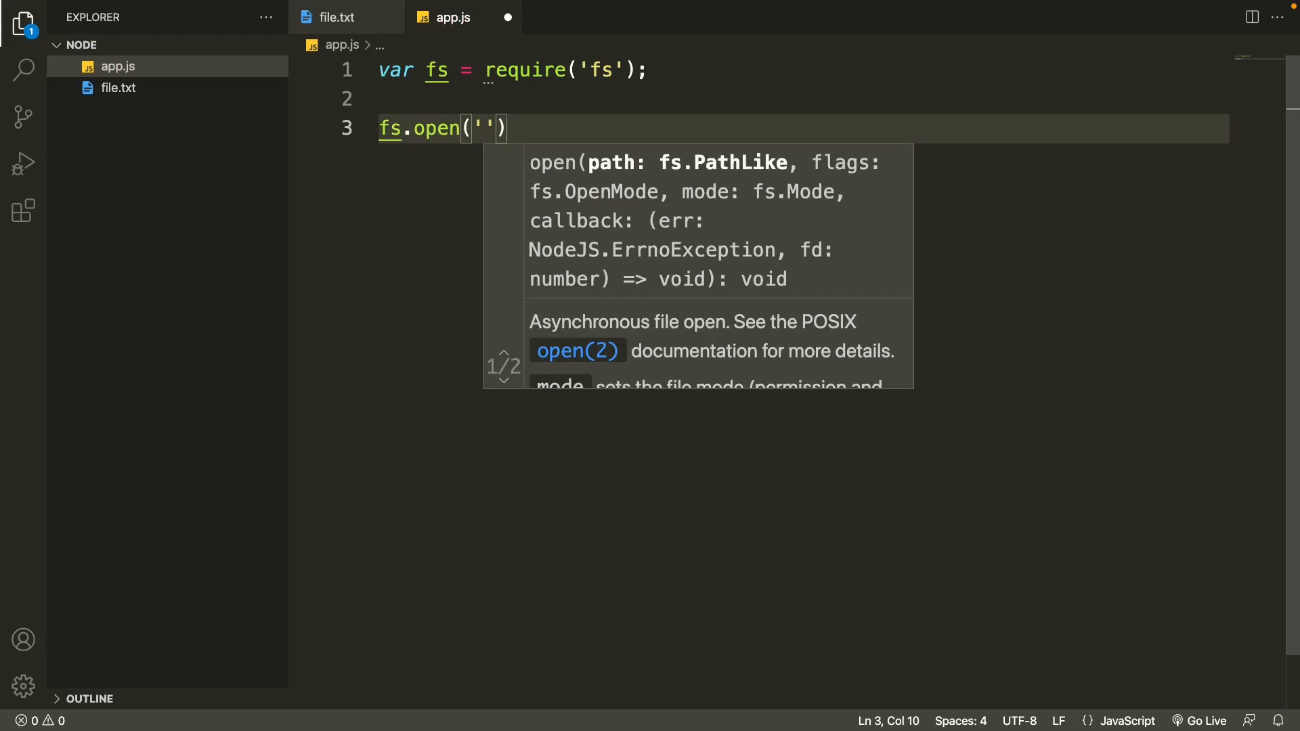
pyautogui.write('fi')
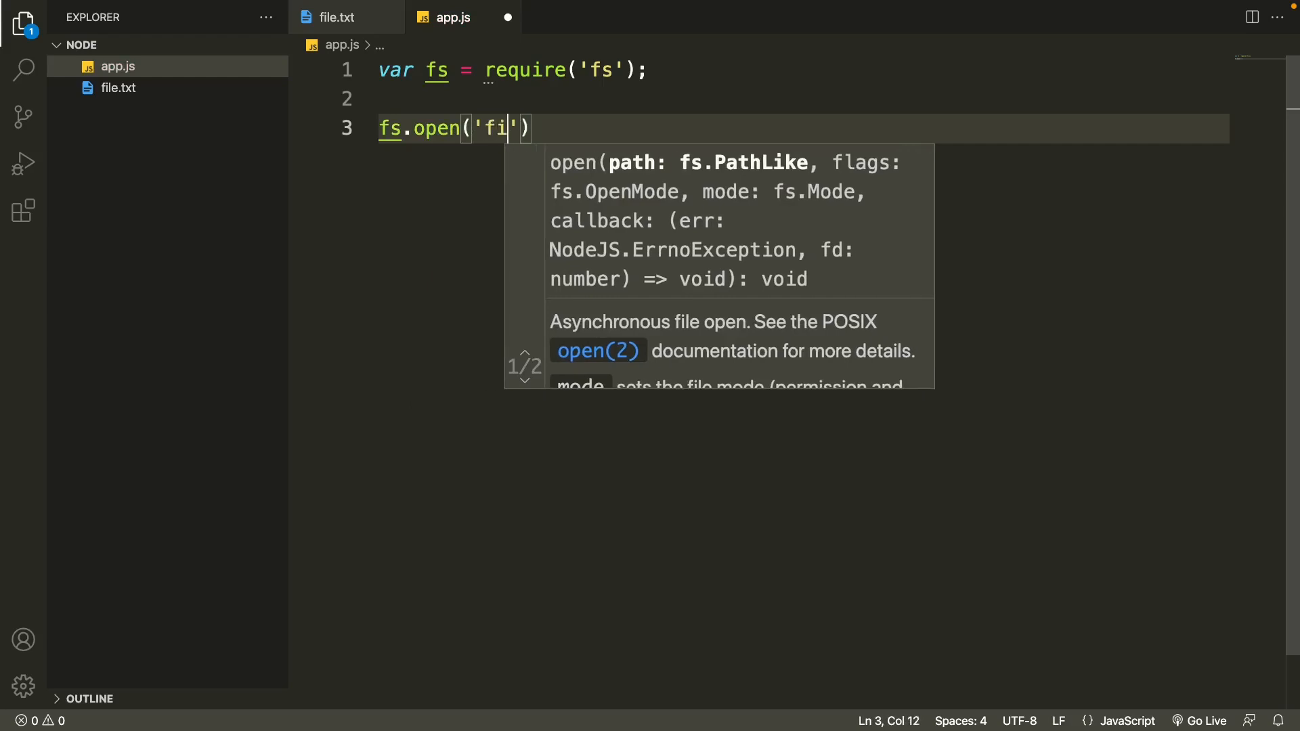
pyautogui.write('le.txt')
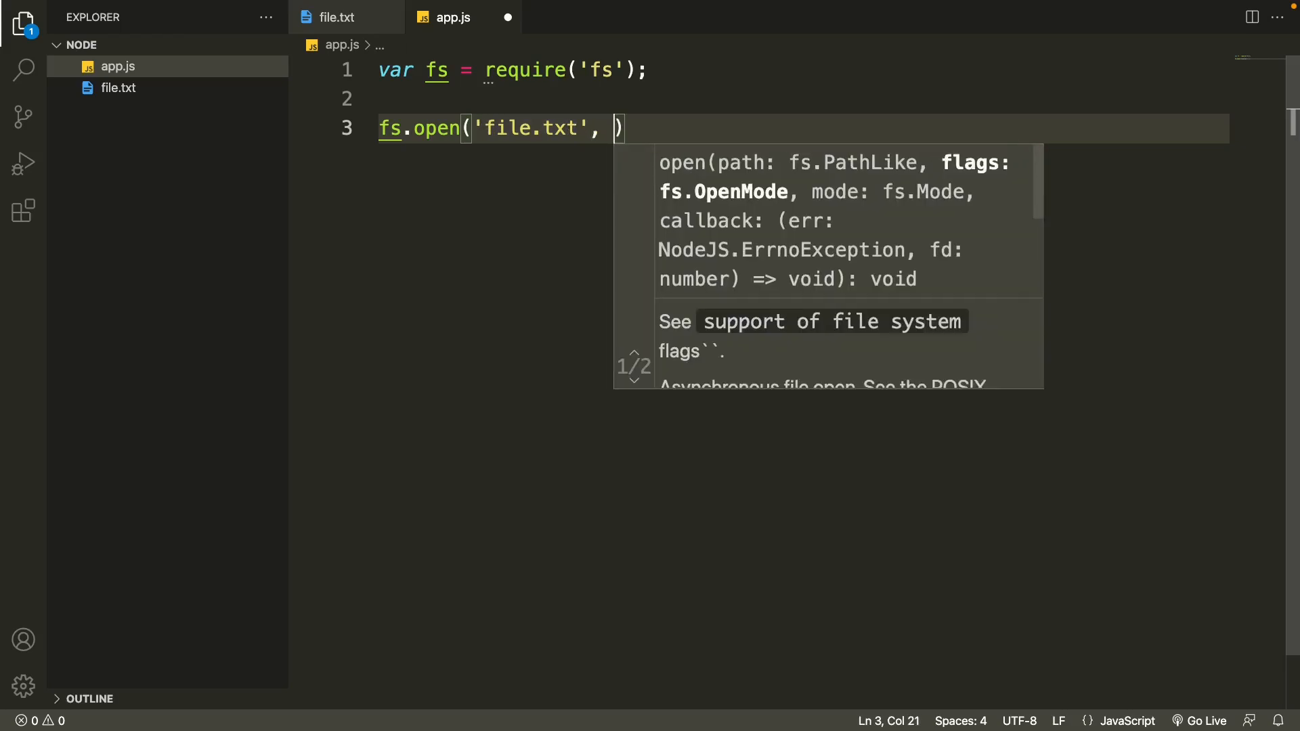
pyautogui.write("'r',")
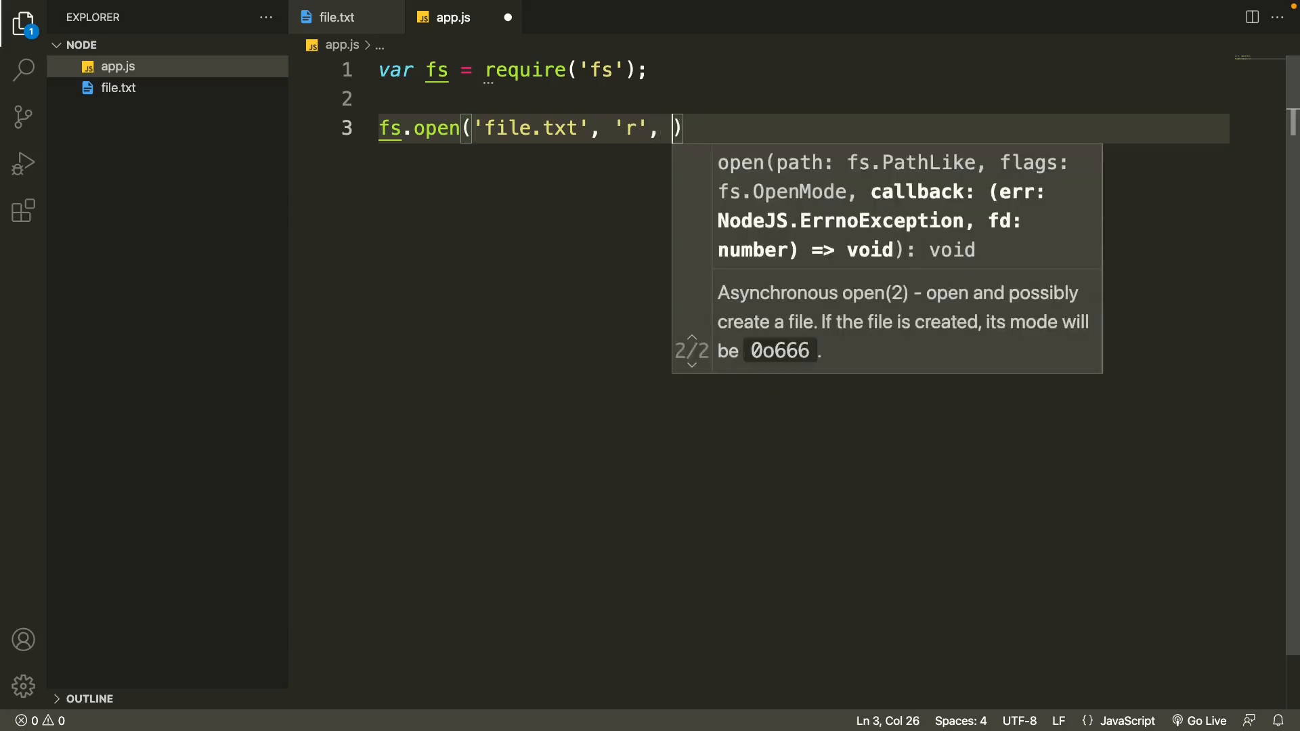
pyautogui.write('f')
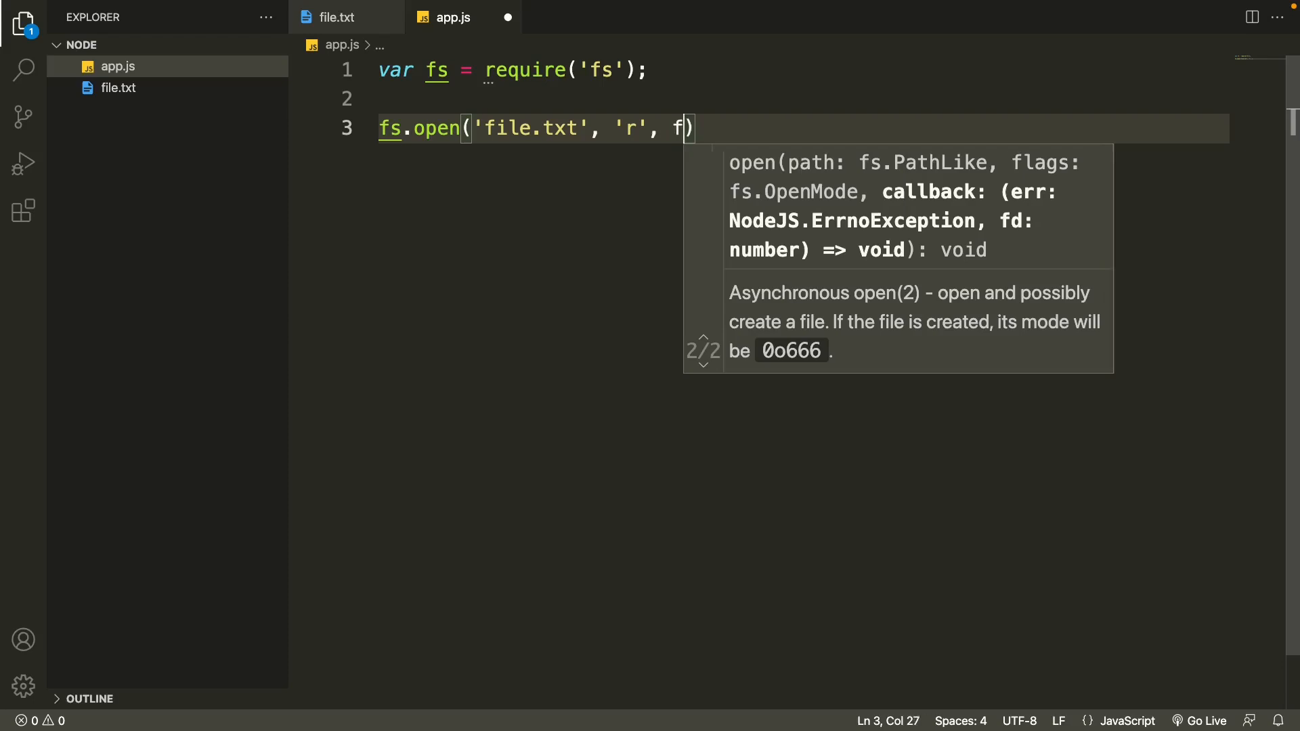
pyautogui.write('unction')
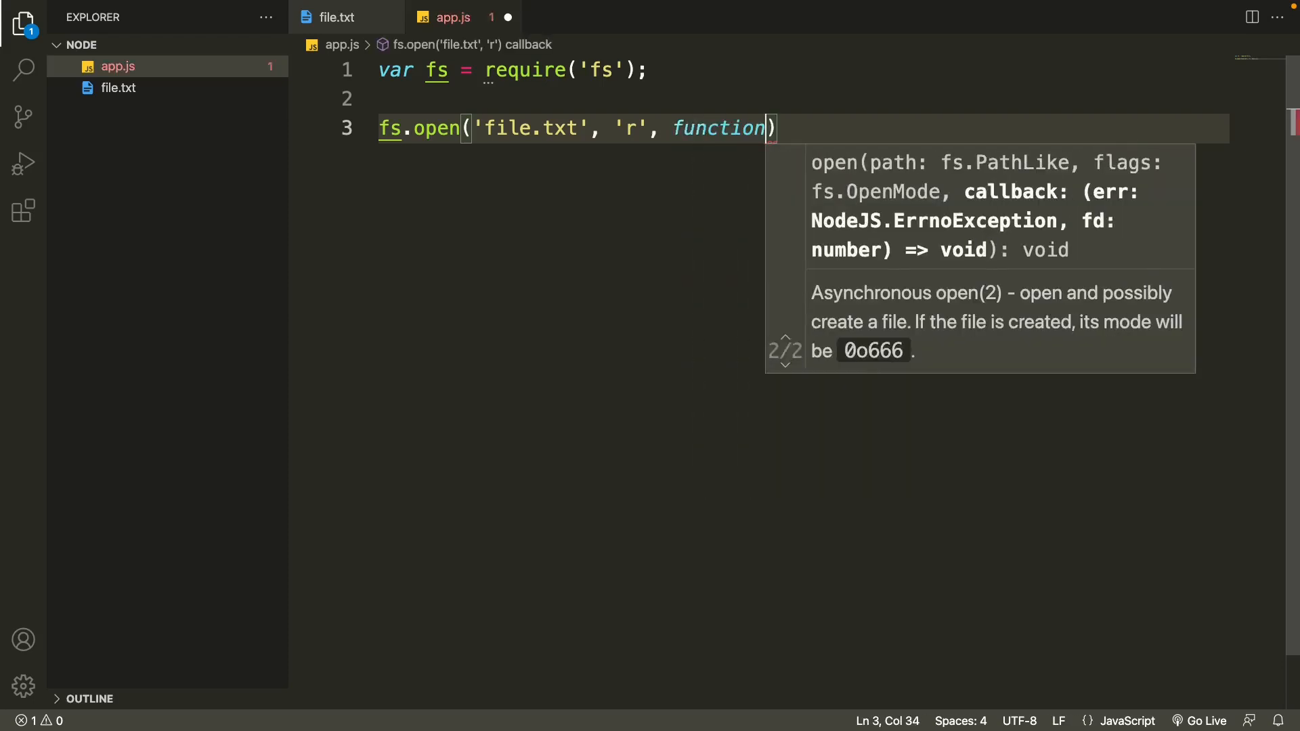
pyautogui.write('()')
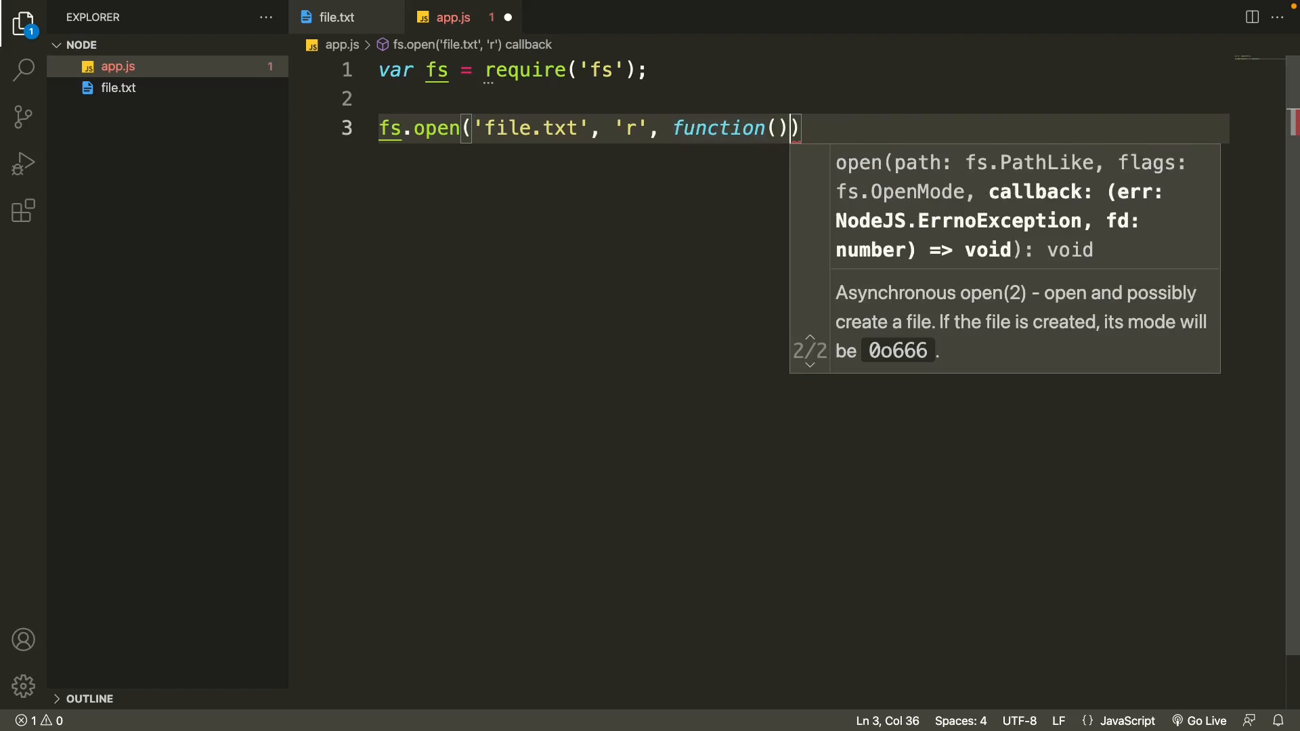
pyautogui.write('{}')
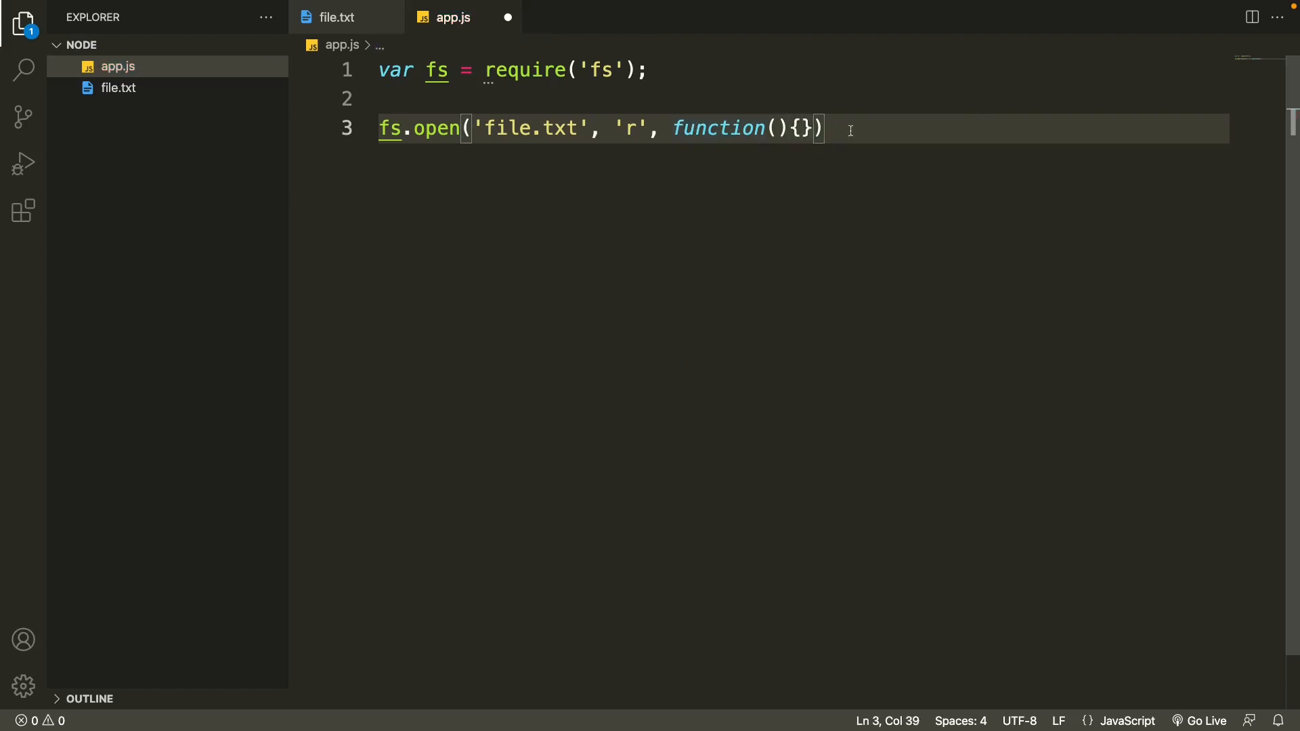
pyautogui.write(';')
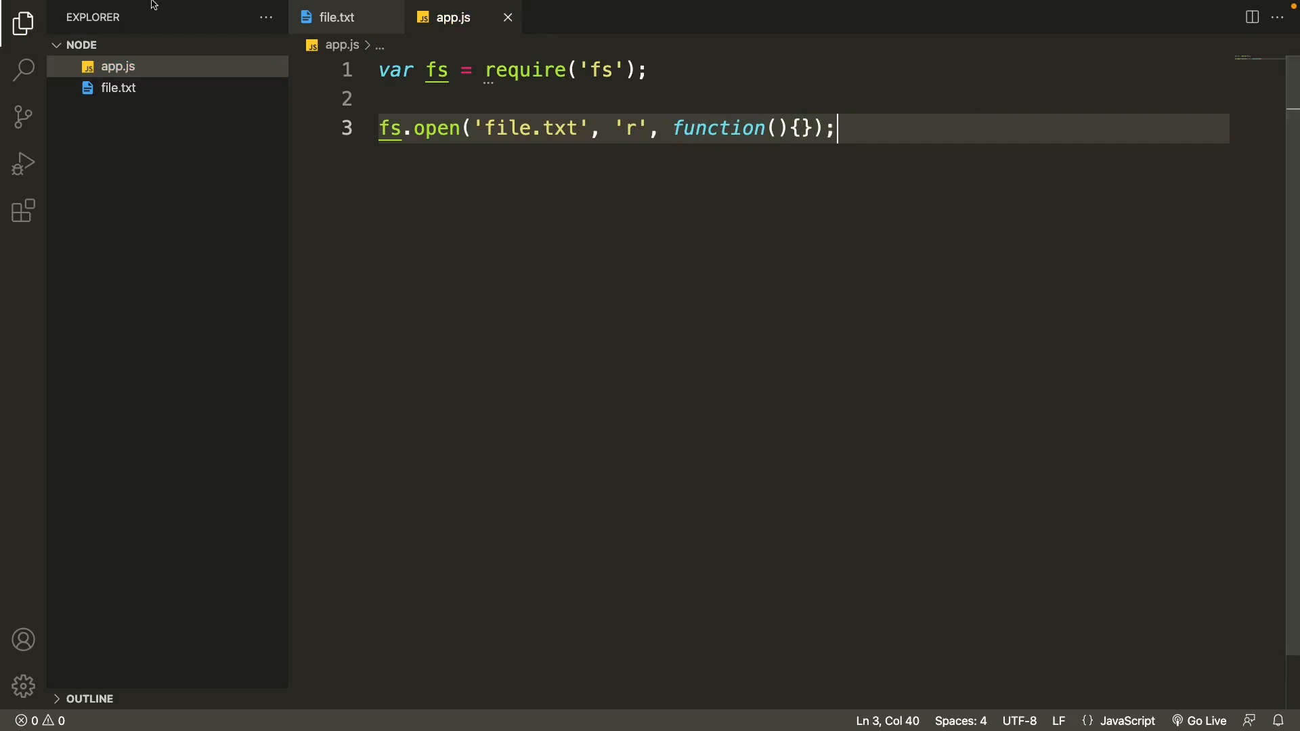
# Step: Open a new integrated terminal and run node app.js, which prints nothing
pyautogui.click(288, 7)
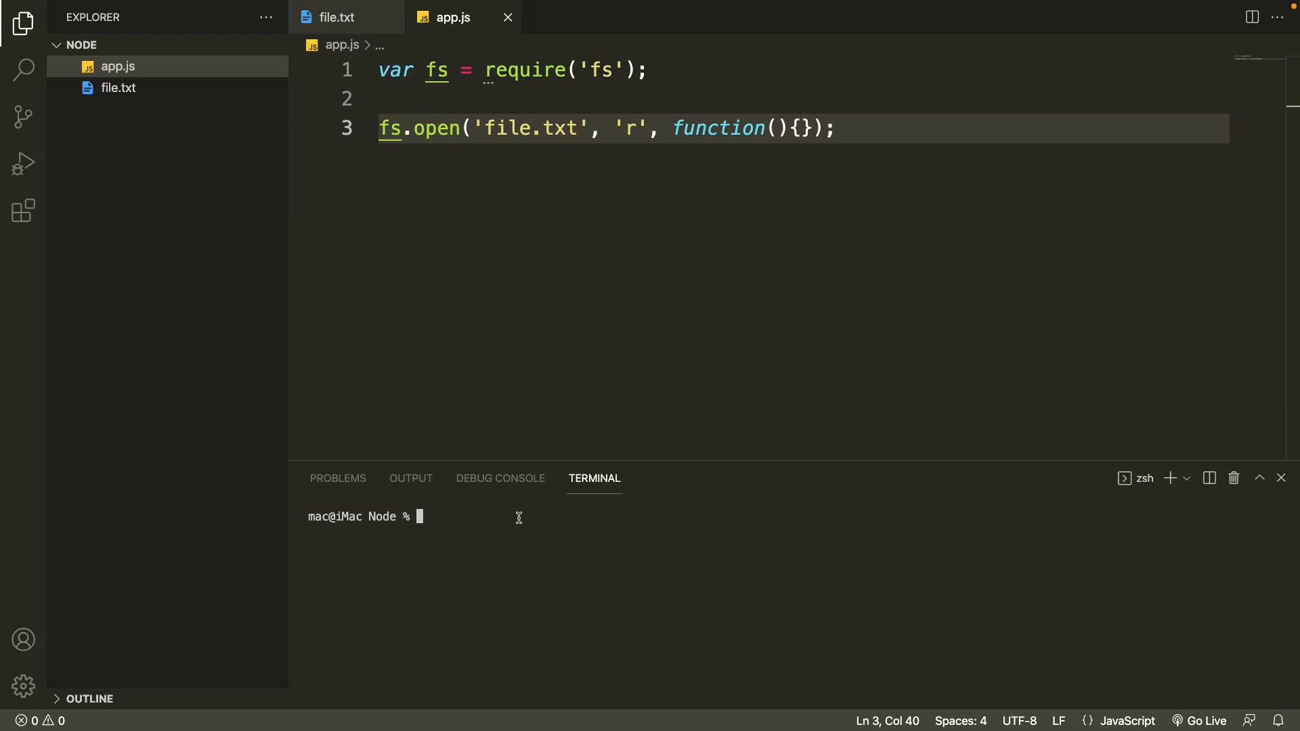
pyautogui.write('node')
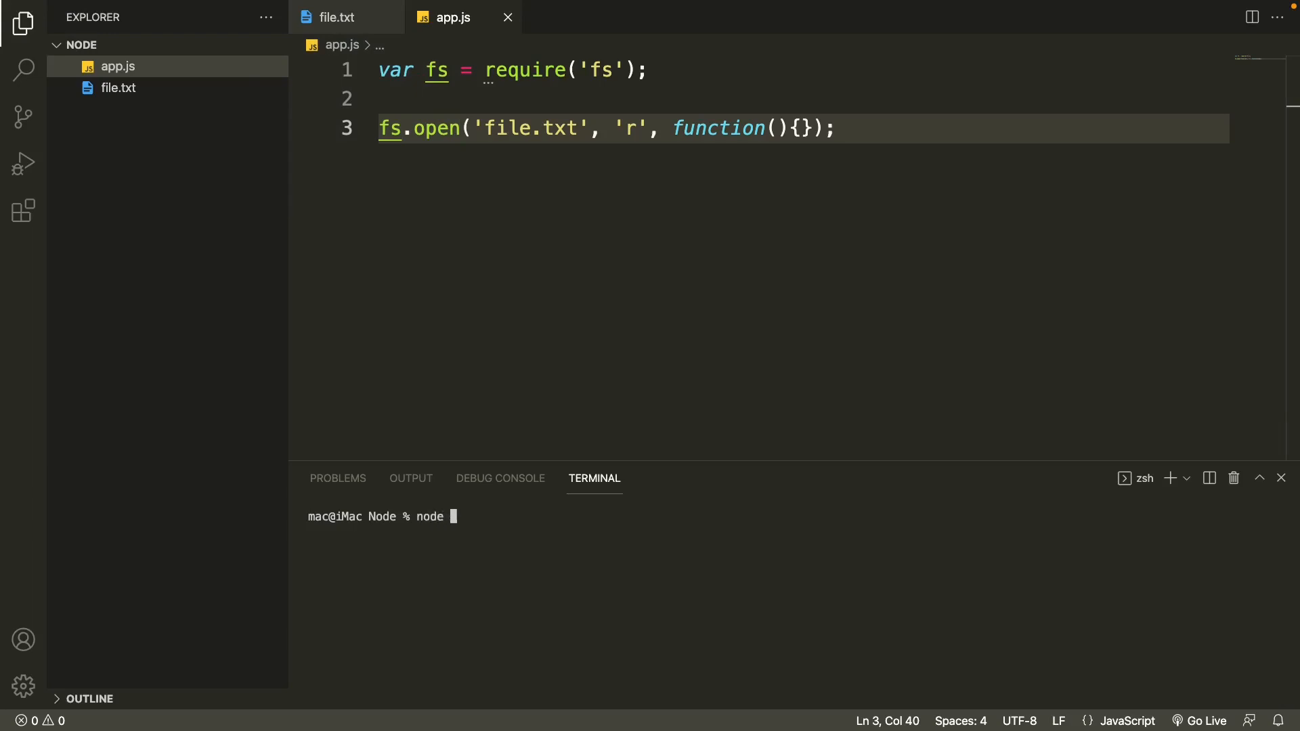
pyautogui.write('app.js')
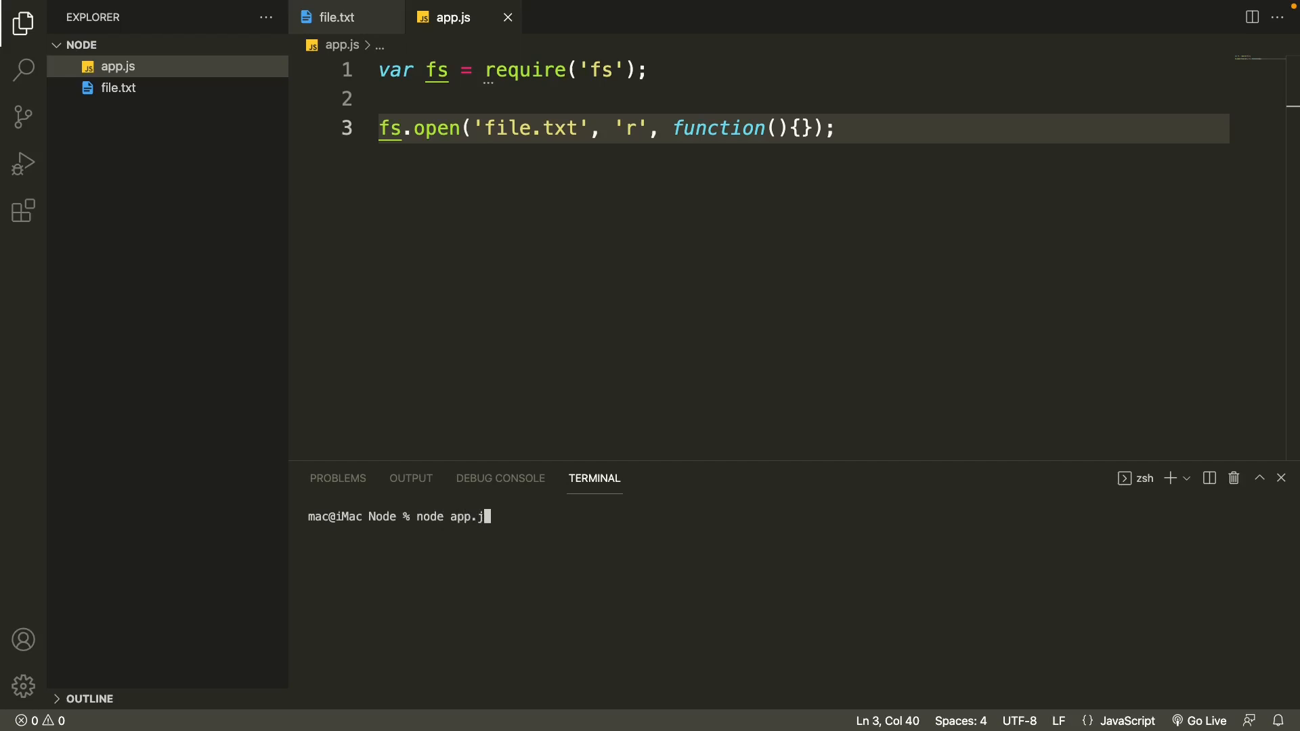
pyautogui.press('Backspace')
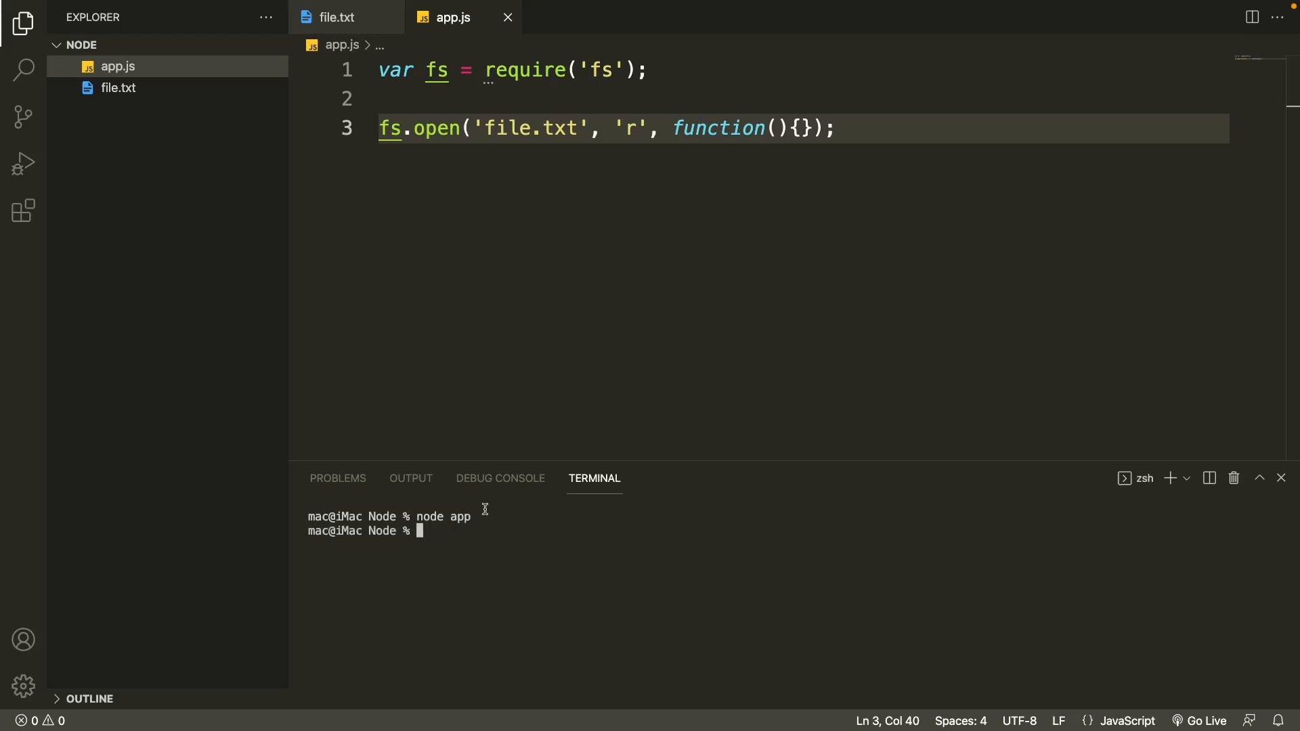
pyautogui.moveTo(476, 542)
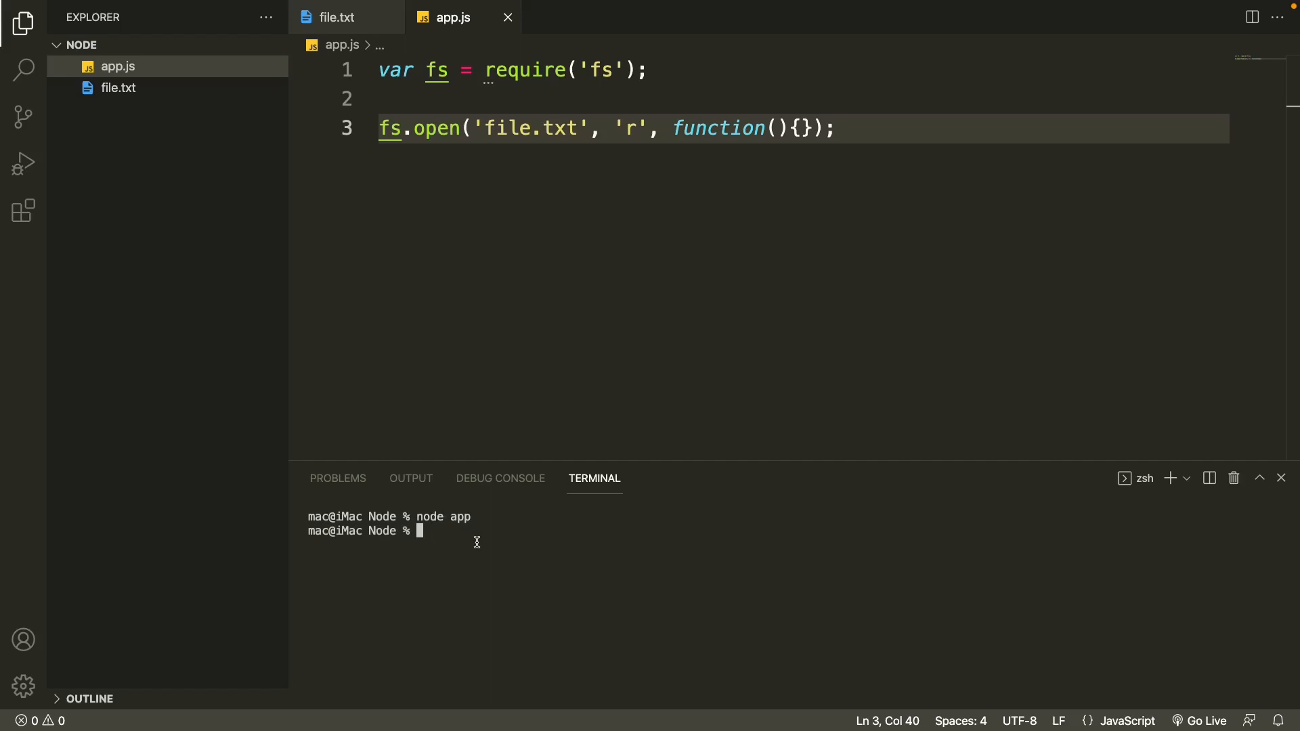
pyautogui.moveTo(760, 174)
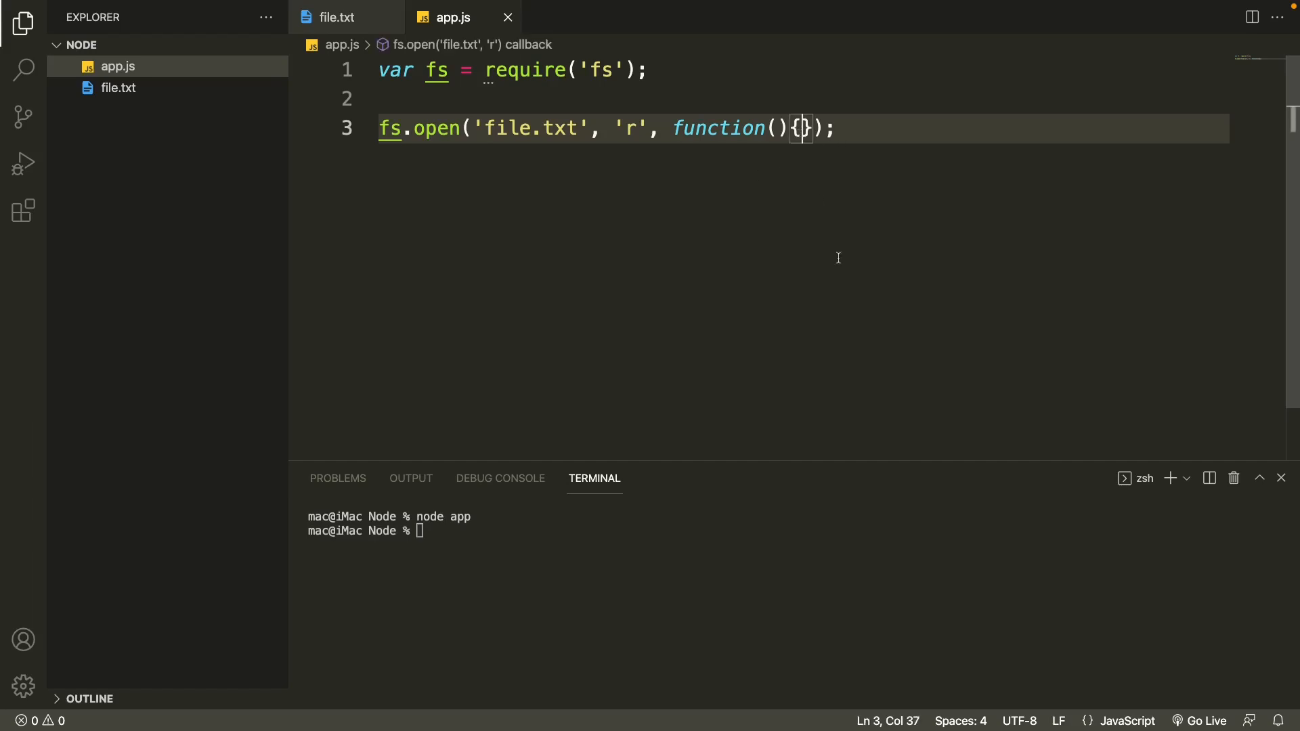
# Step: Add console.log('The file is opened!') on a new line inside the open callback
pyautogui.press('Enter')
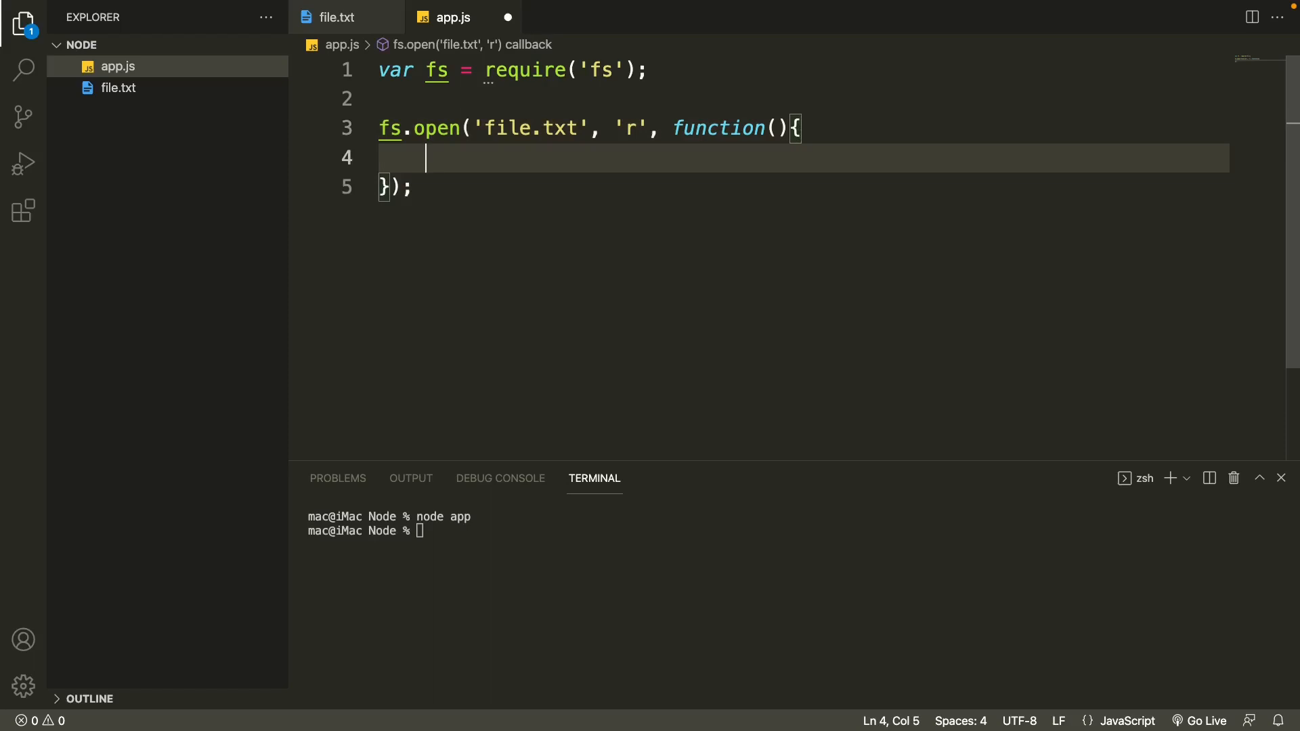
pyautogui.write('console.log(')
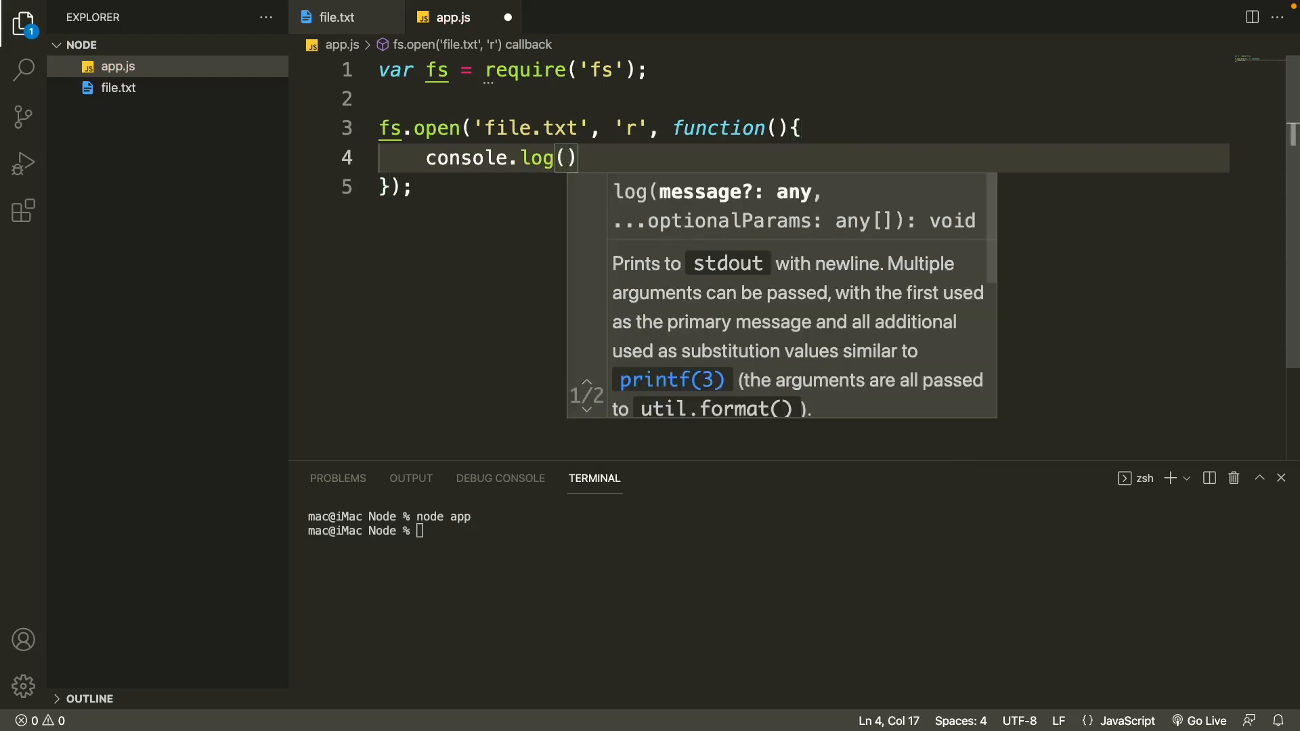
pyautogui.write("'")
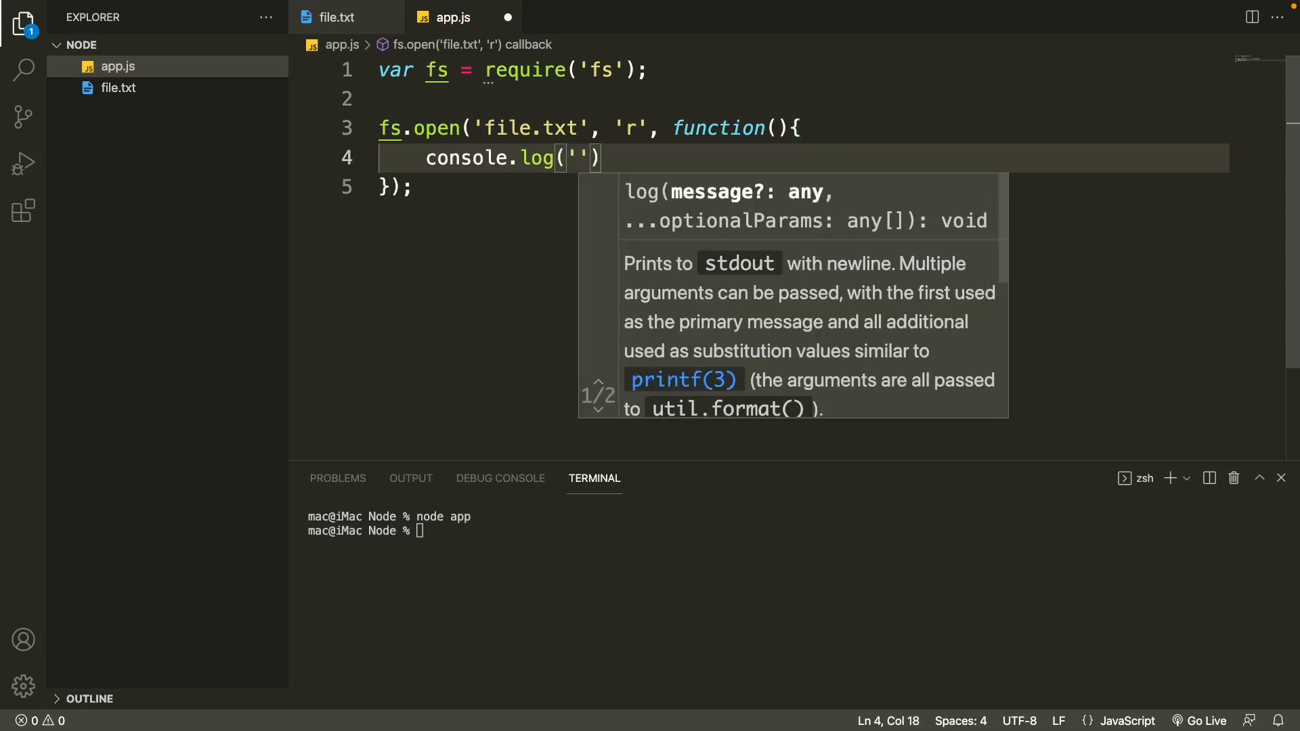
pyautogui.write('The')
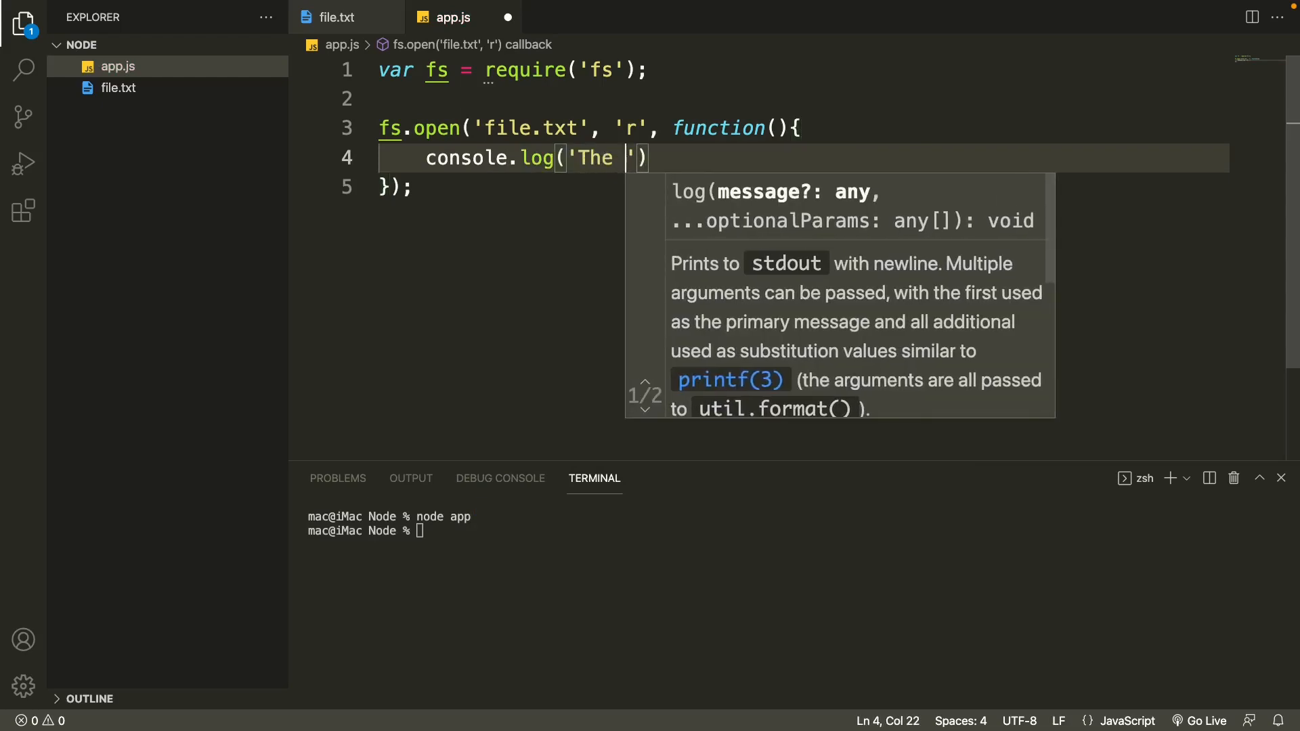
pyautogui.write('file is')
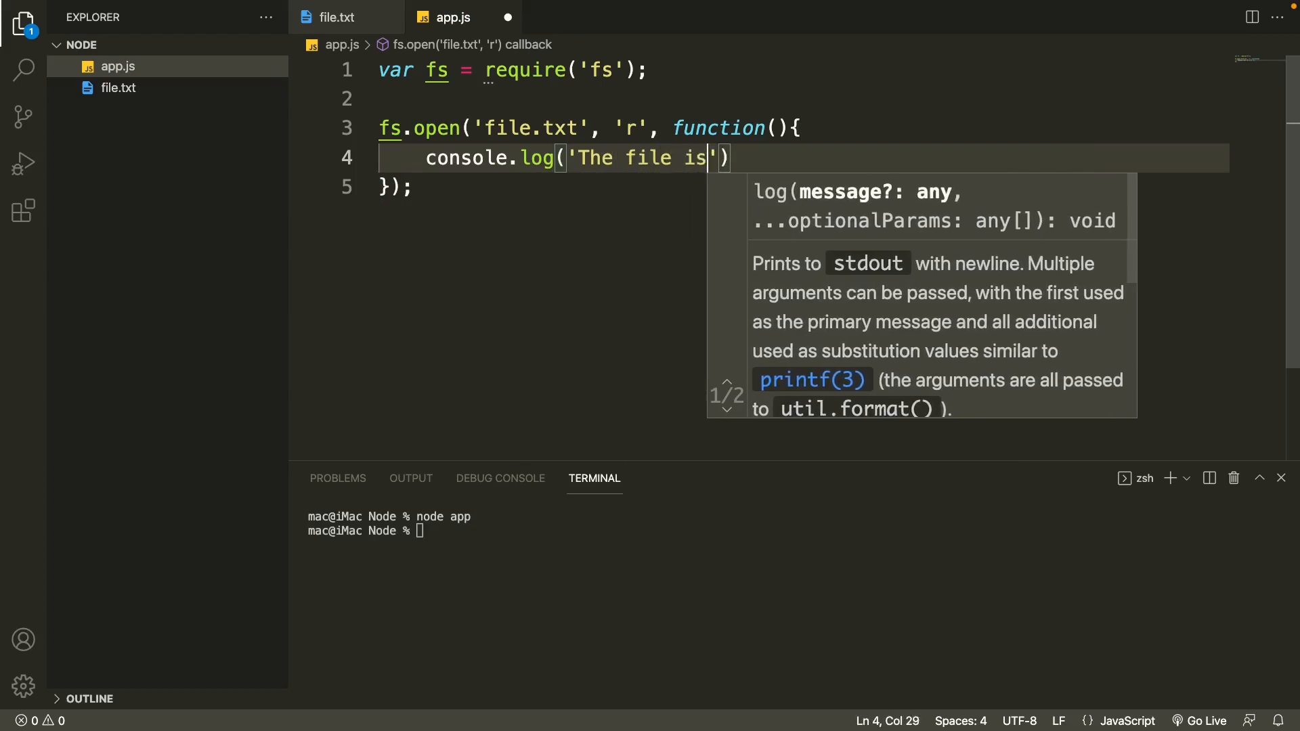
pyautogui.write('opened')
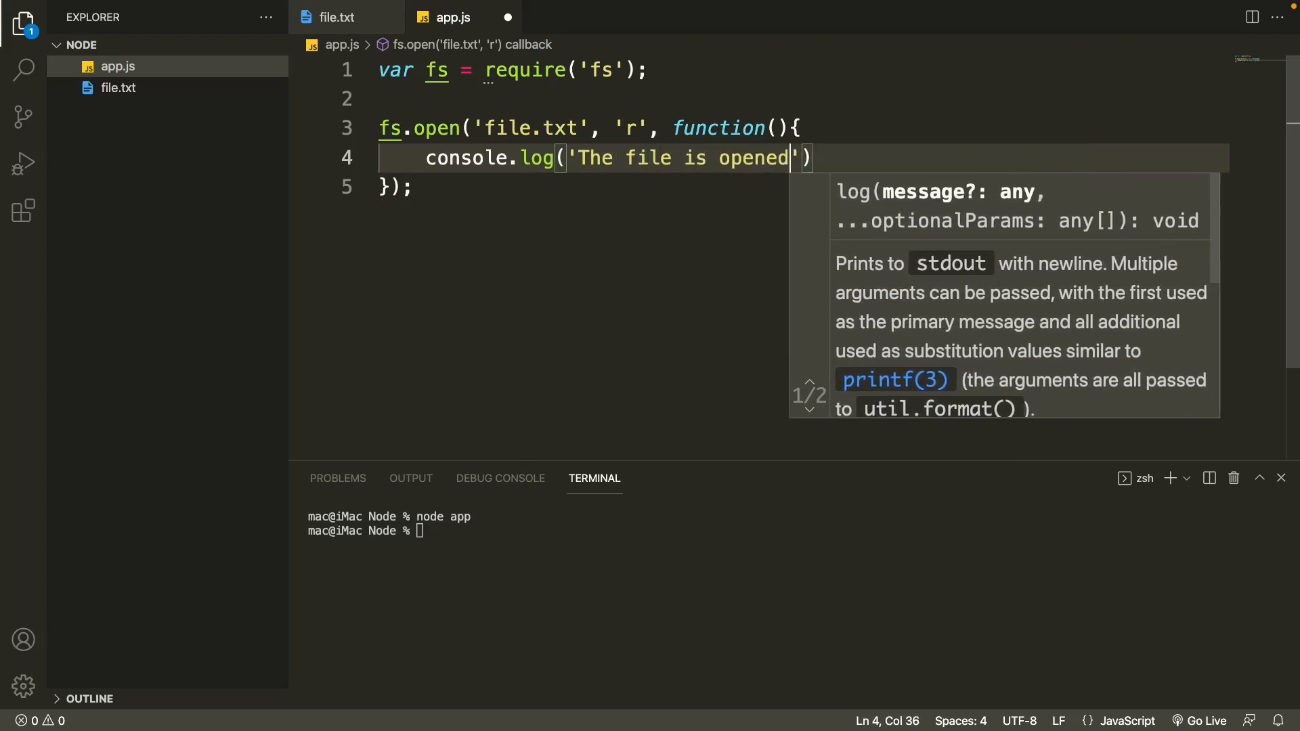
pyautogui.write('!')
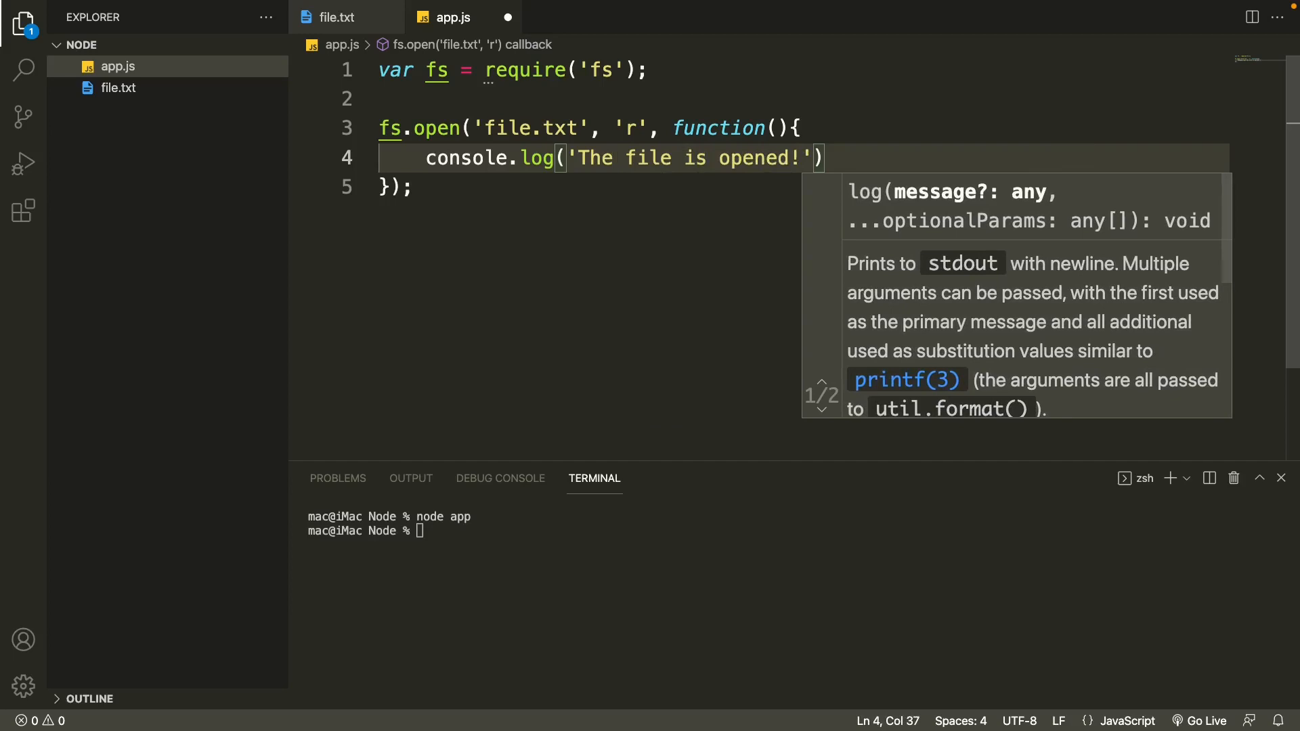
pyautogui.moveTo(554, 566)
pyautogui.write('node app')
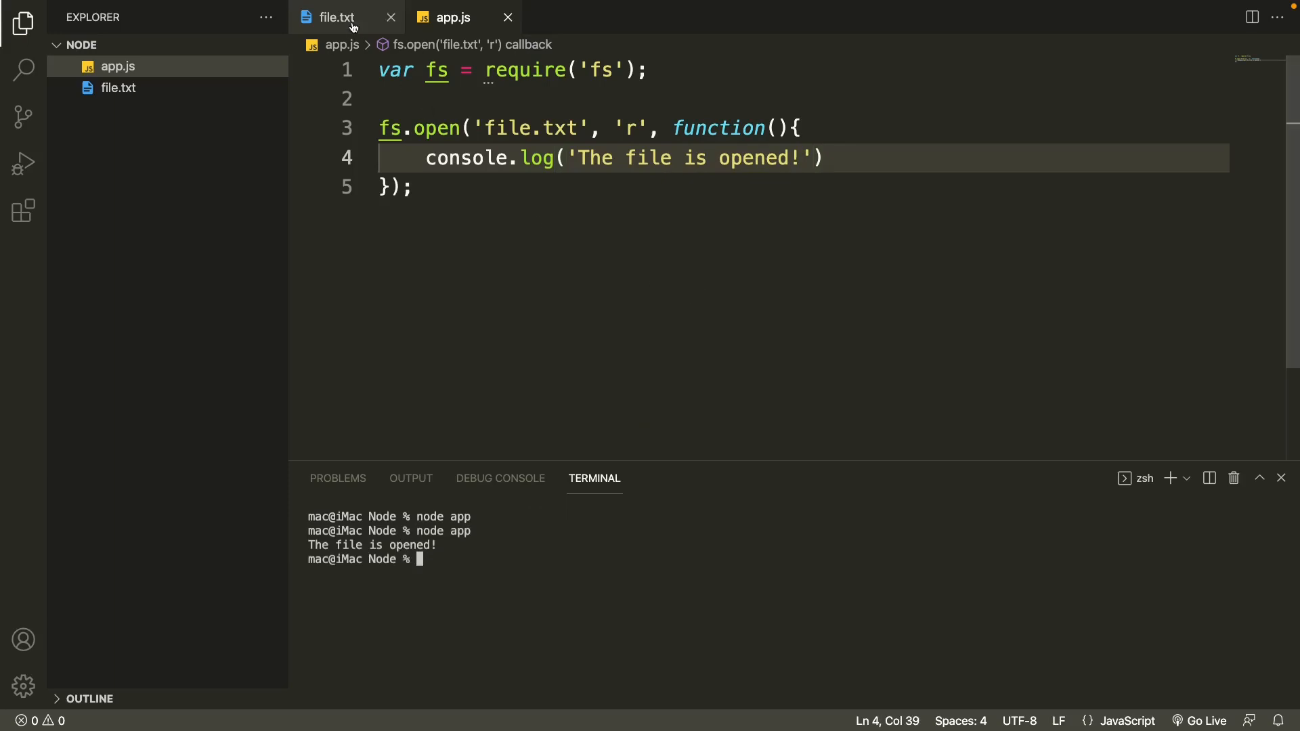
# Step: Change fs.open to fs.readFile and the 'r' flag to 'utf8'
pyautogui.click(336, 16)
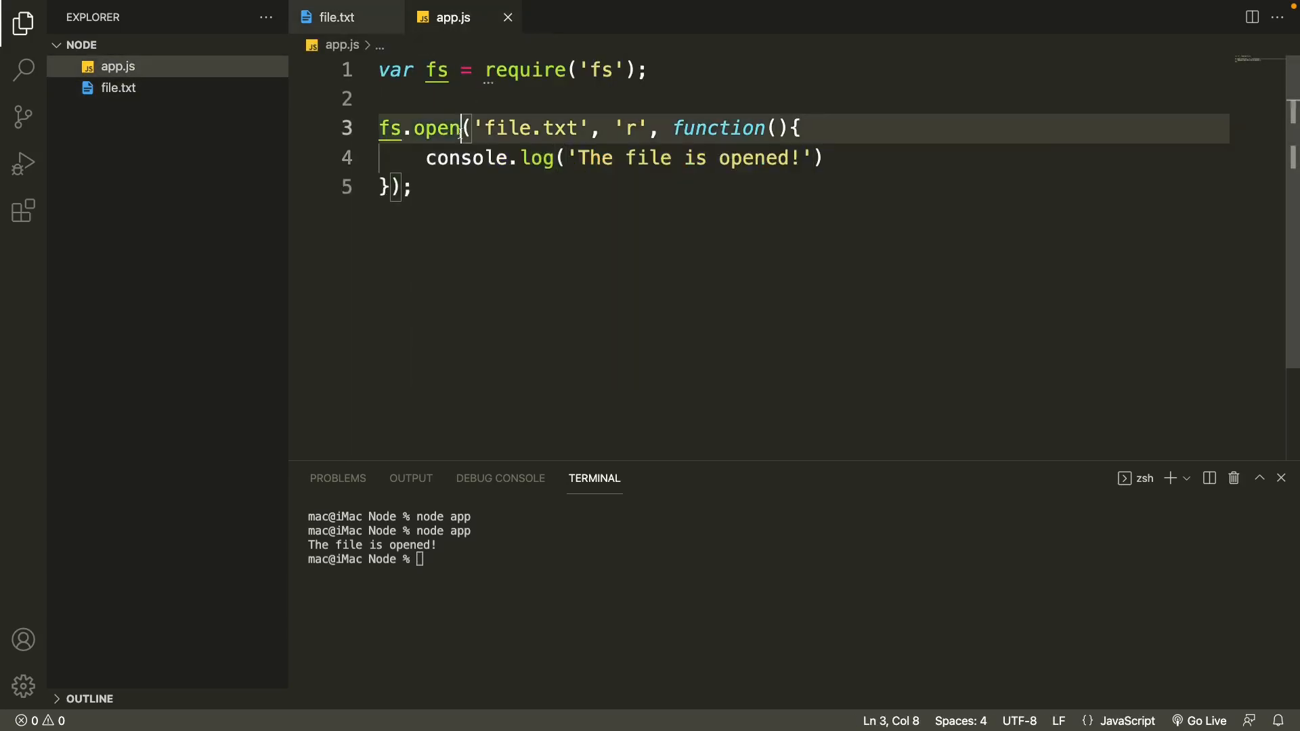
pyautogui.doubleClick(436, 128)
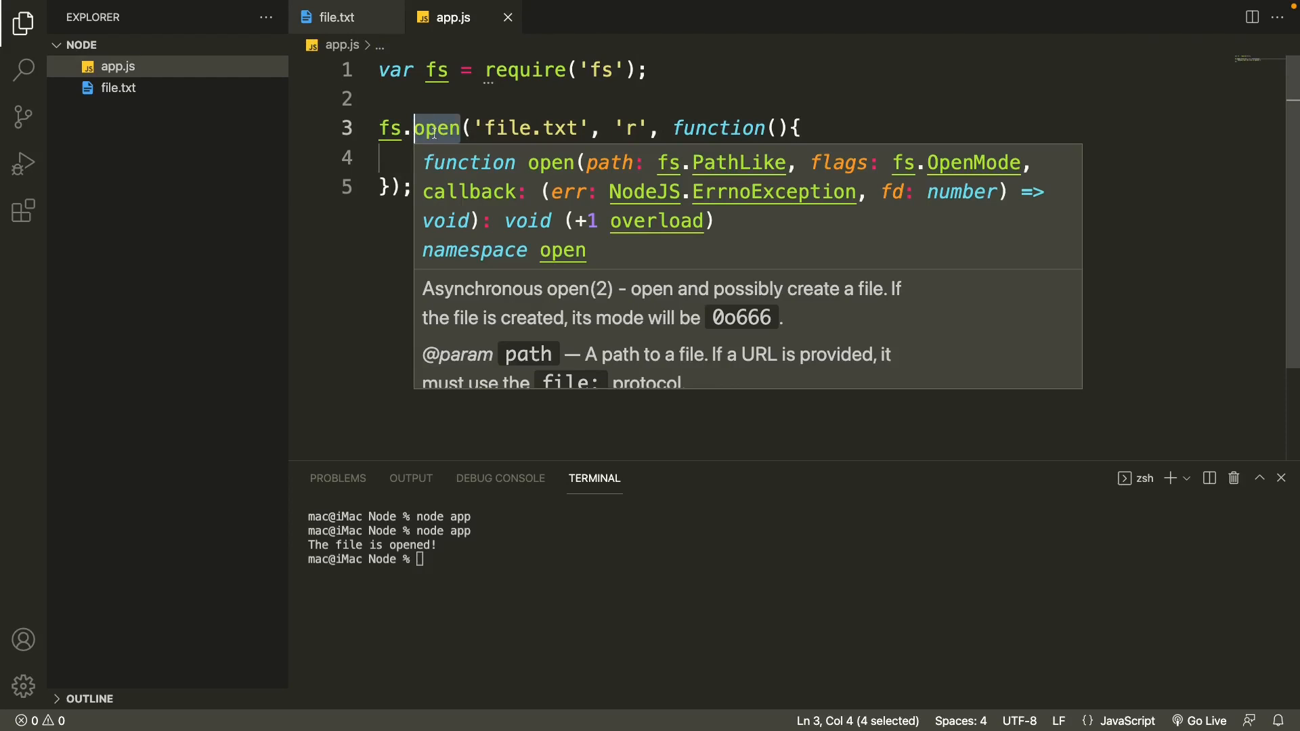
pyautogui.write('re')
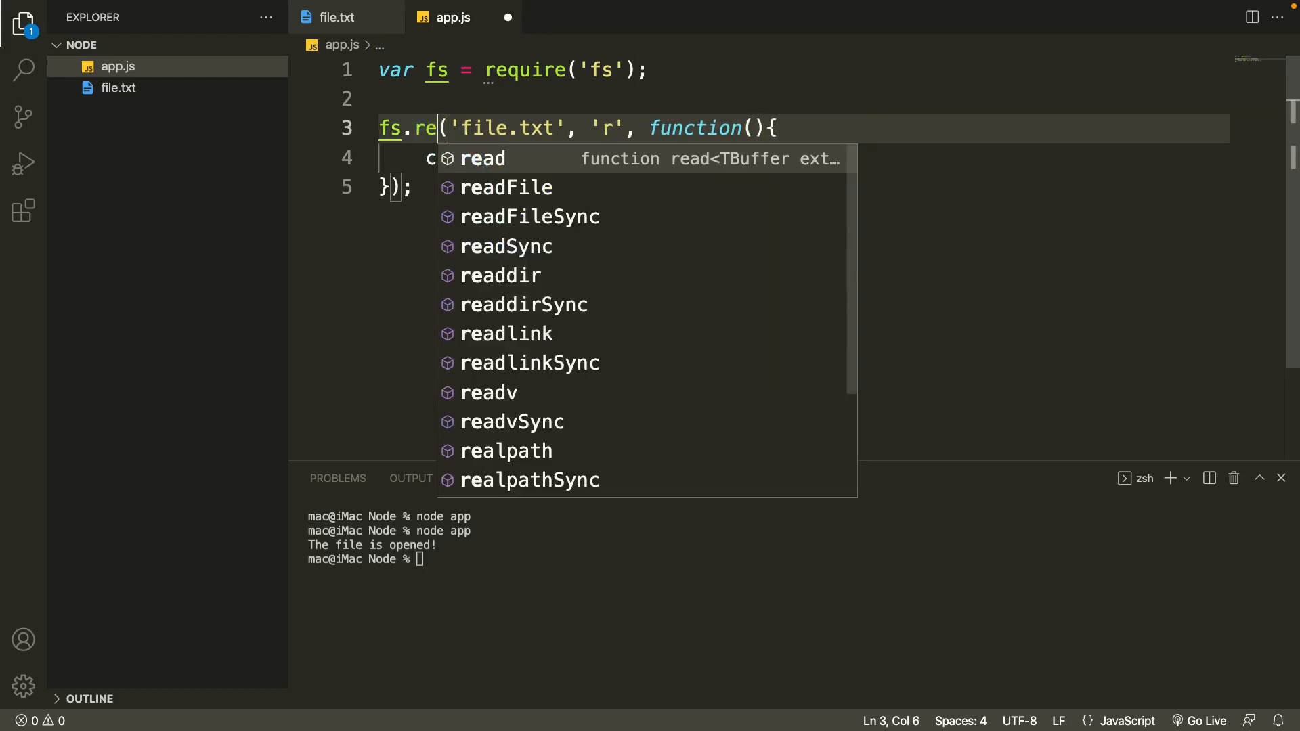
pyautogui.write('adFil')
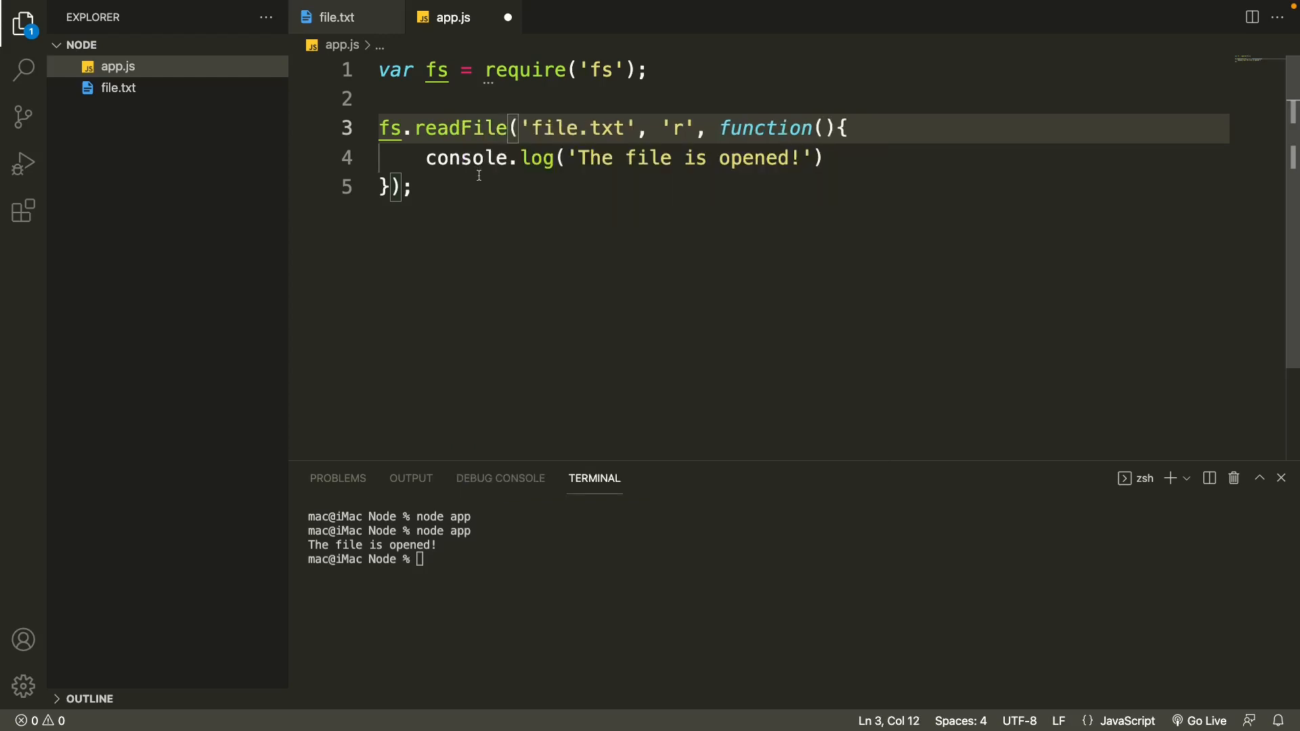
pyautogui.moveTo(583, 124)
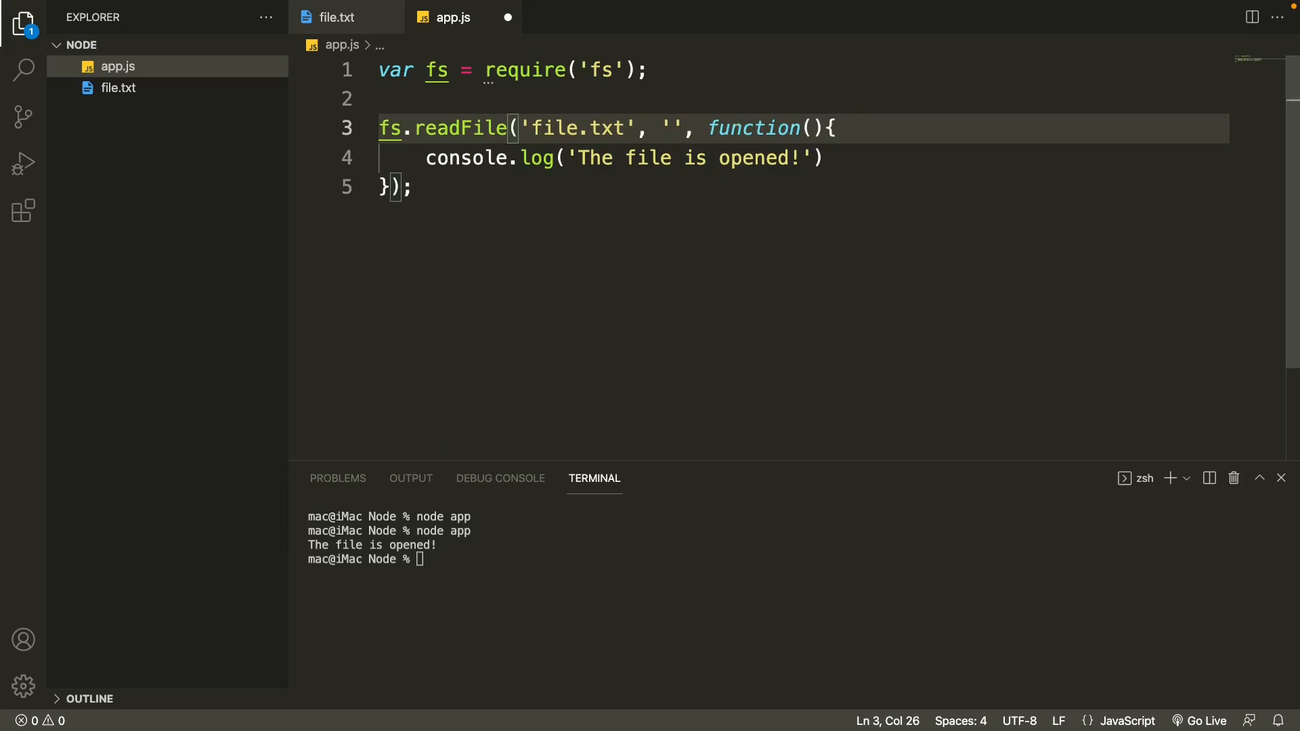
pyautogui.write('utf')
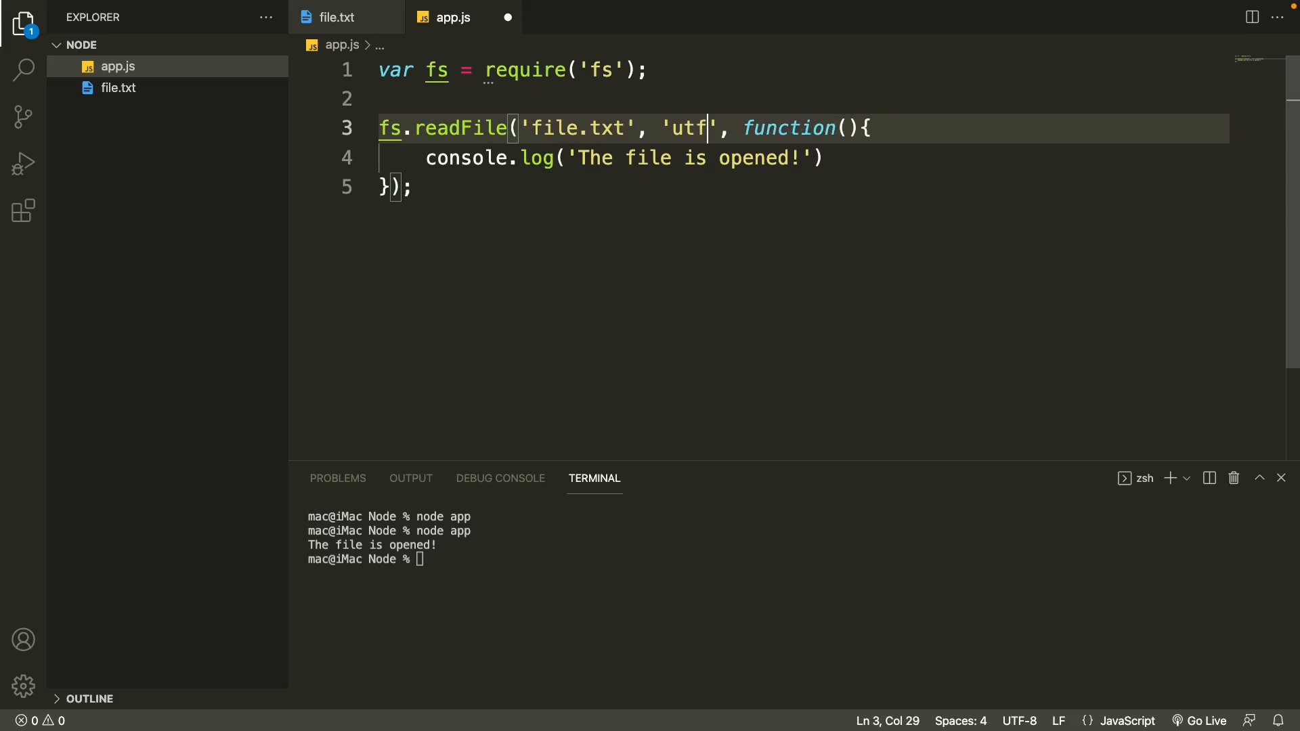
pyautogui.write('8')
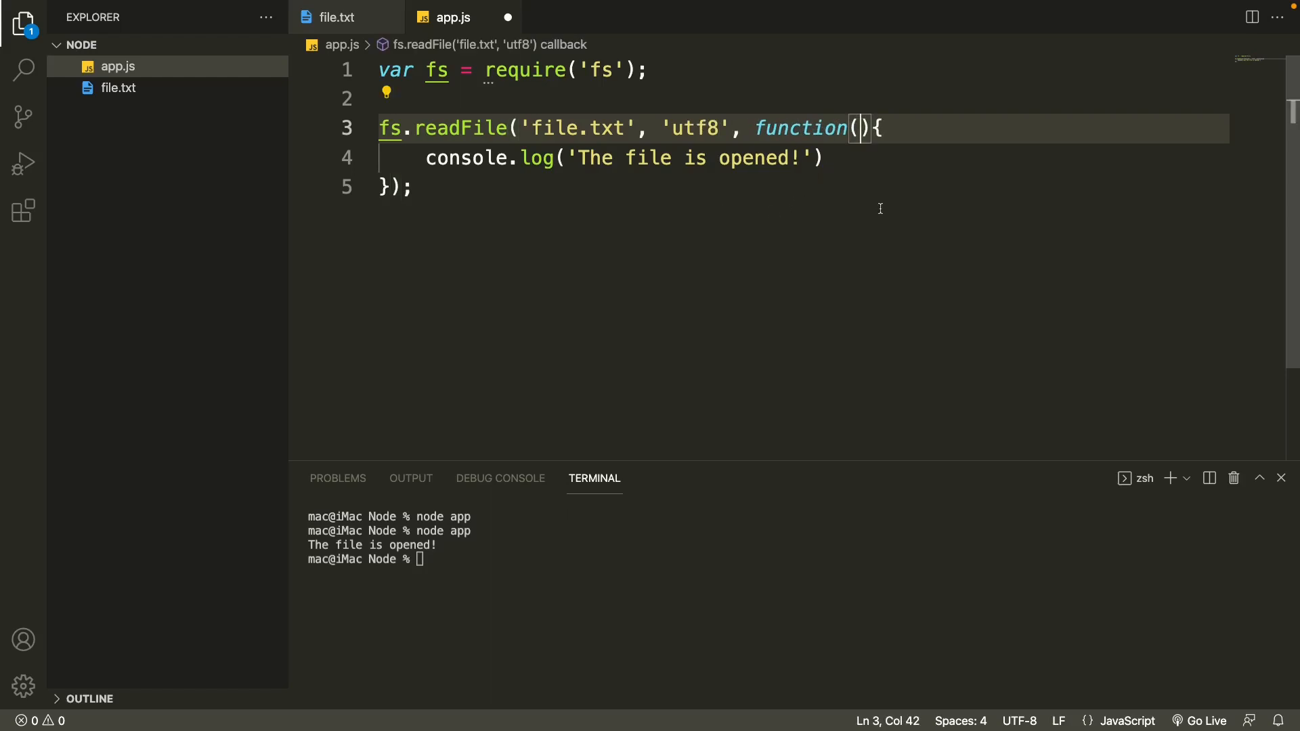
# Step: Give the callback err, data parameters and log data instead of the message
pyautogui.write('err')
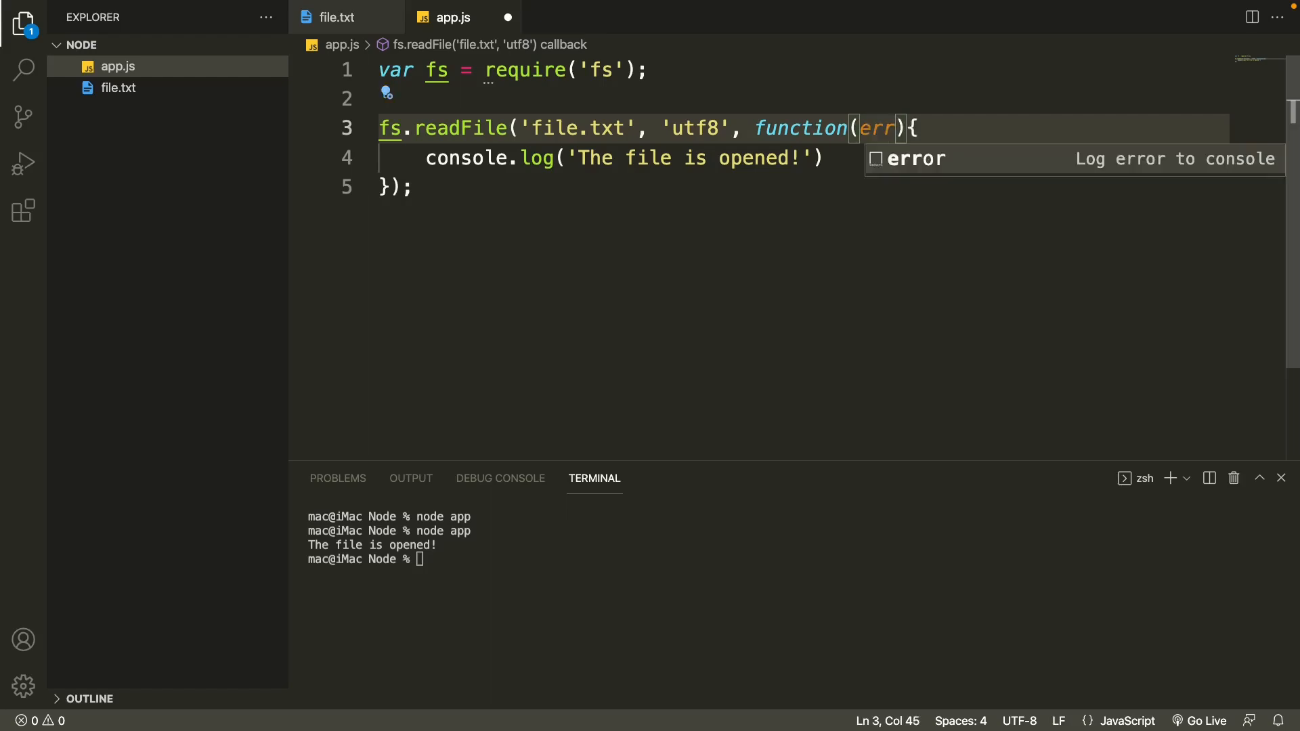
pyautogui.write(',')
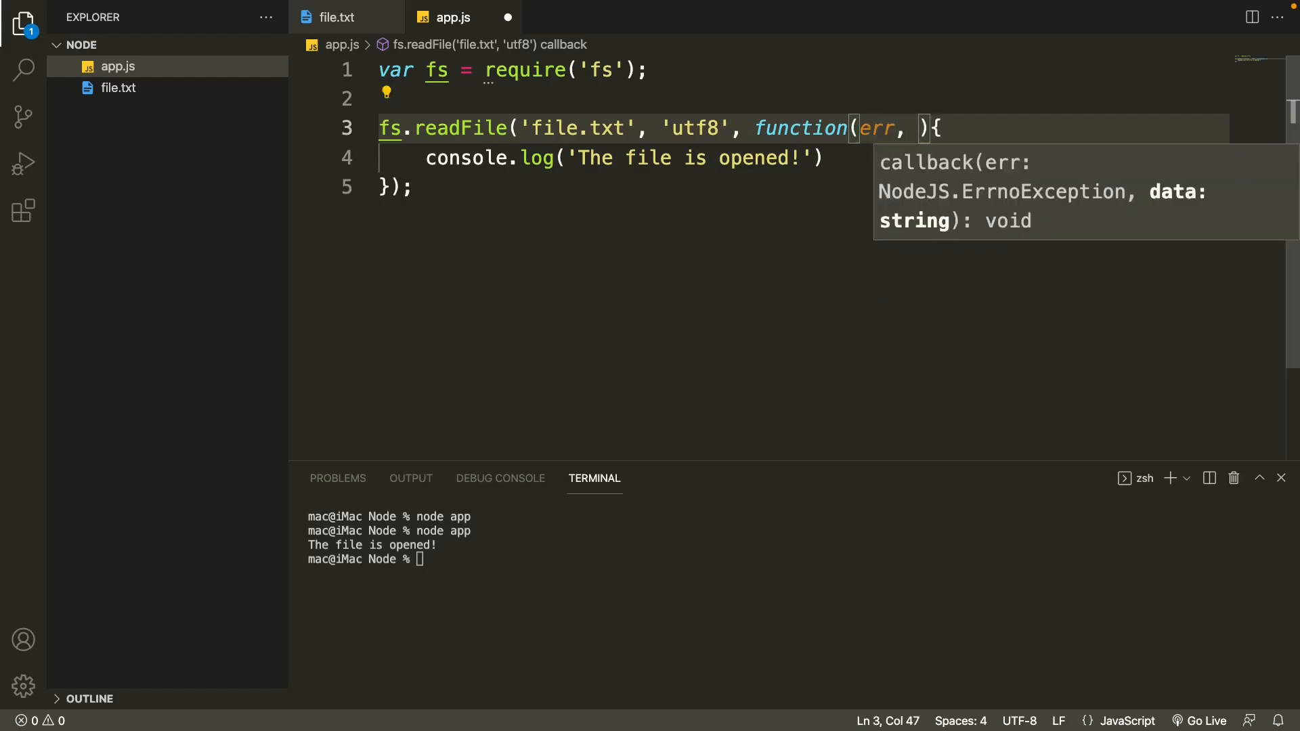
pyautogui.write('data')
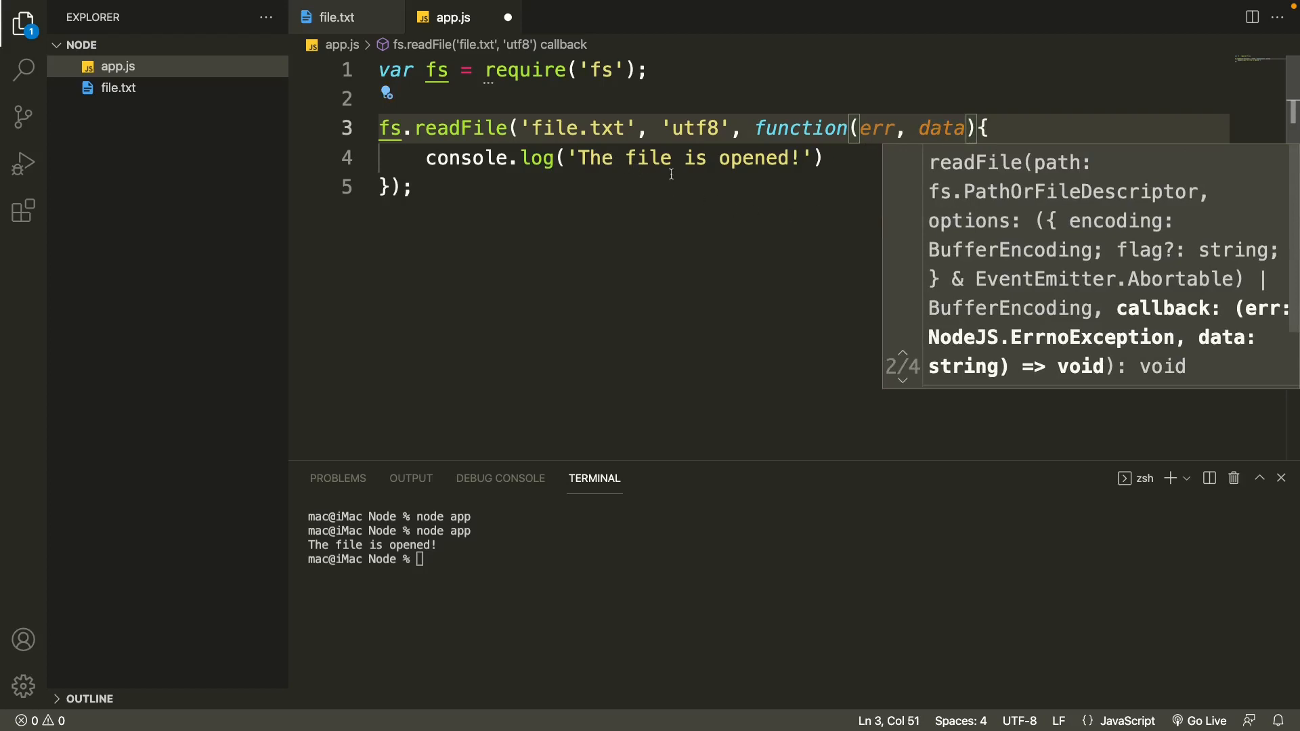
pyautogui.moveTo(570, 158); pyautogui.dragTo(638, 157)
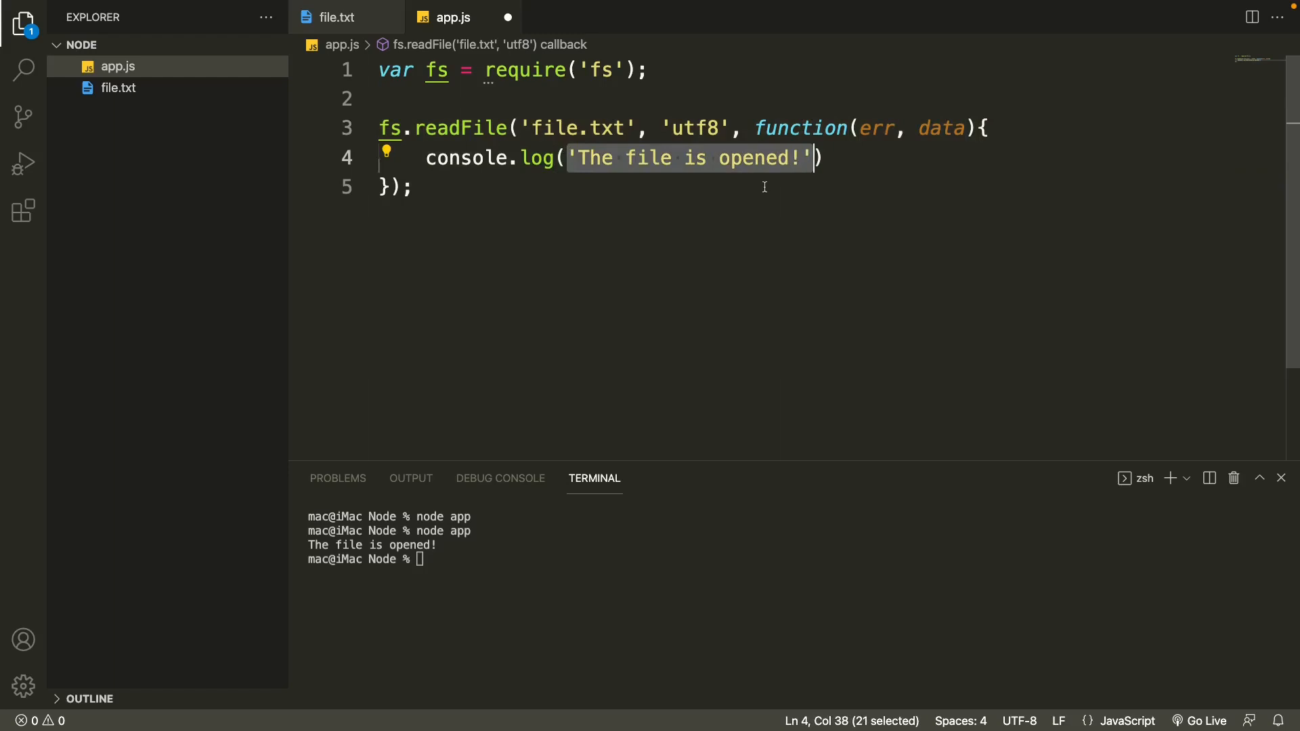
pyautogui.write('data)')
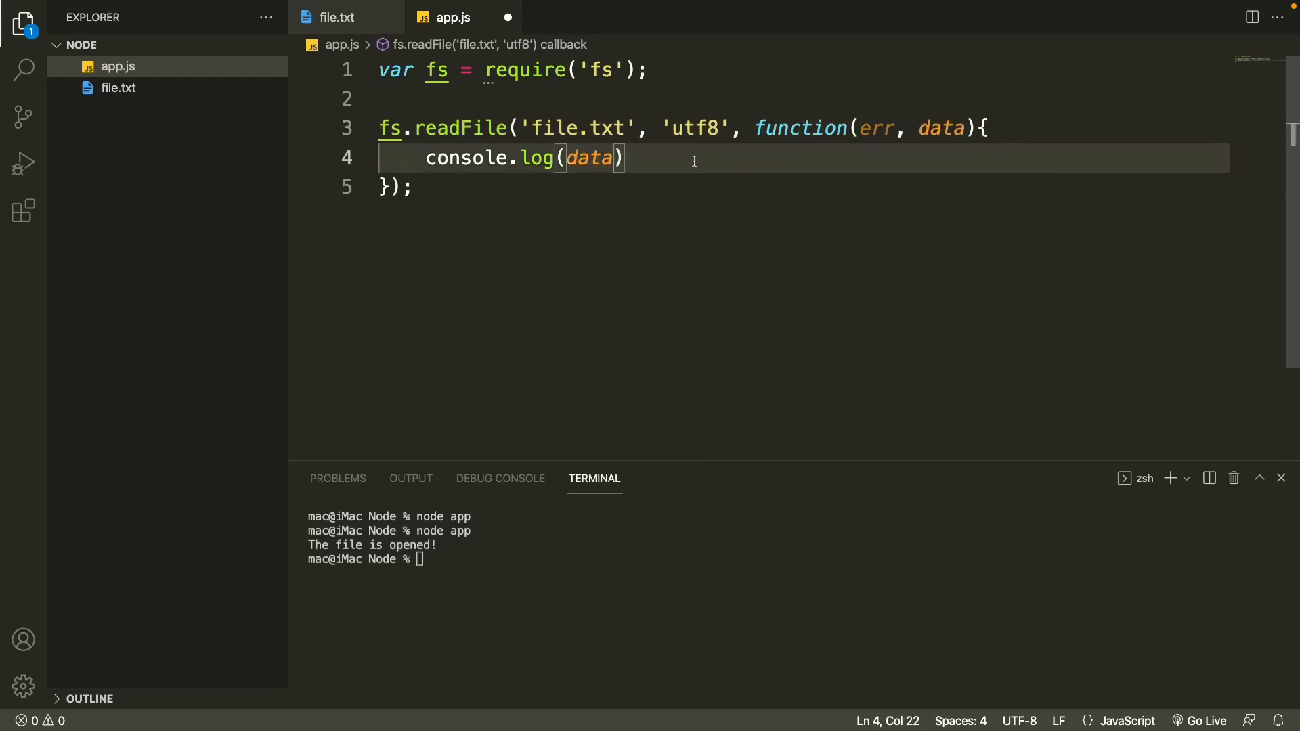
pyautogui.write(';')
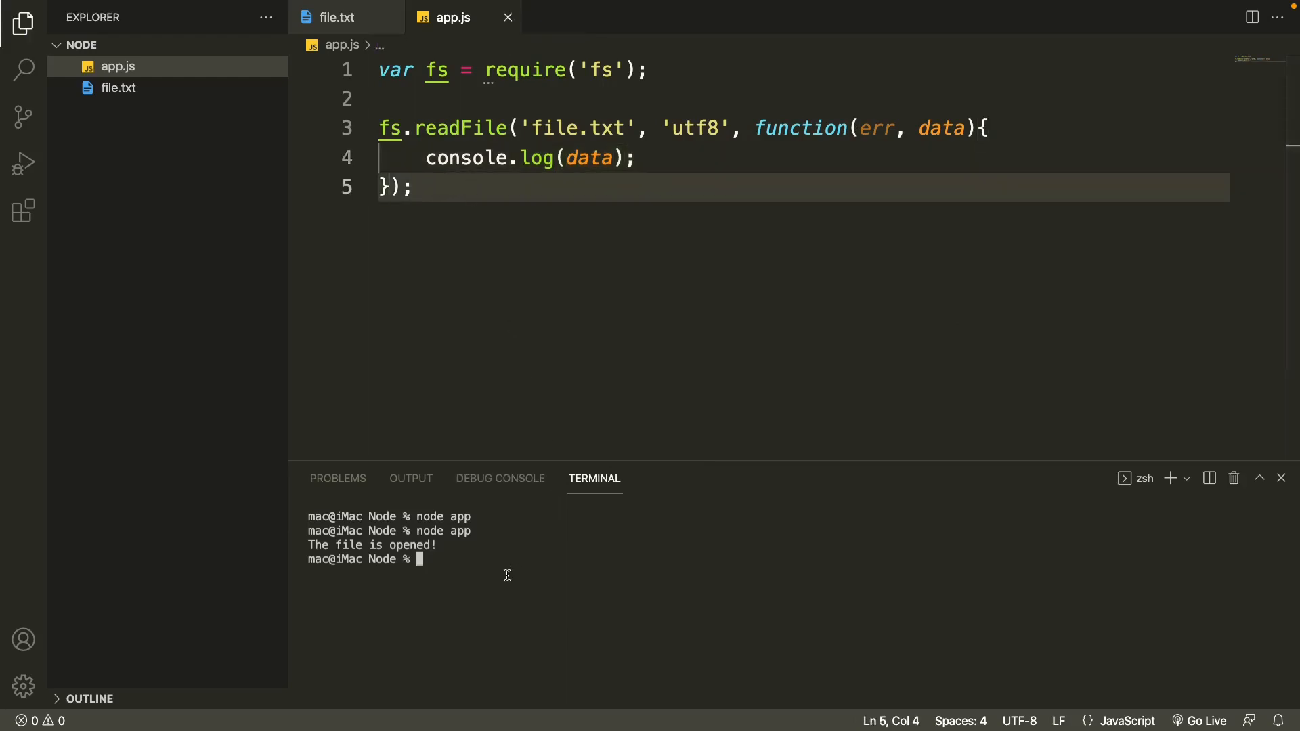
# Step: Rerun node app to print 'It's a beautiful day!', then start a new callback line
pyautogui.press('Return')
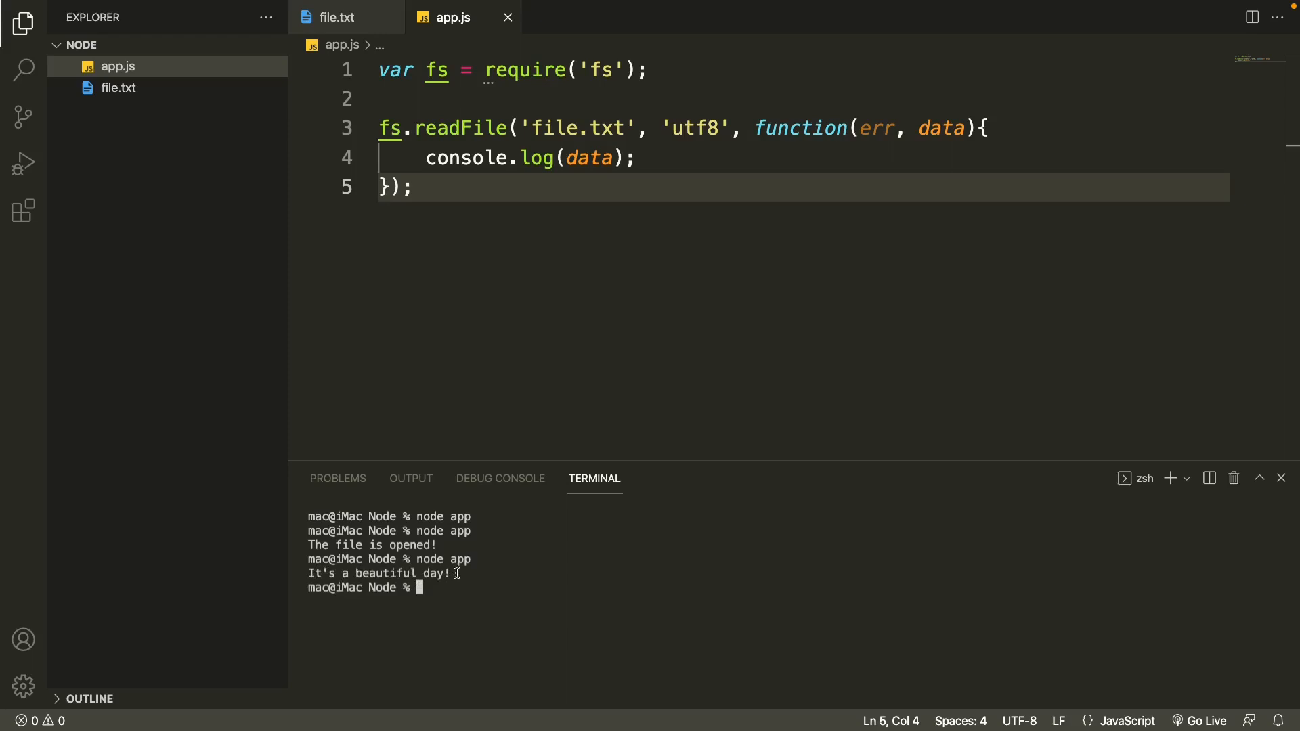
pyautogui.moveTo(686, 233)
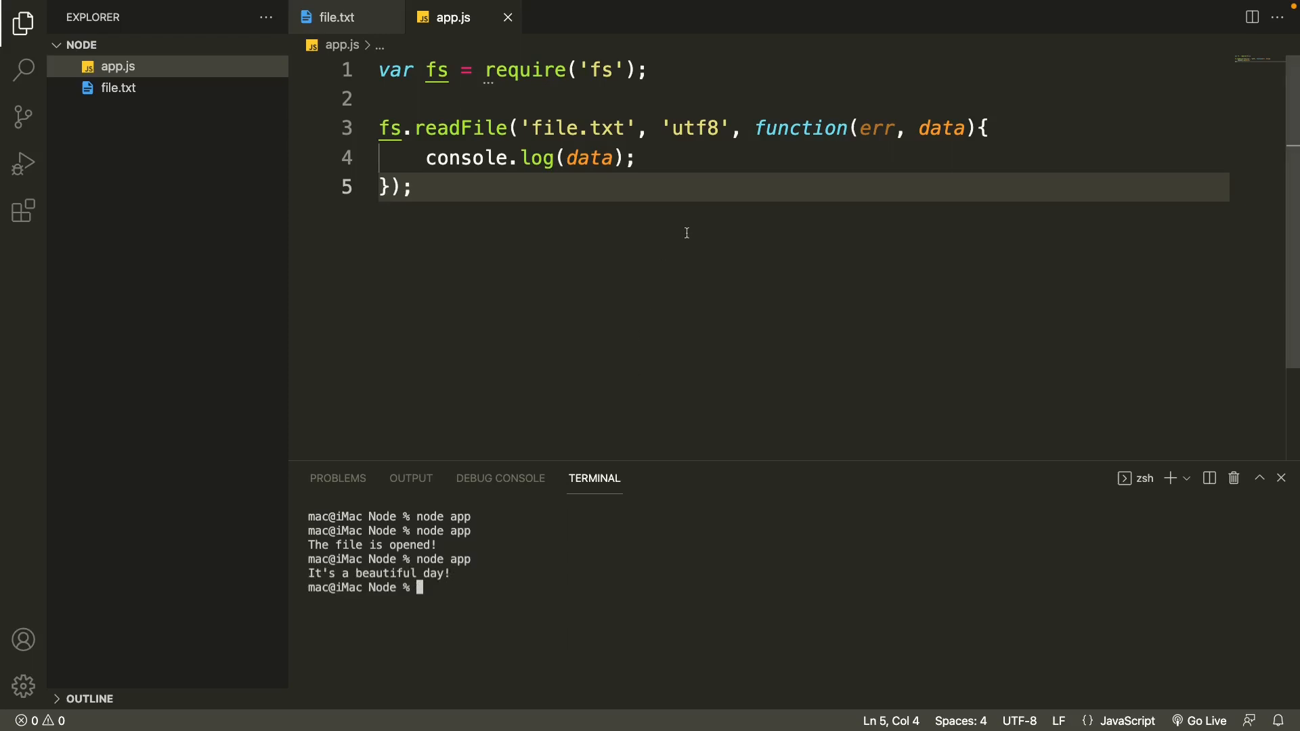
pyautogui.click(987, 128)
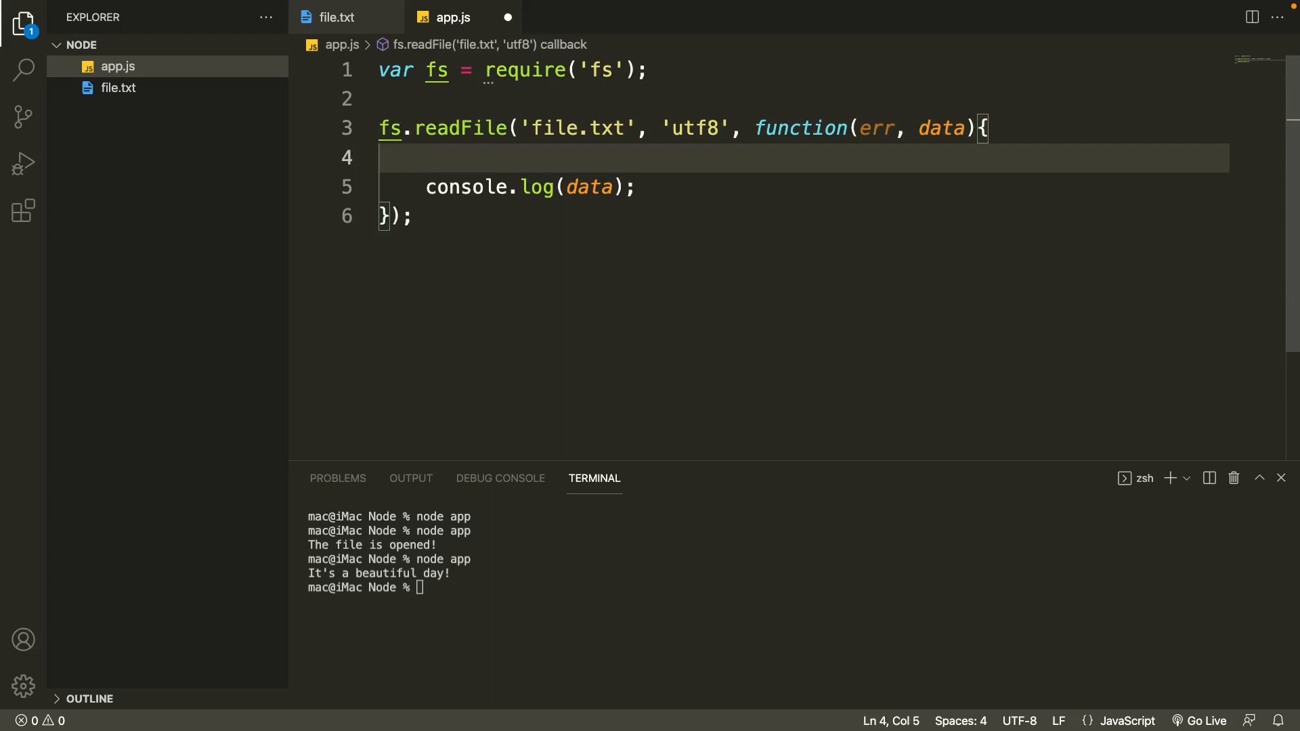
# Step: Add 'if (err) throw err;' at the start of the readFile callback in app.js
pyautogui.write('if (')
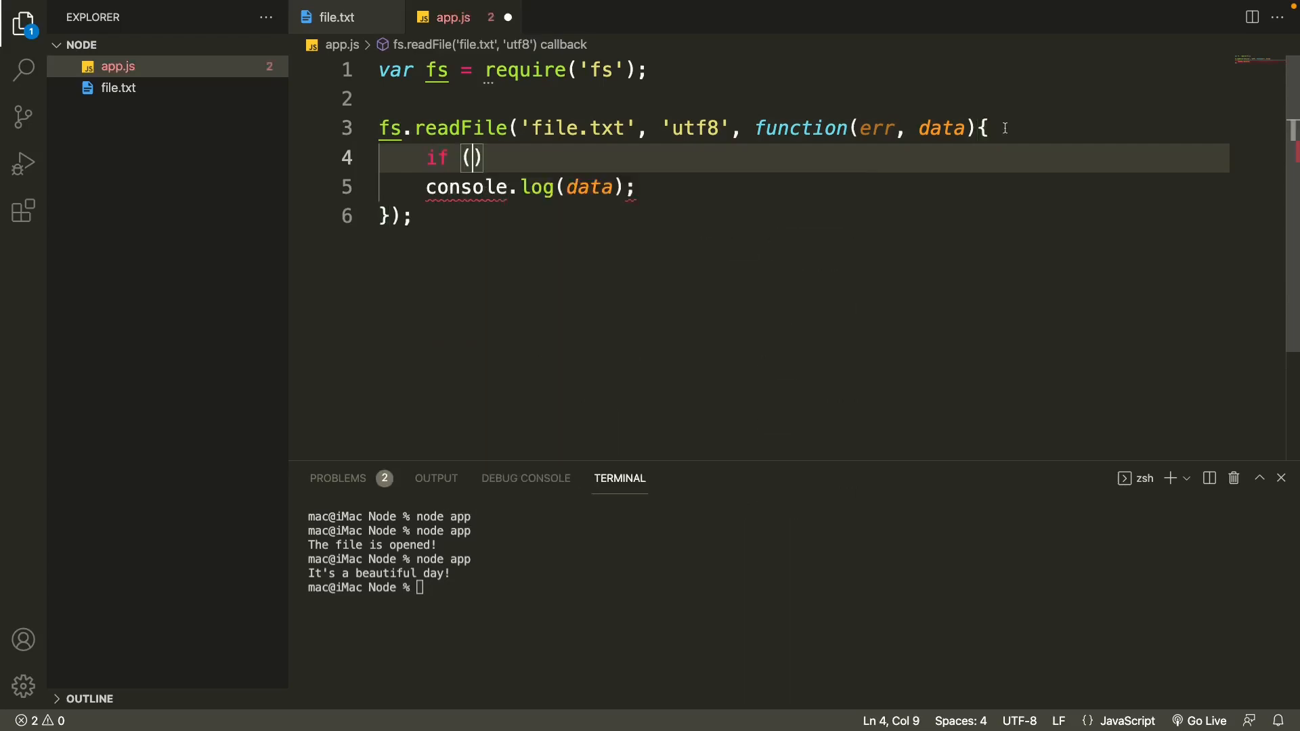
pyautogui.write('err')
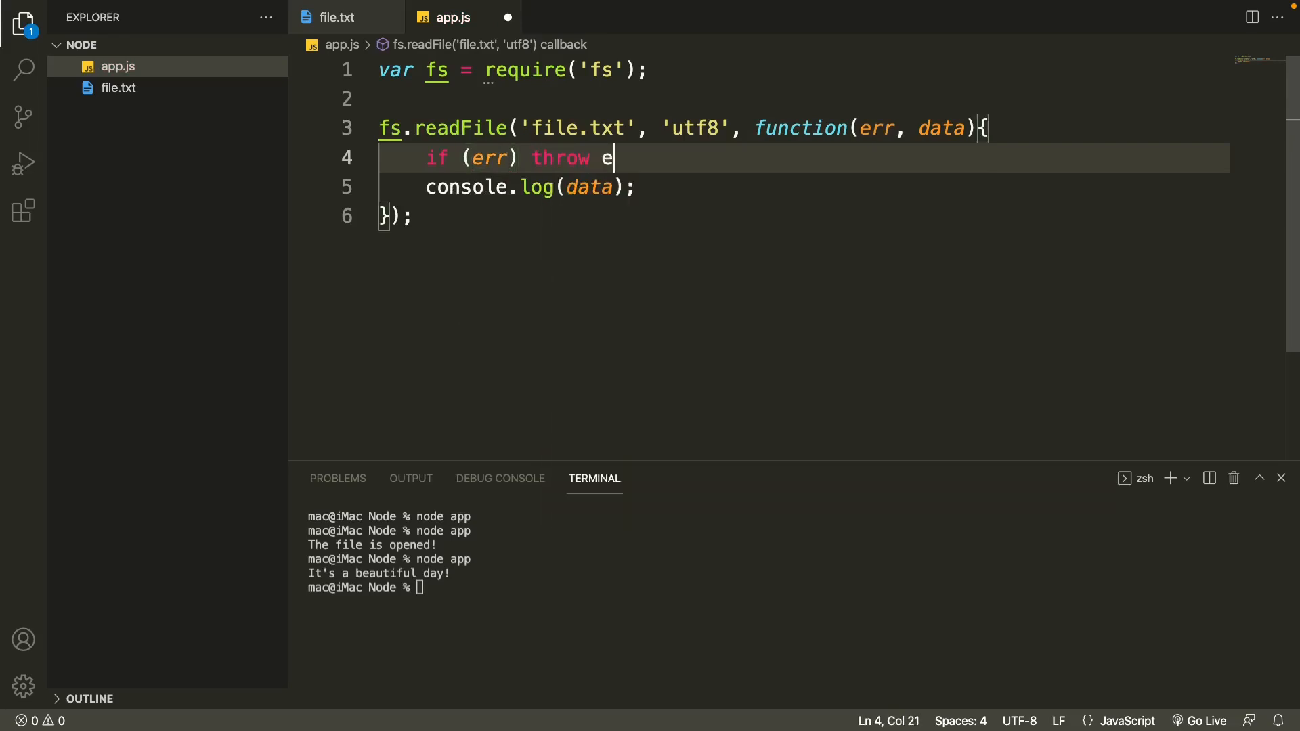
pyautogui.write('rr;')
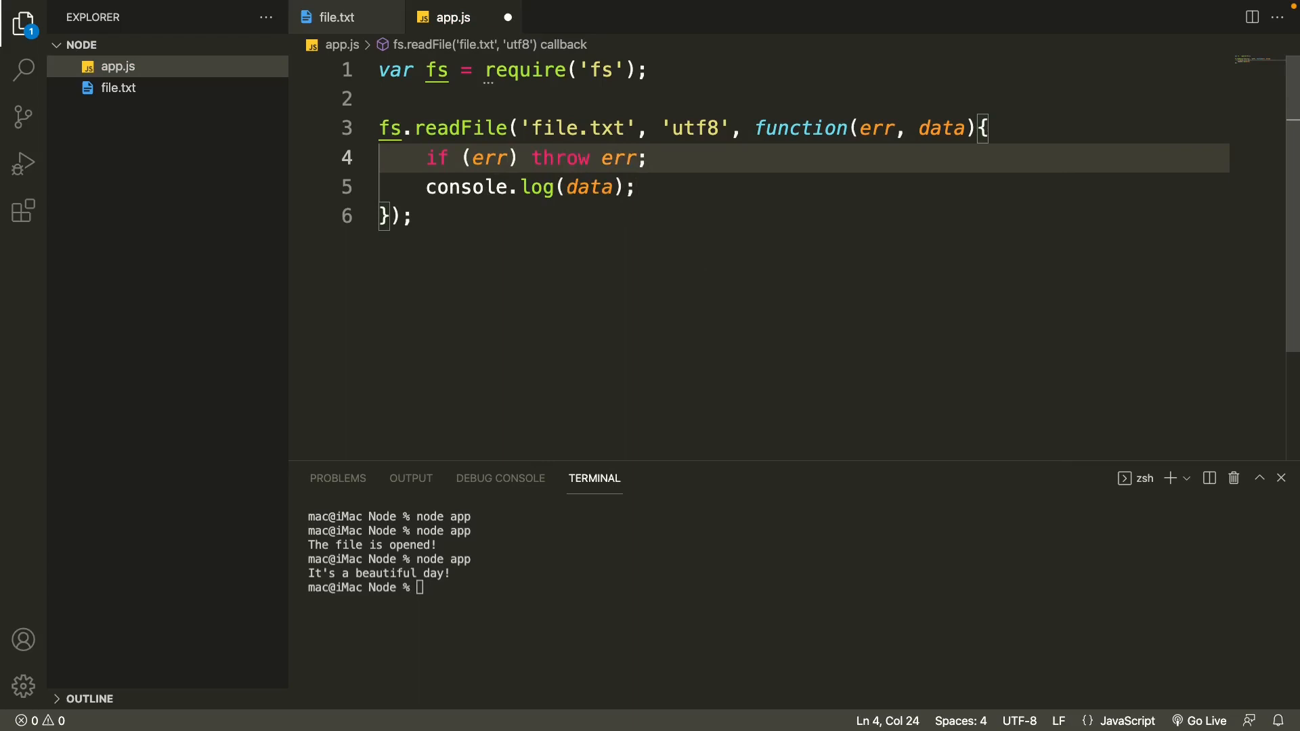
pyautogui.moveTo(692, 166)
pyautogui.write('node app')
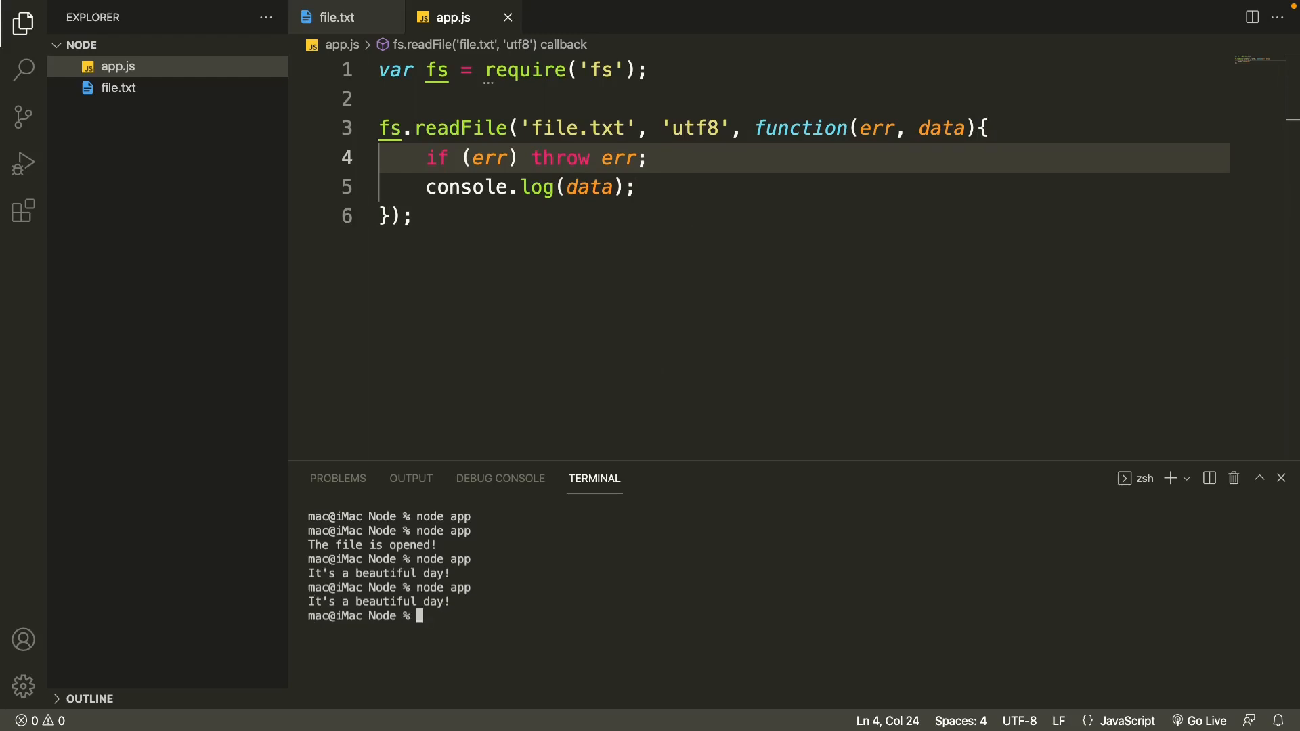
pyautogui.moveTo(468, 613)
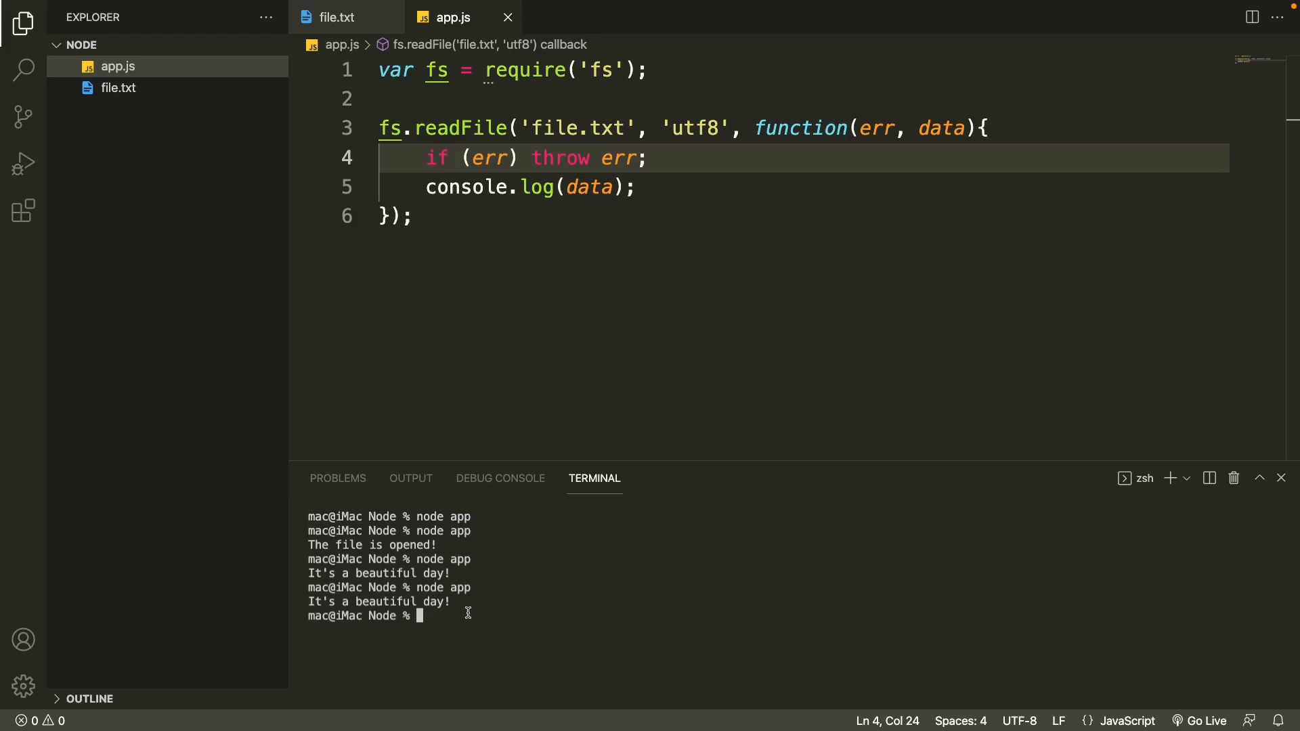
pyautogui.moveTo(564, 540)
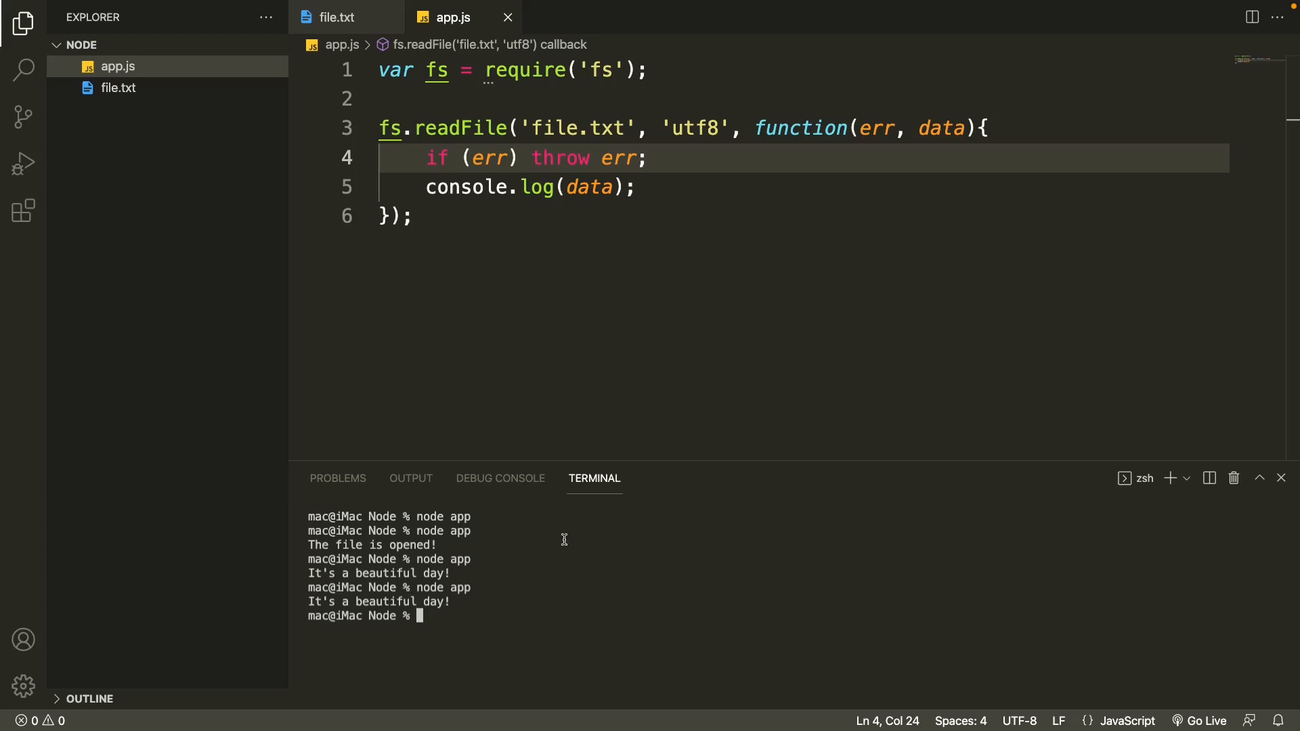